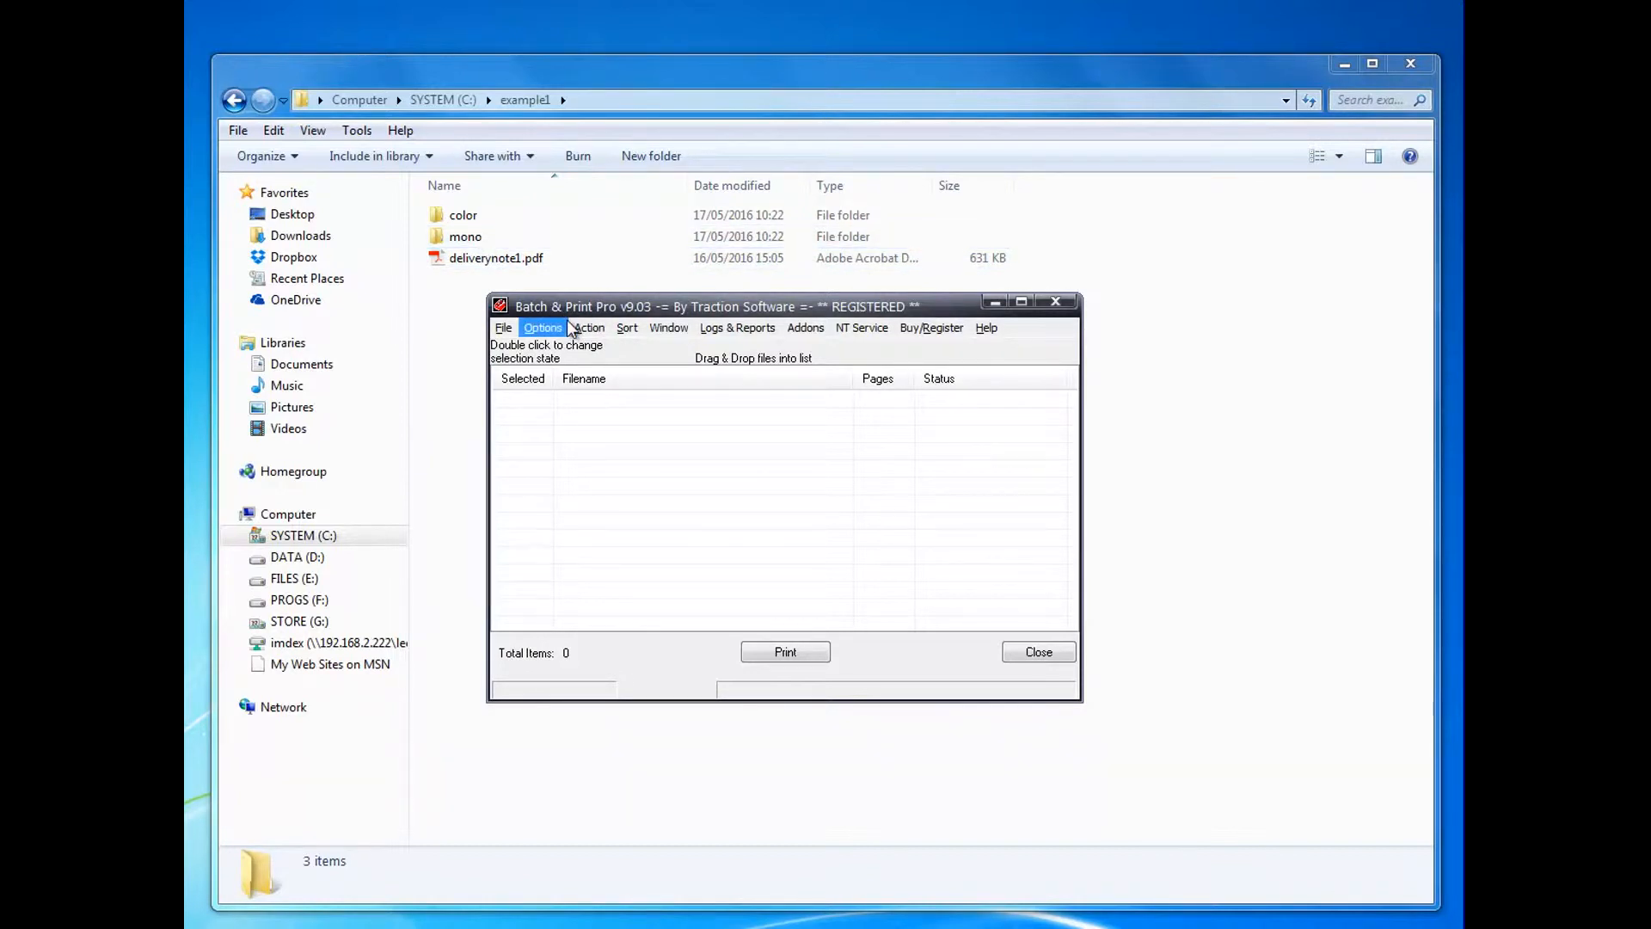
- Bring up Directory Monitor Setup with C:\example1\color as the monitored path
{"action": "left_click", "coordinate": [544, 326]}
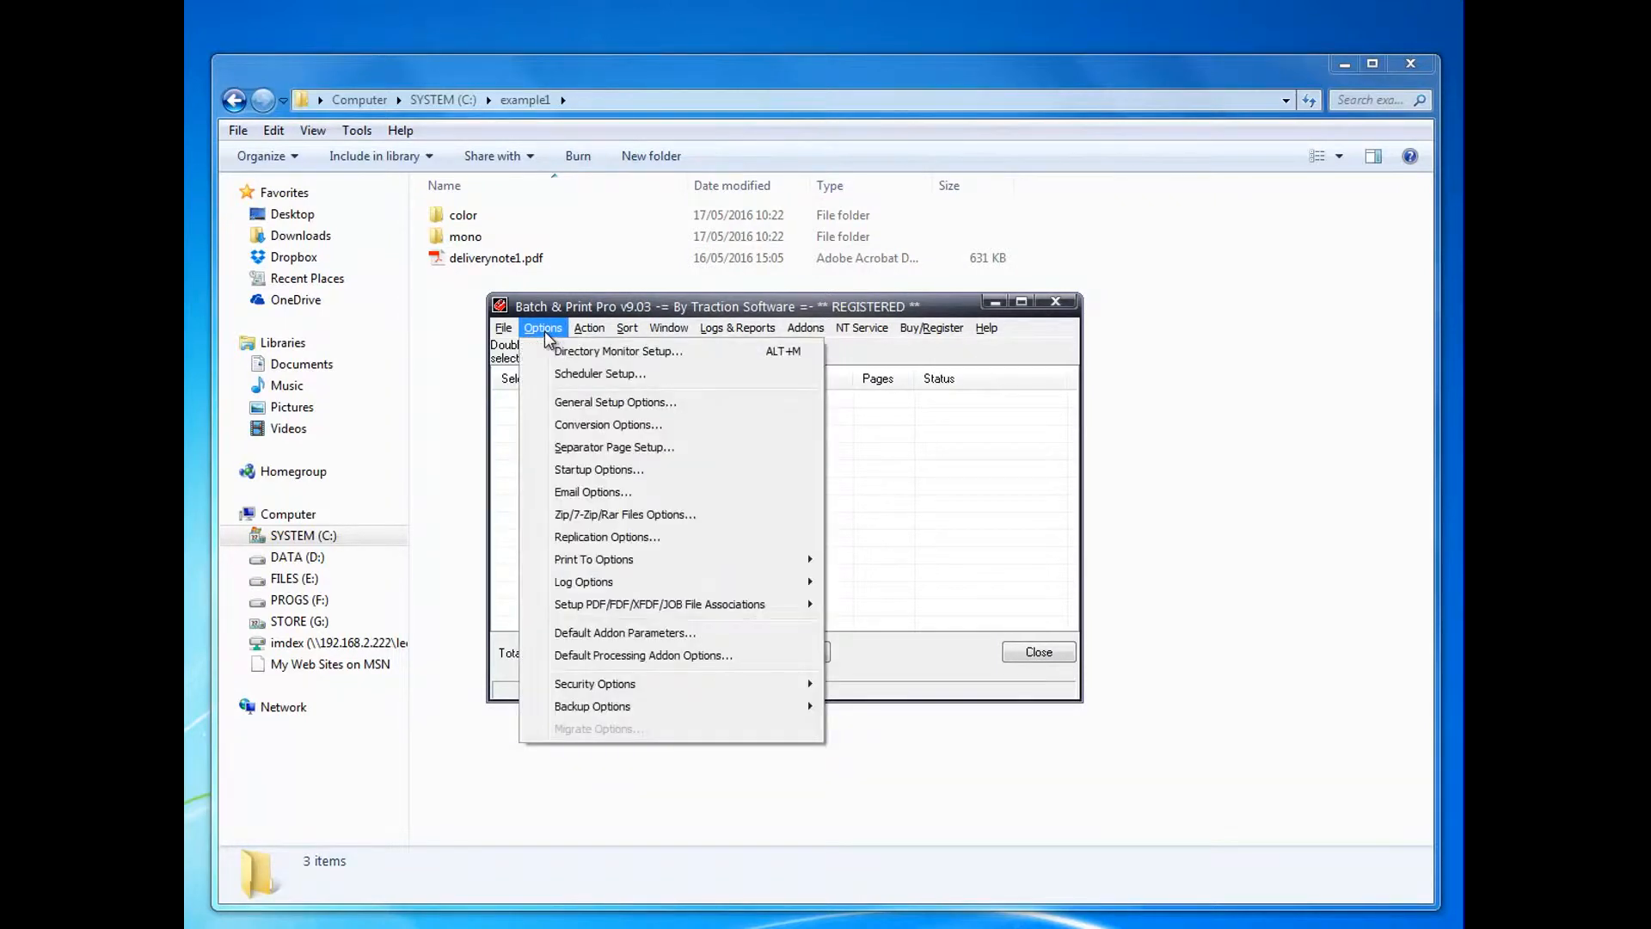
{"action": "left_click", "coordinate": [619, 351]}
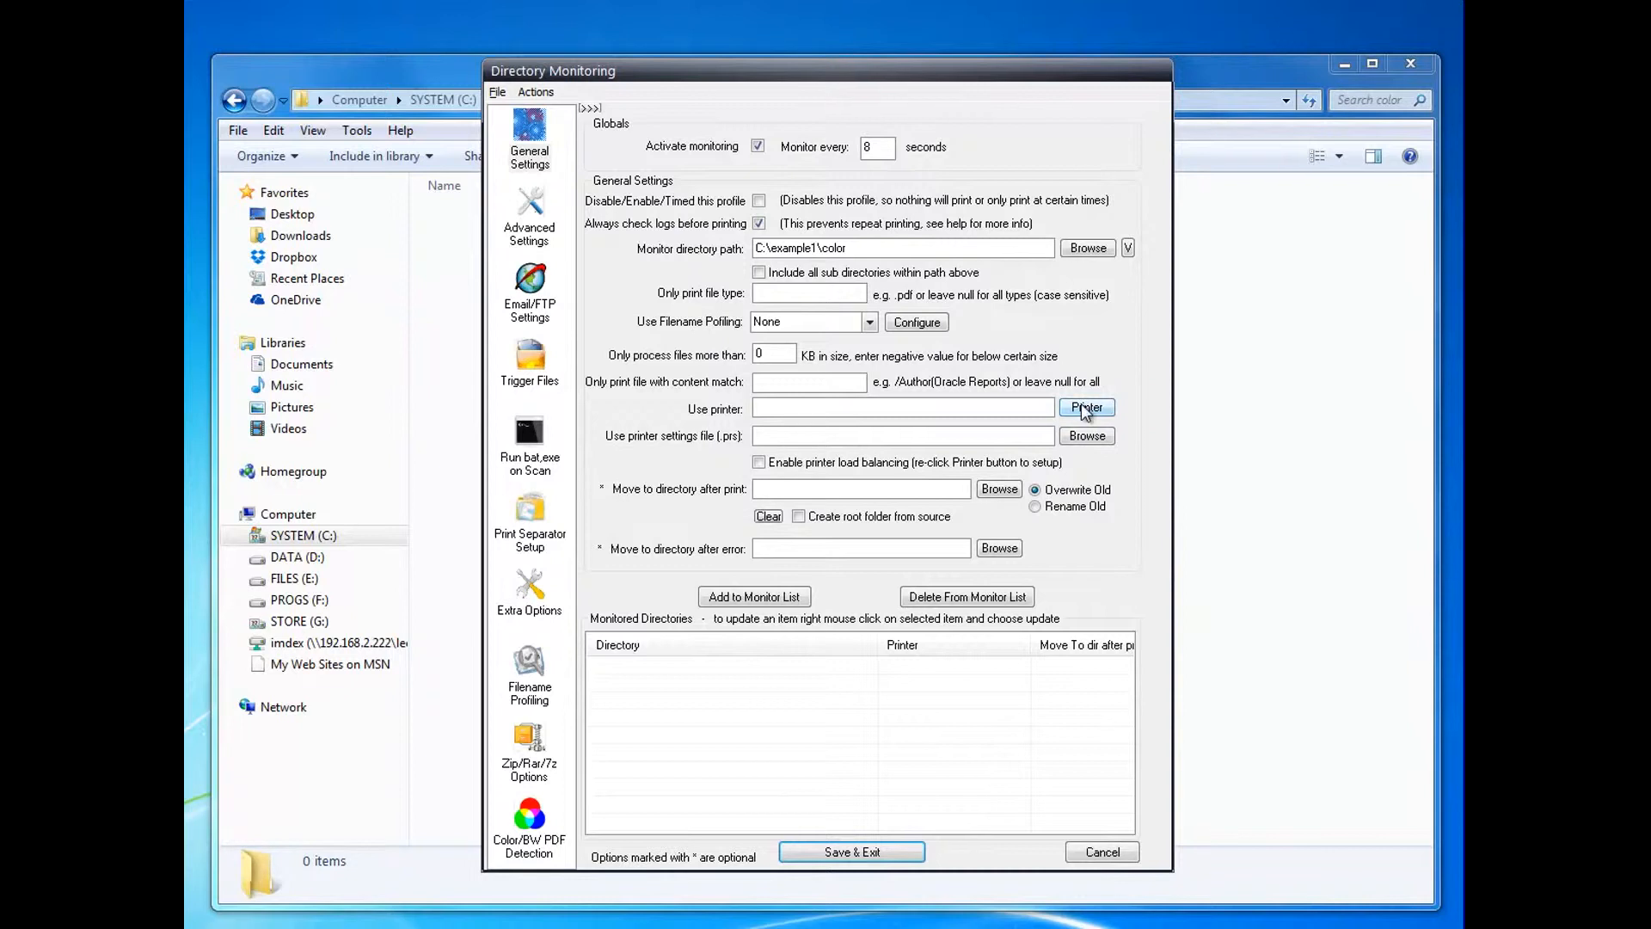
- Keep HP Officejet K7100 series as the color folder's printer in Print Setup
{"action": "left_click", "coordinate": [1087, 406]}
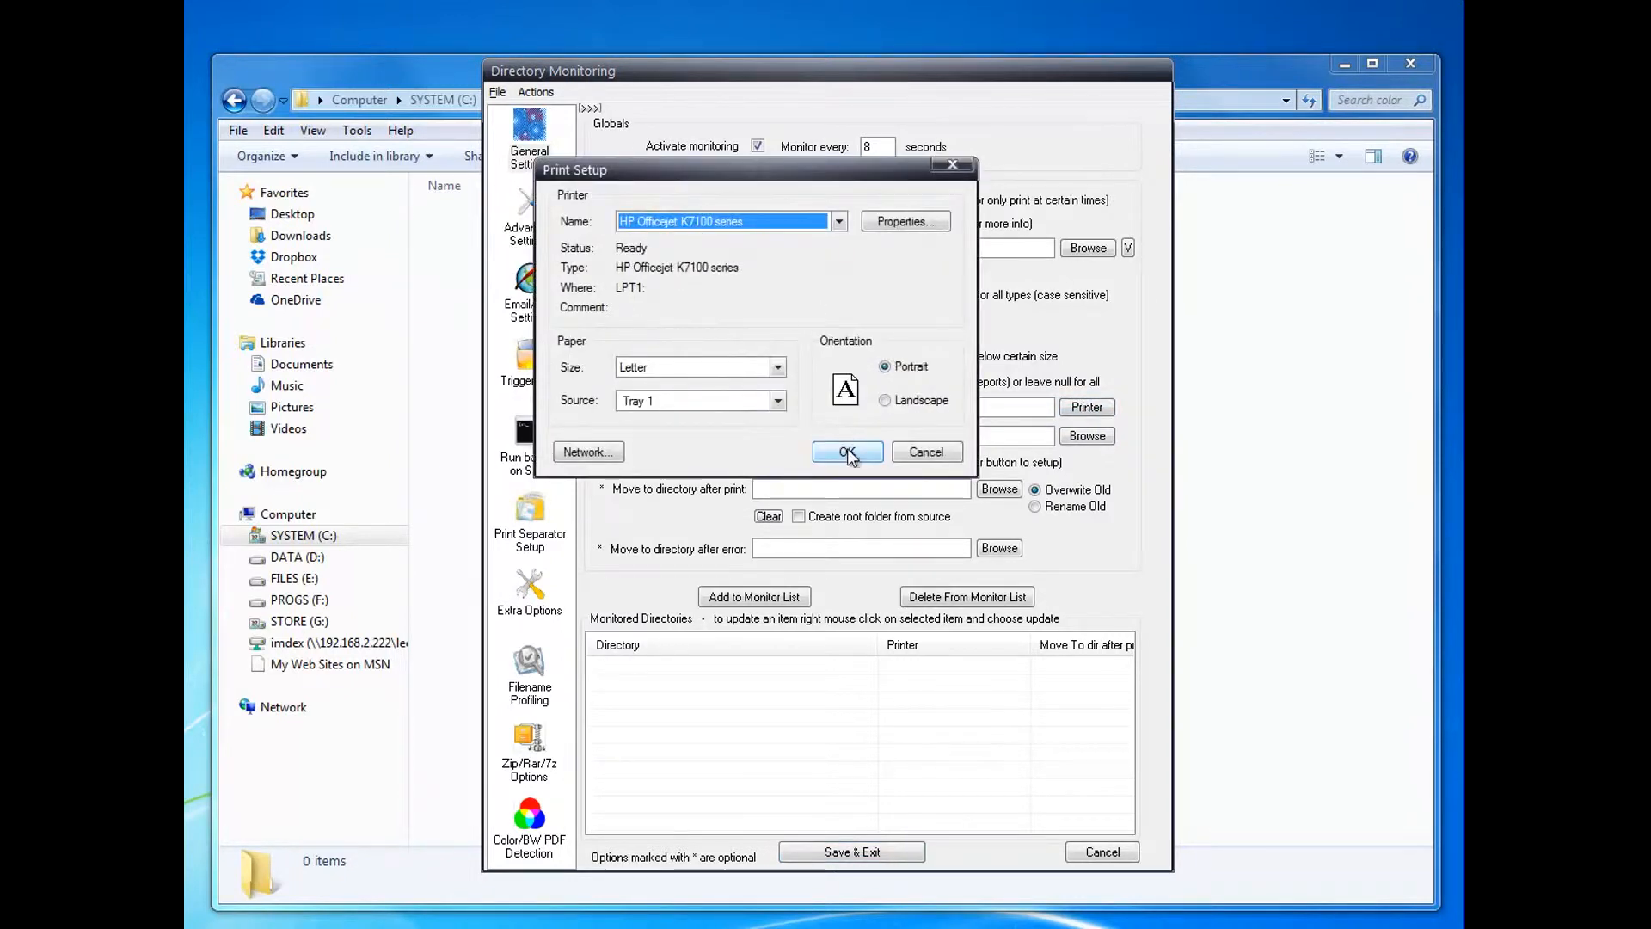
{"action": "left_click", "coordinate": [846, 450]}
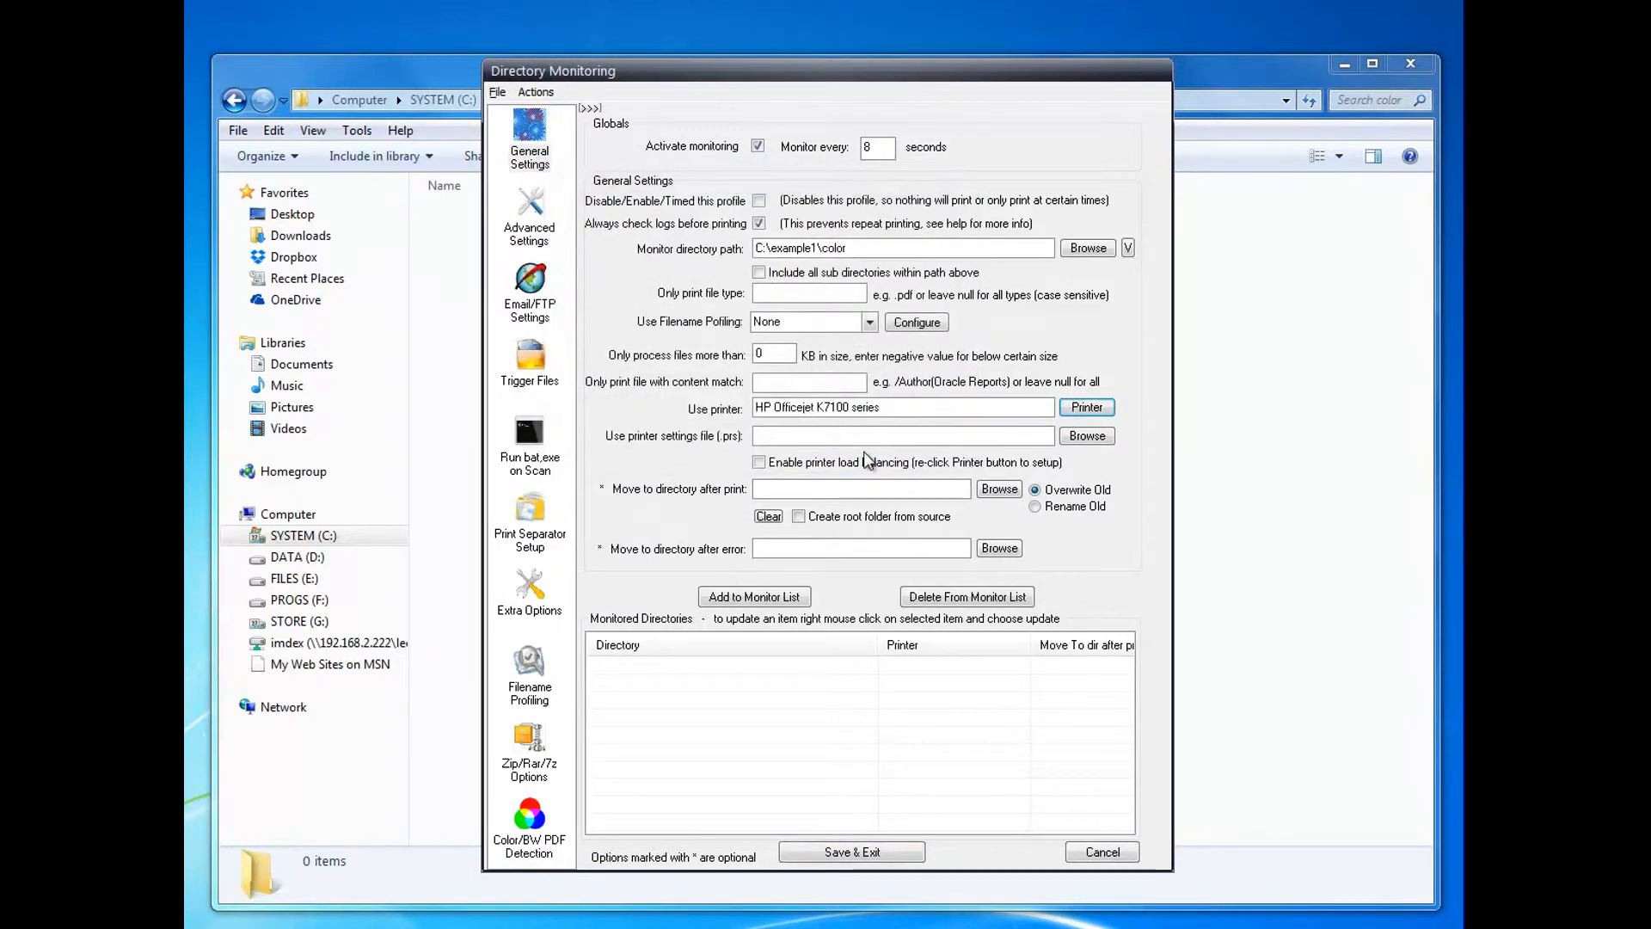
{"action": "mouse_move", "coordinate": [530, 222]}
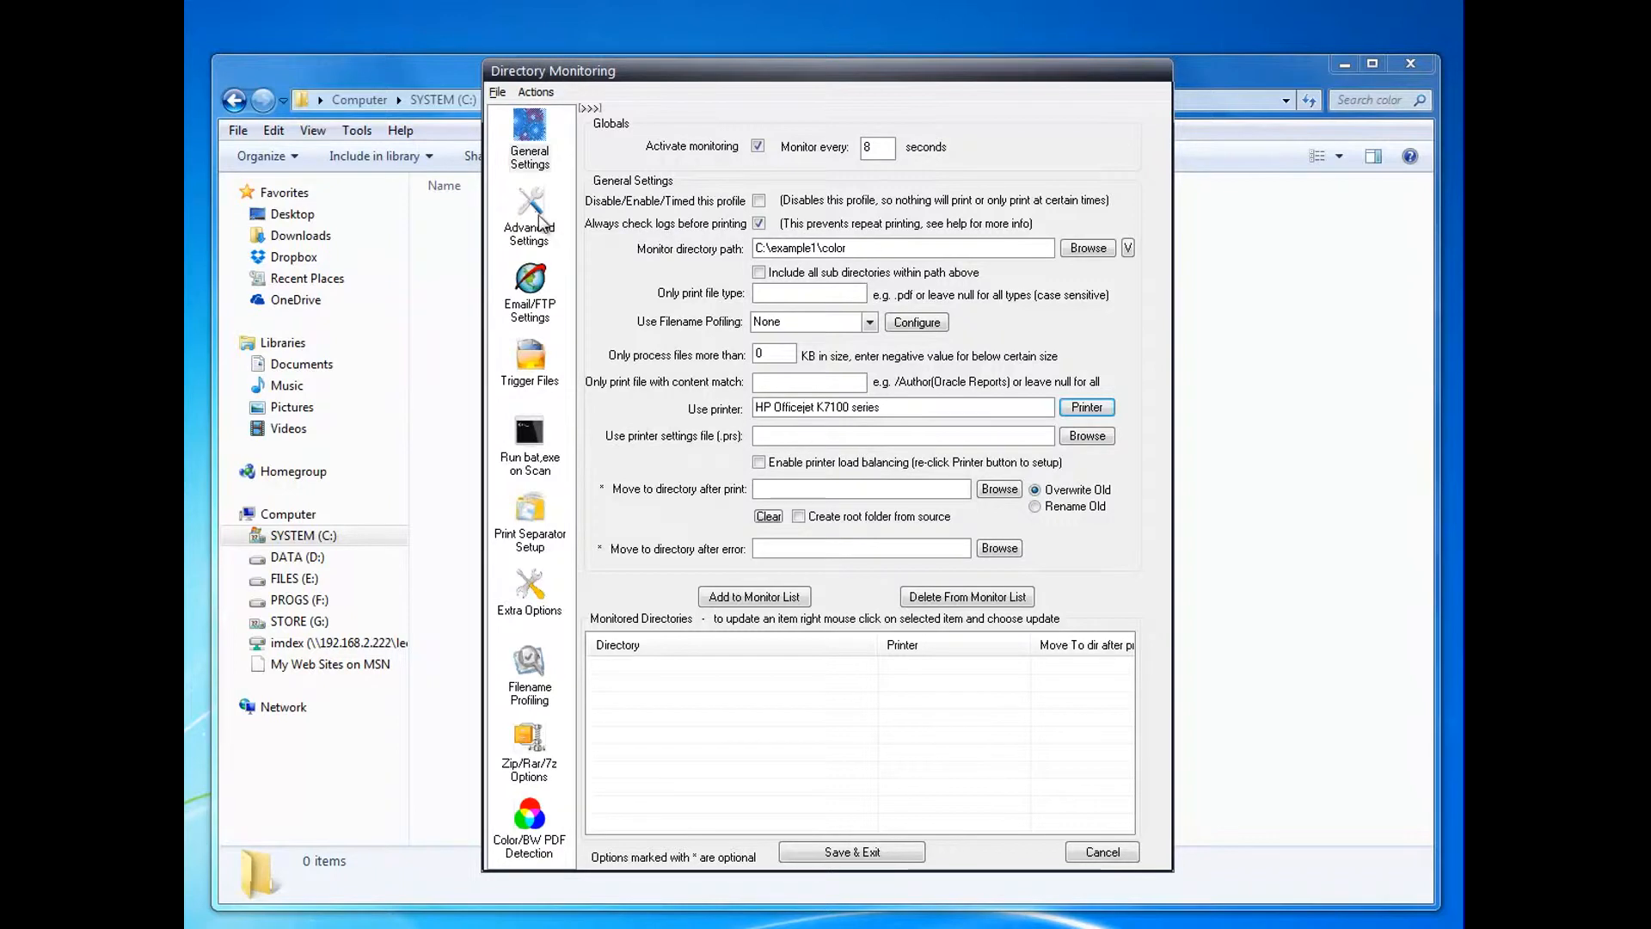
{"action": "left_click", "coordinate": [530, 134]}
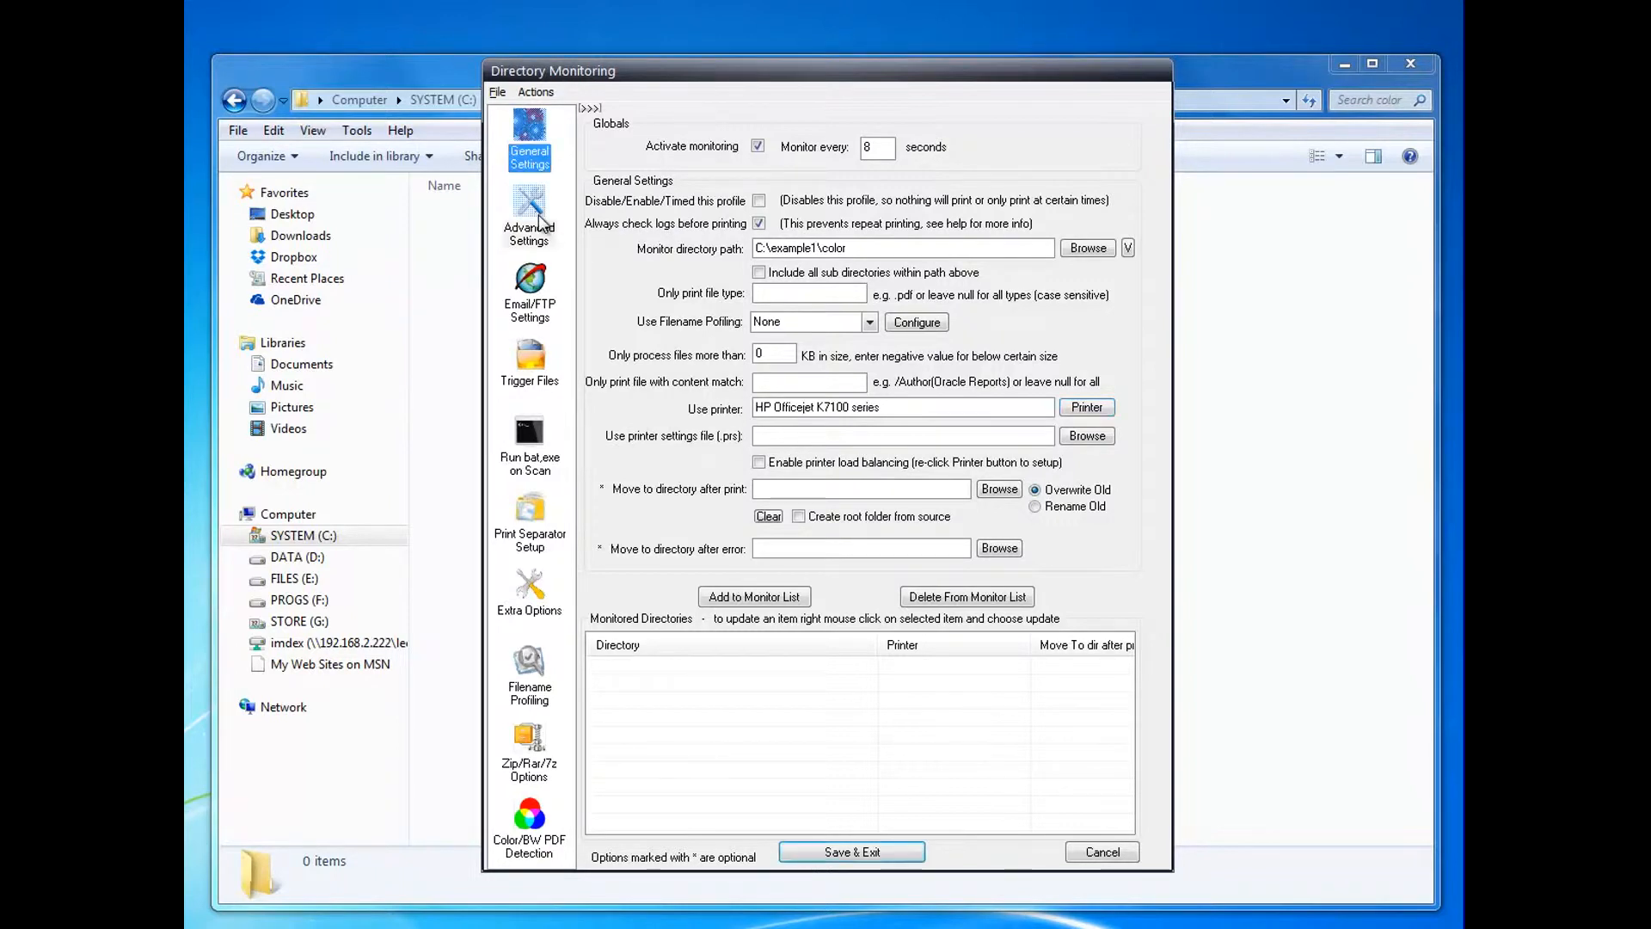
- Set the color folder's print threshold to 1 in Advanced Settings
{"action": "left_click", "coordinate": [530, 210]}
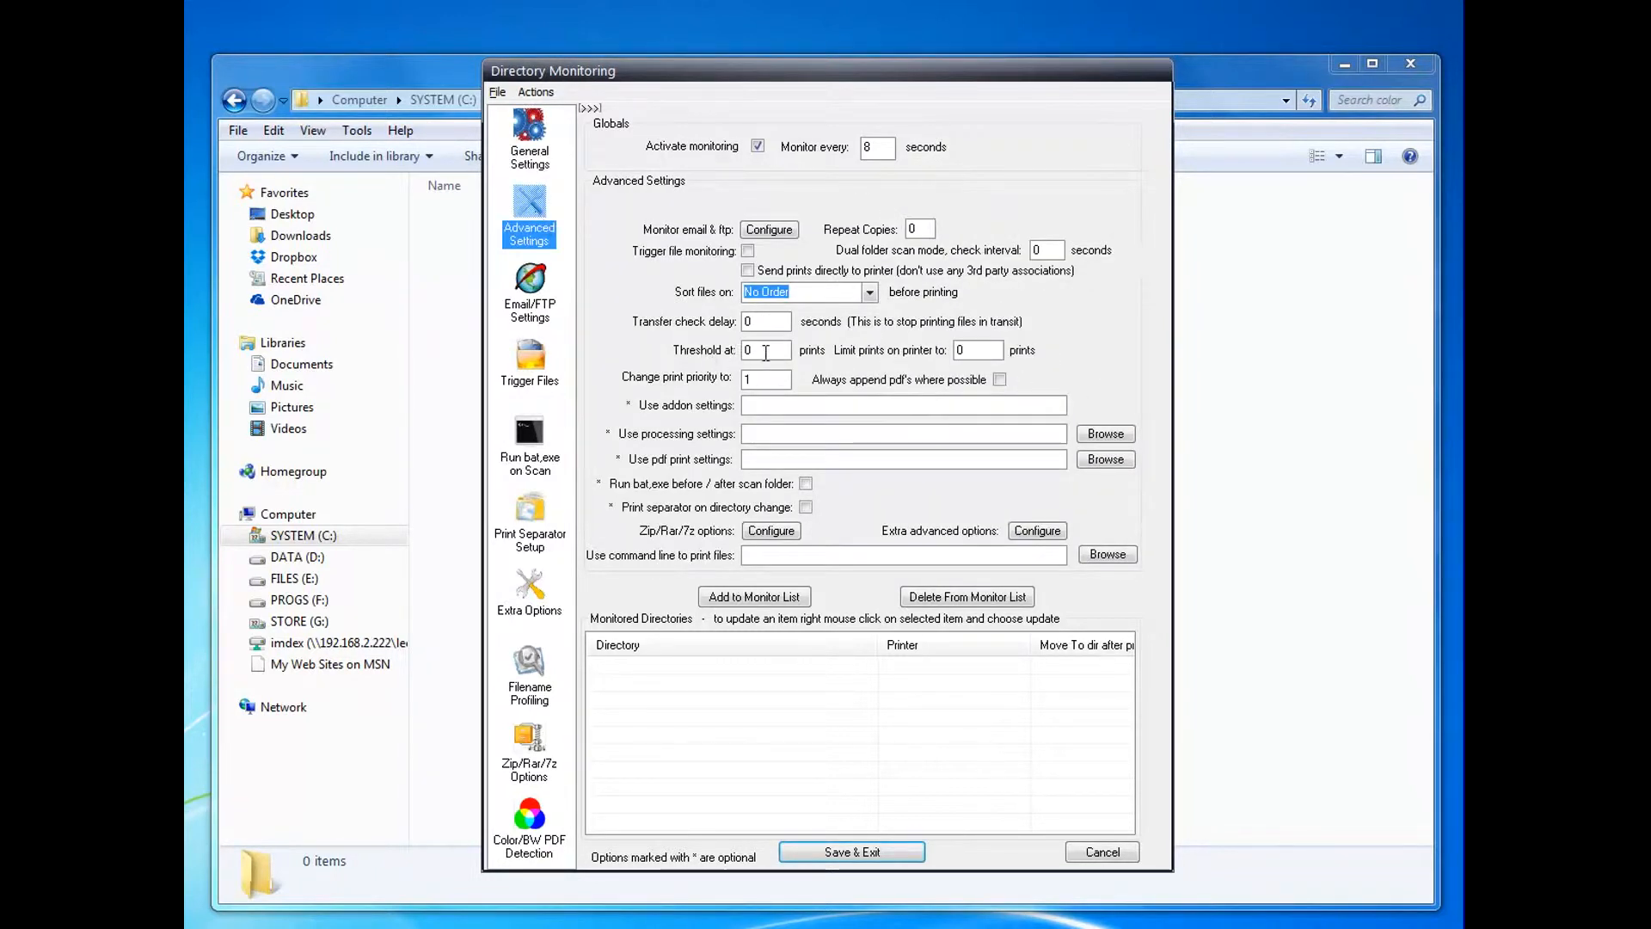
{"action": "type", "text": "1"}
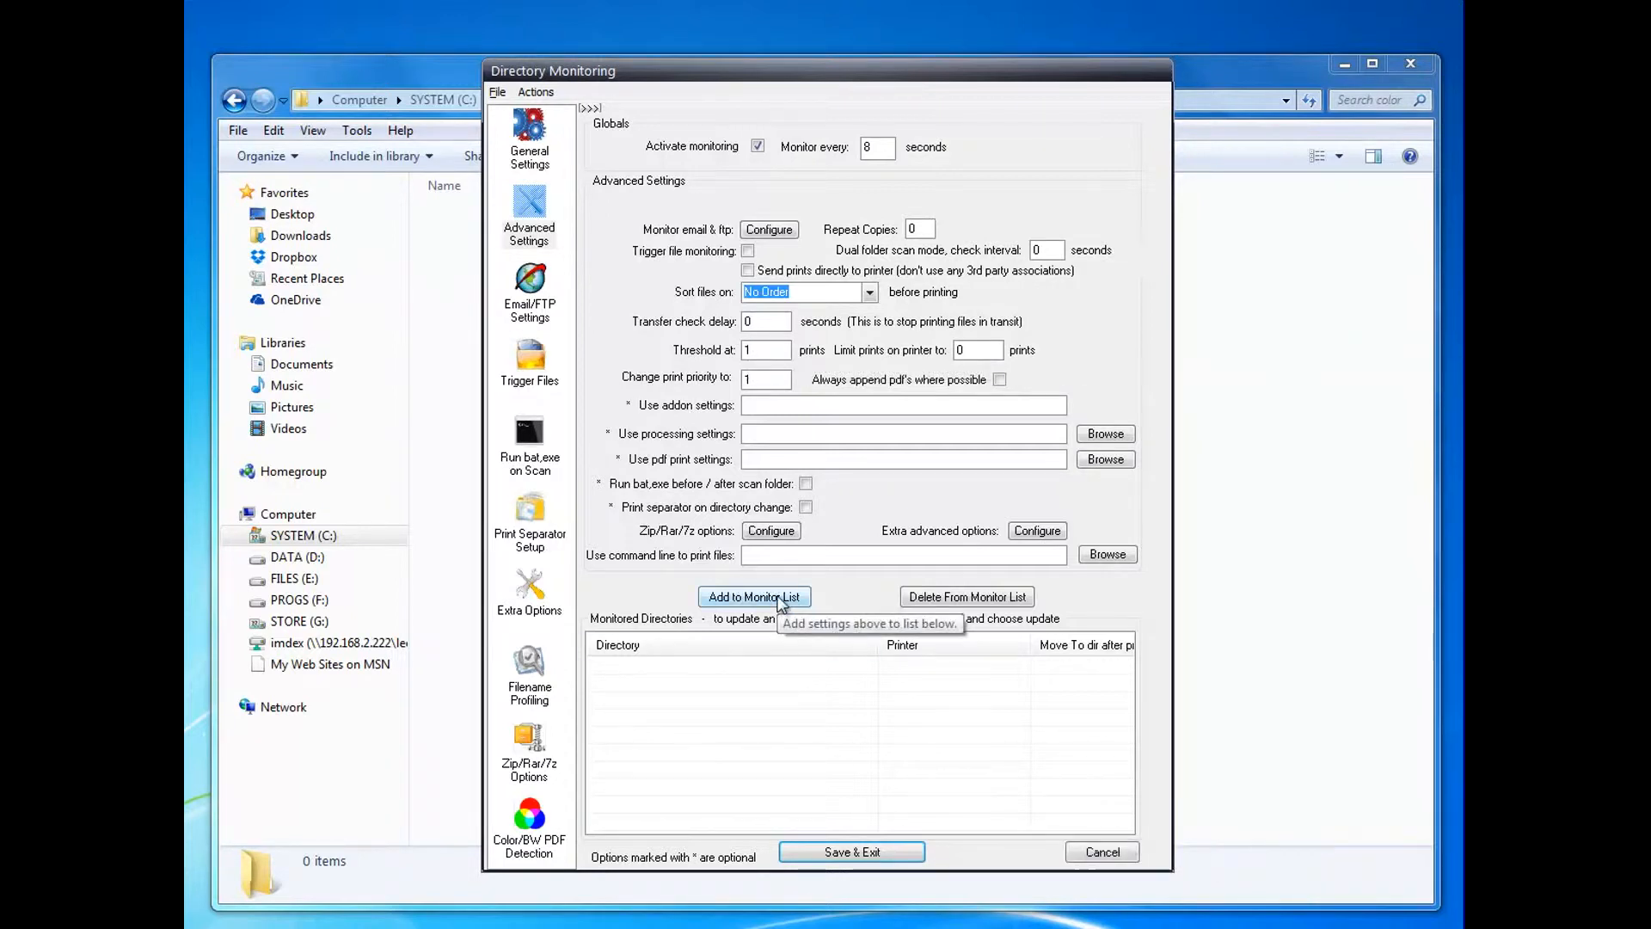
{"action": "left_click", "coordinate": [530, 138]}
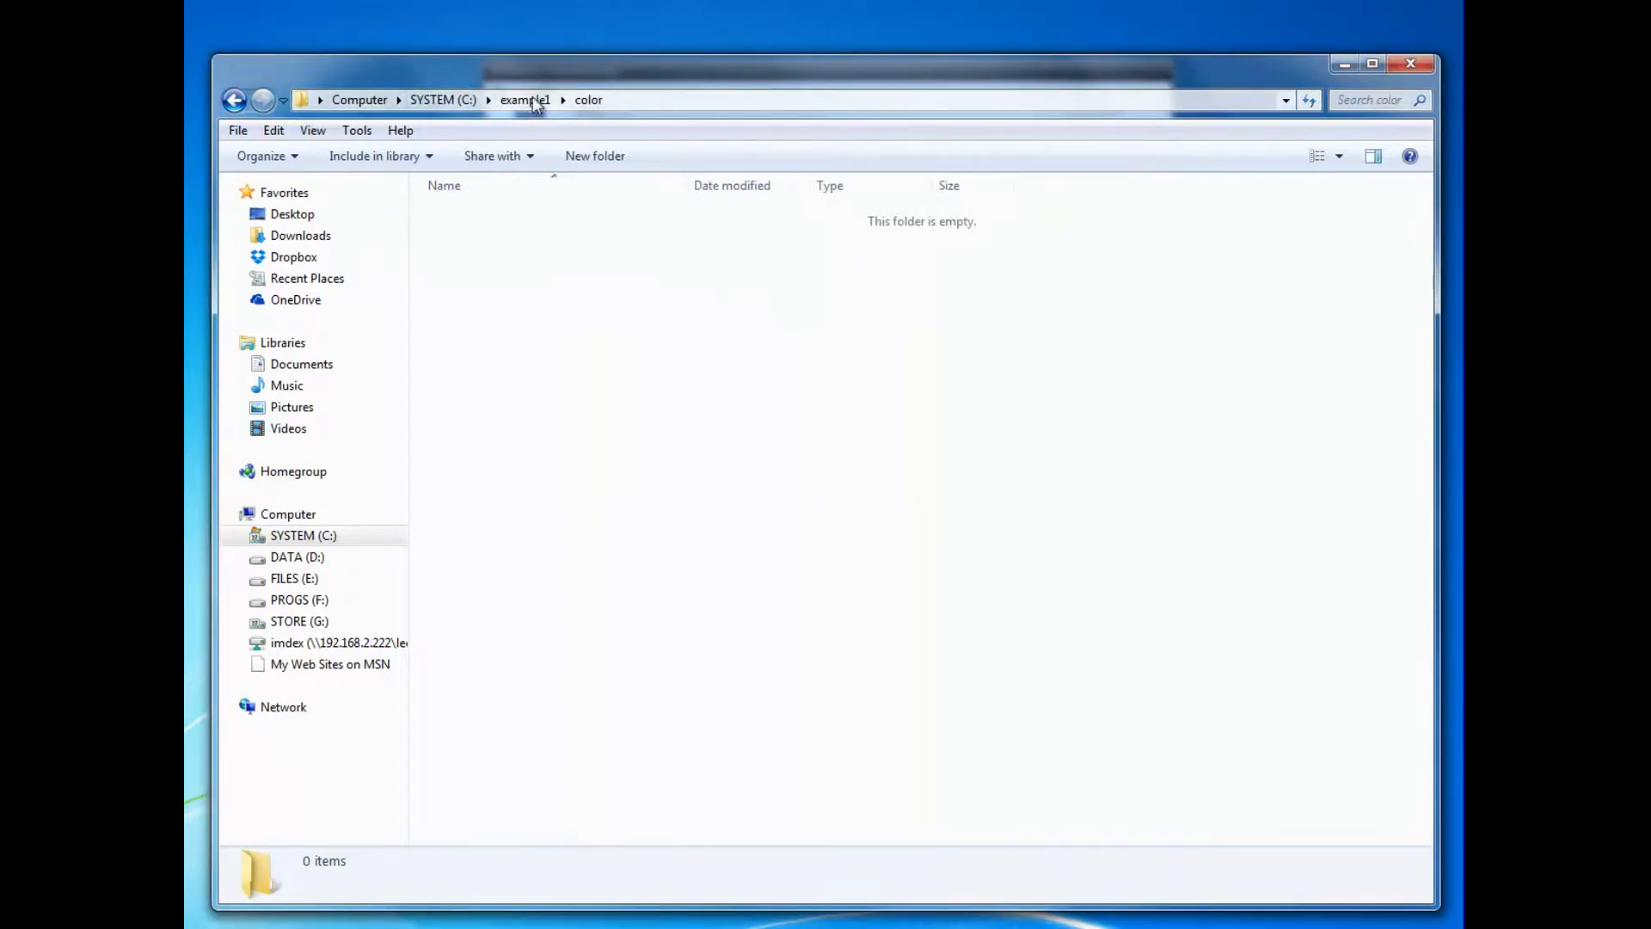
- Move printed files to C:\example1\mono and add the color folder to the monitor list
{"action": "left_click", "coordinate": [770, 100]}
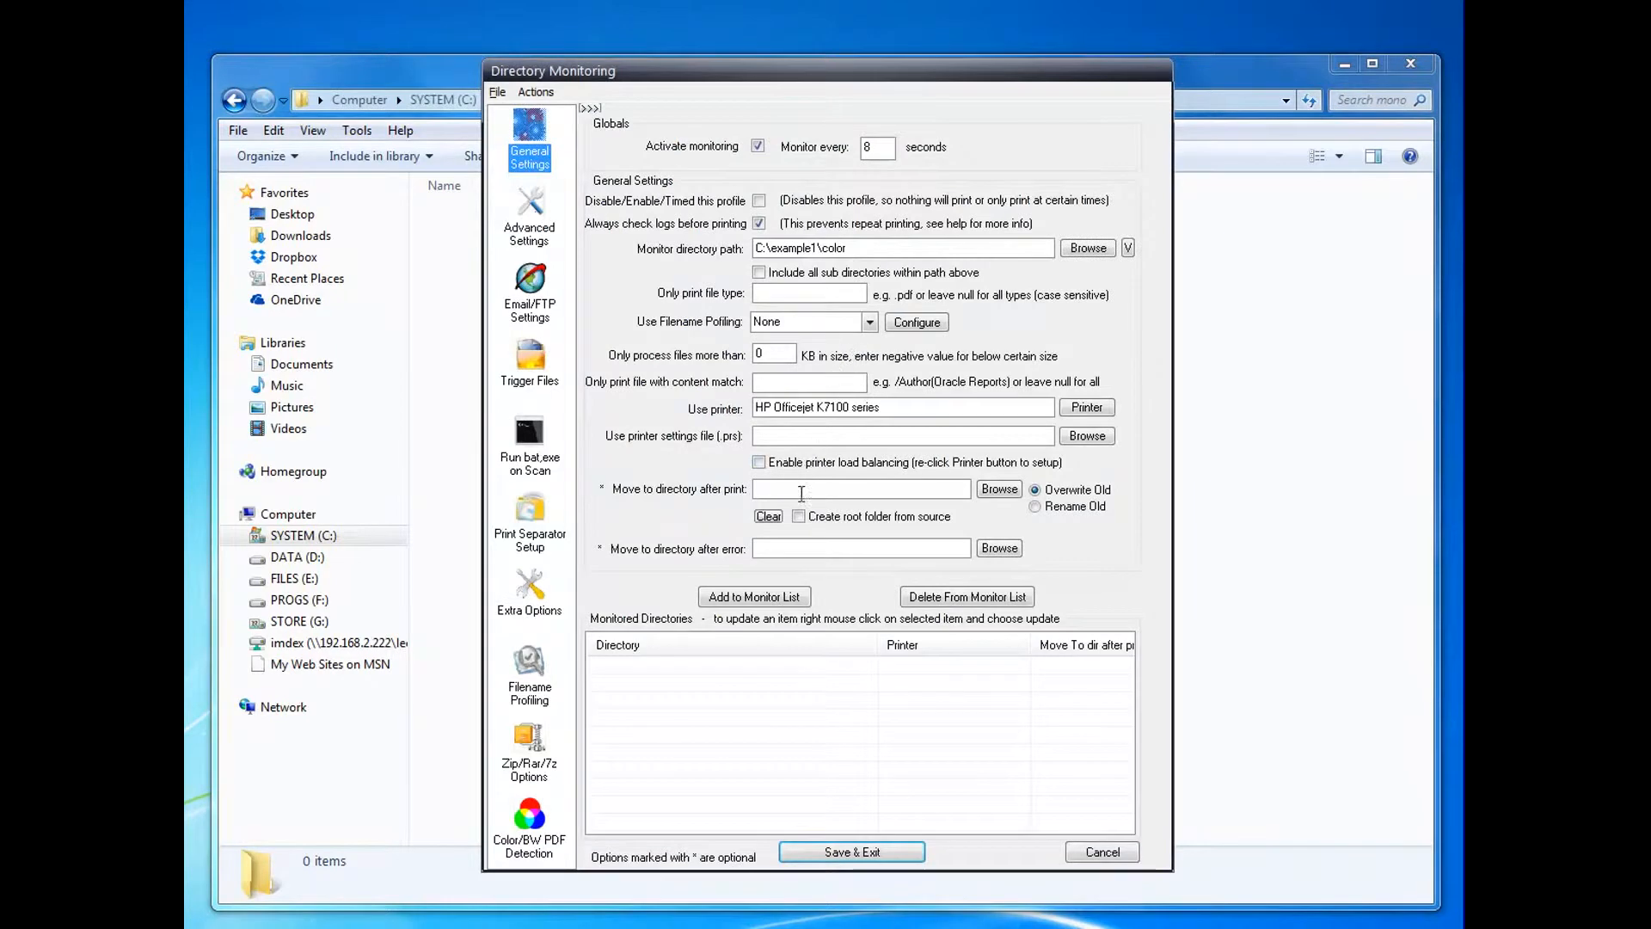
{"action": "type", "text": "C:\\example1\\mono"}
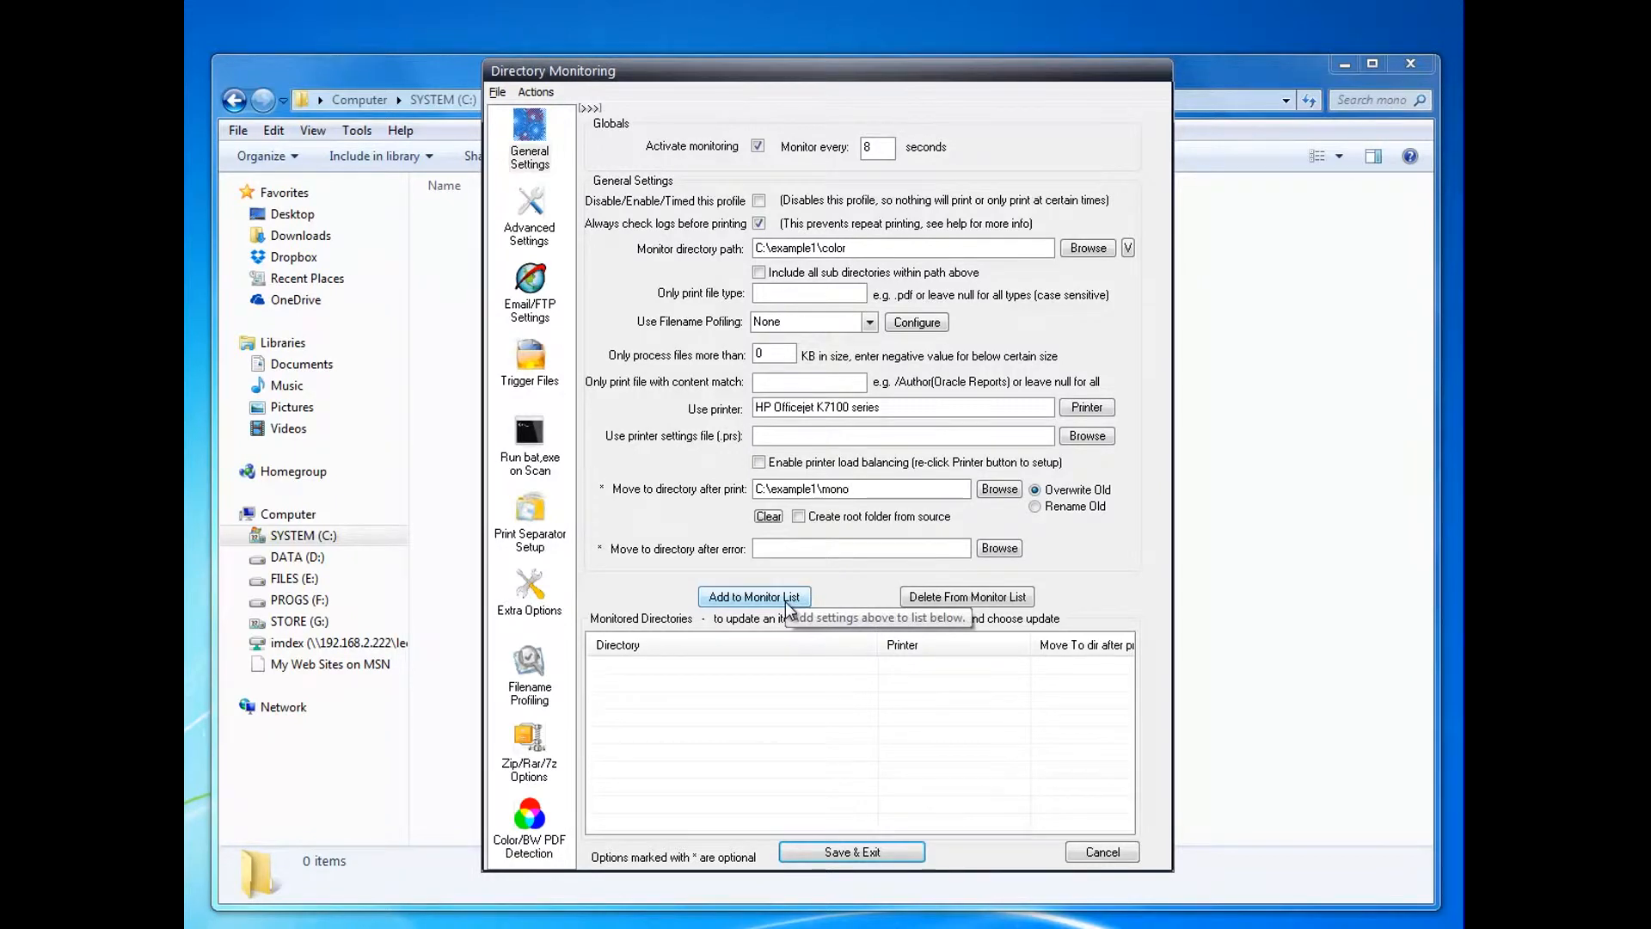
{"action": "left_click", "coordinate": [753, 597]}
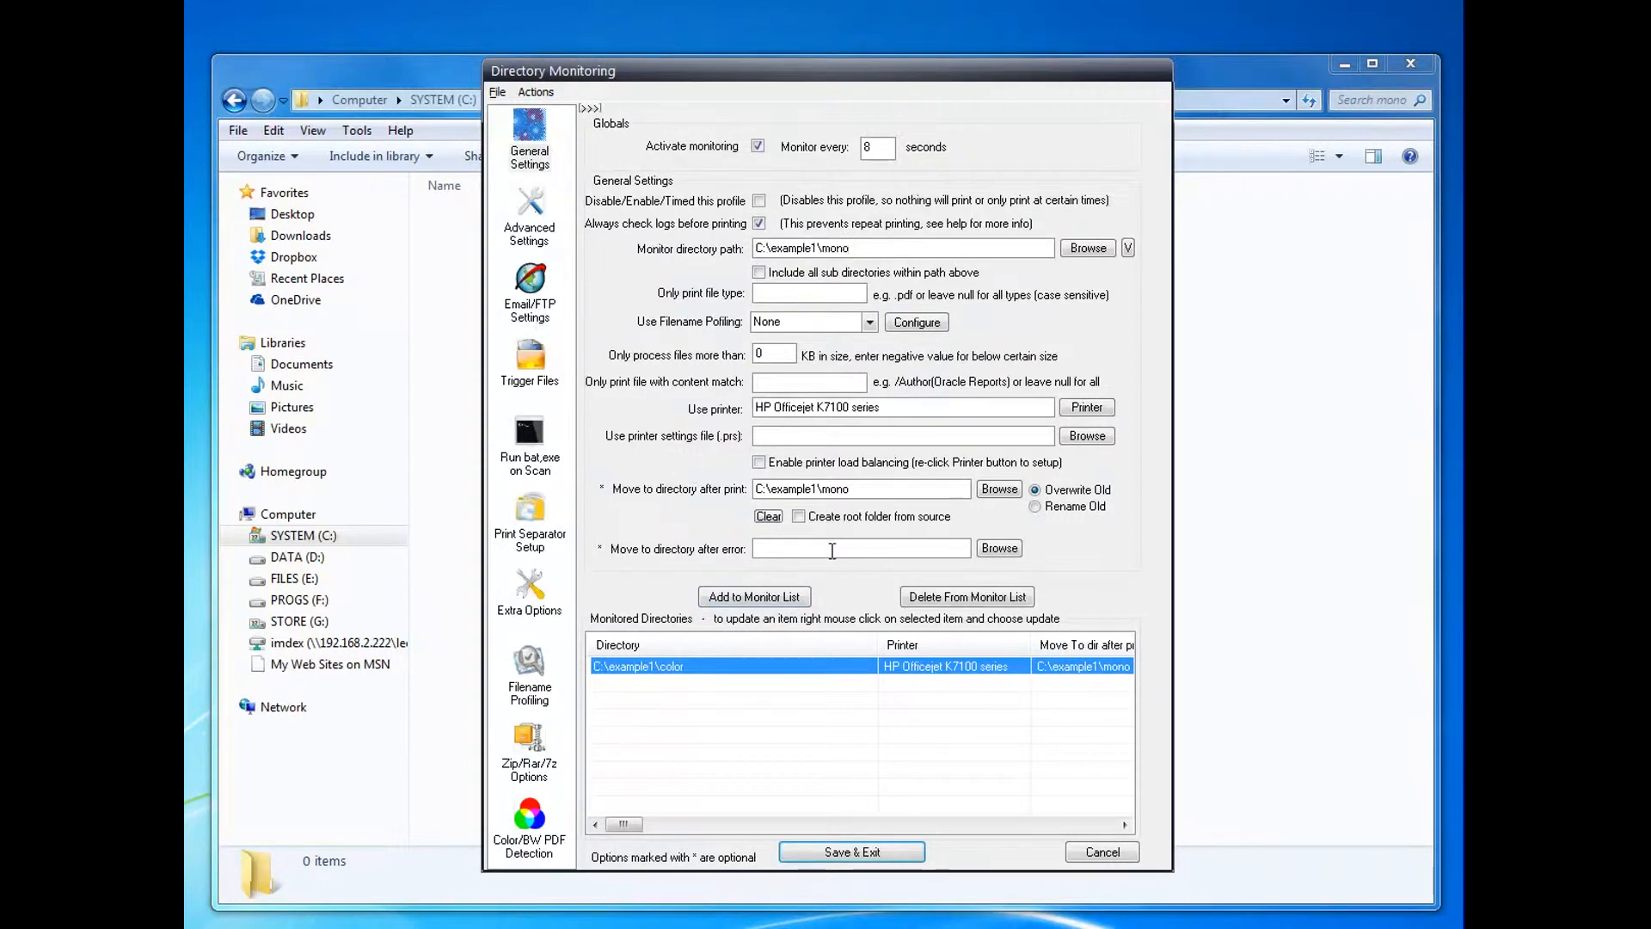
- Clear the move-after-print path and add C:\example1\mono to the monitor list
{"action": "triple_click", "coordinate": [860, 488]}
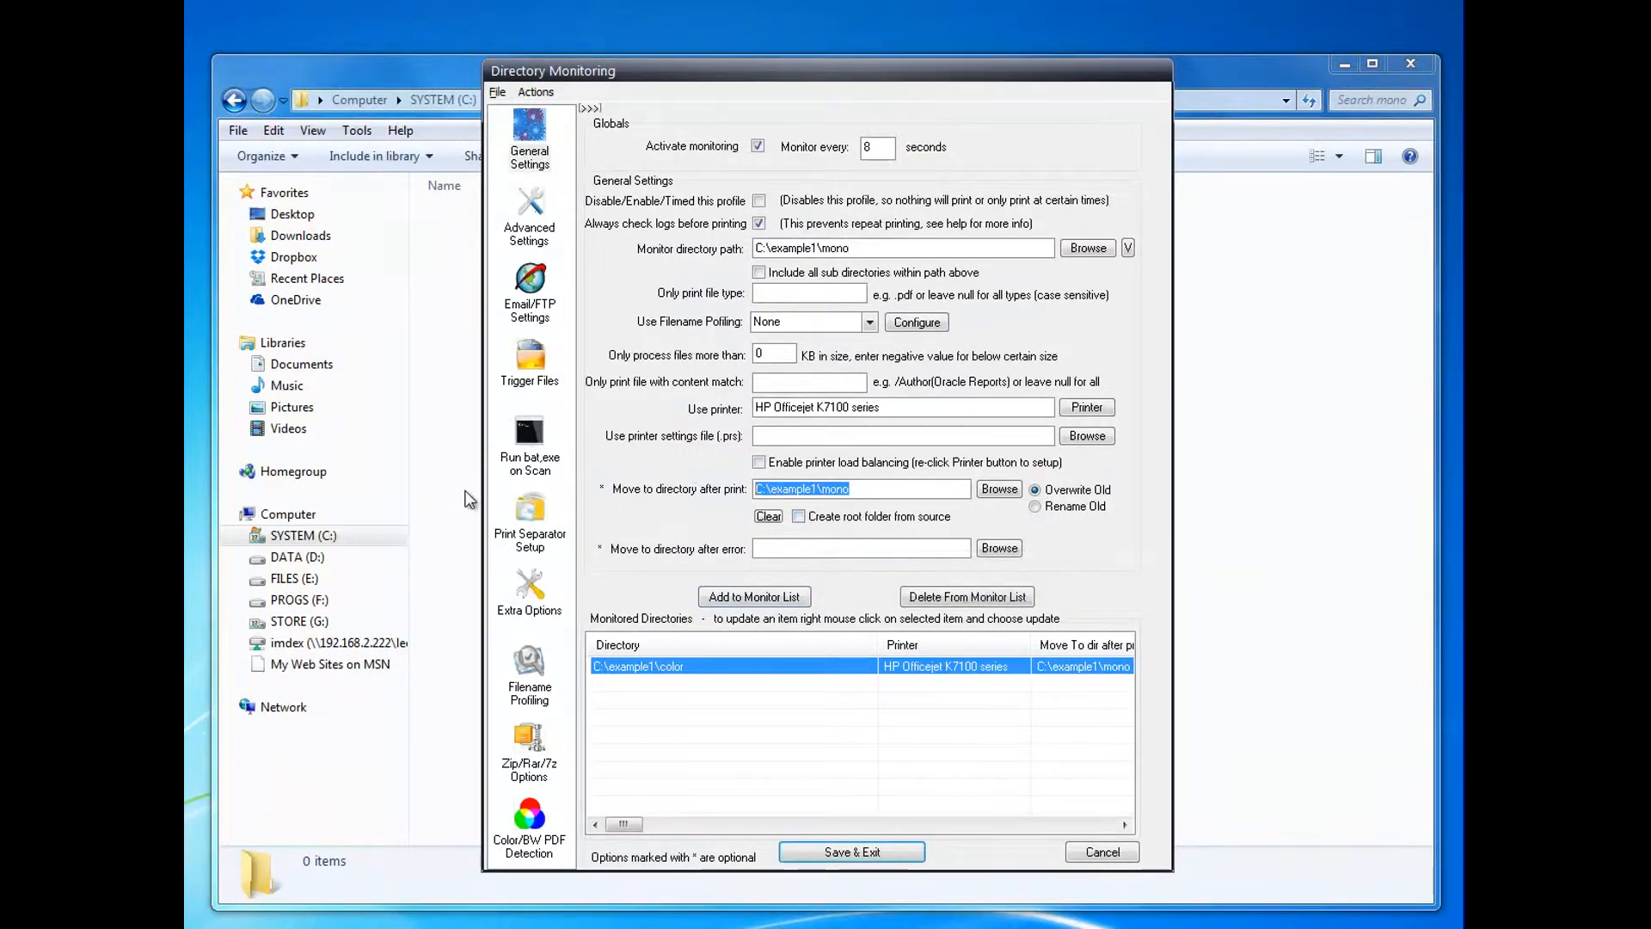
{"action": "mouse_move", "coordinate": [939, 525]}
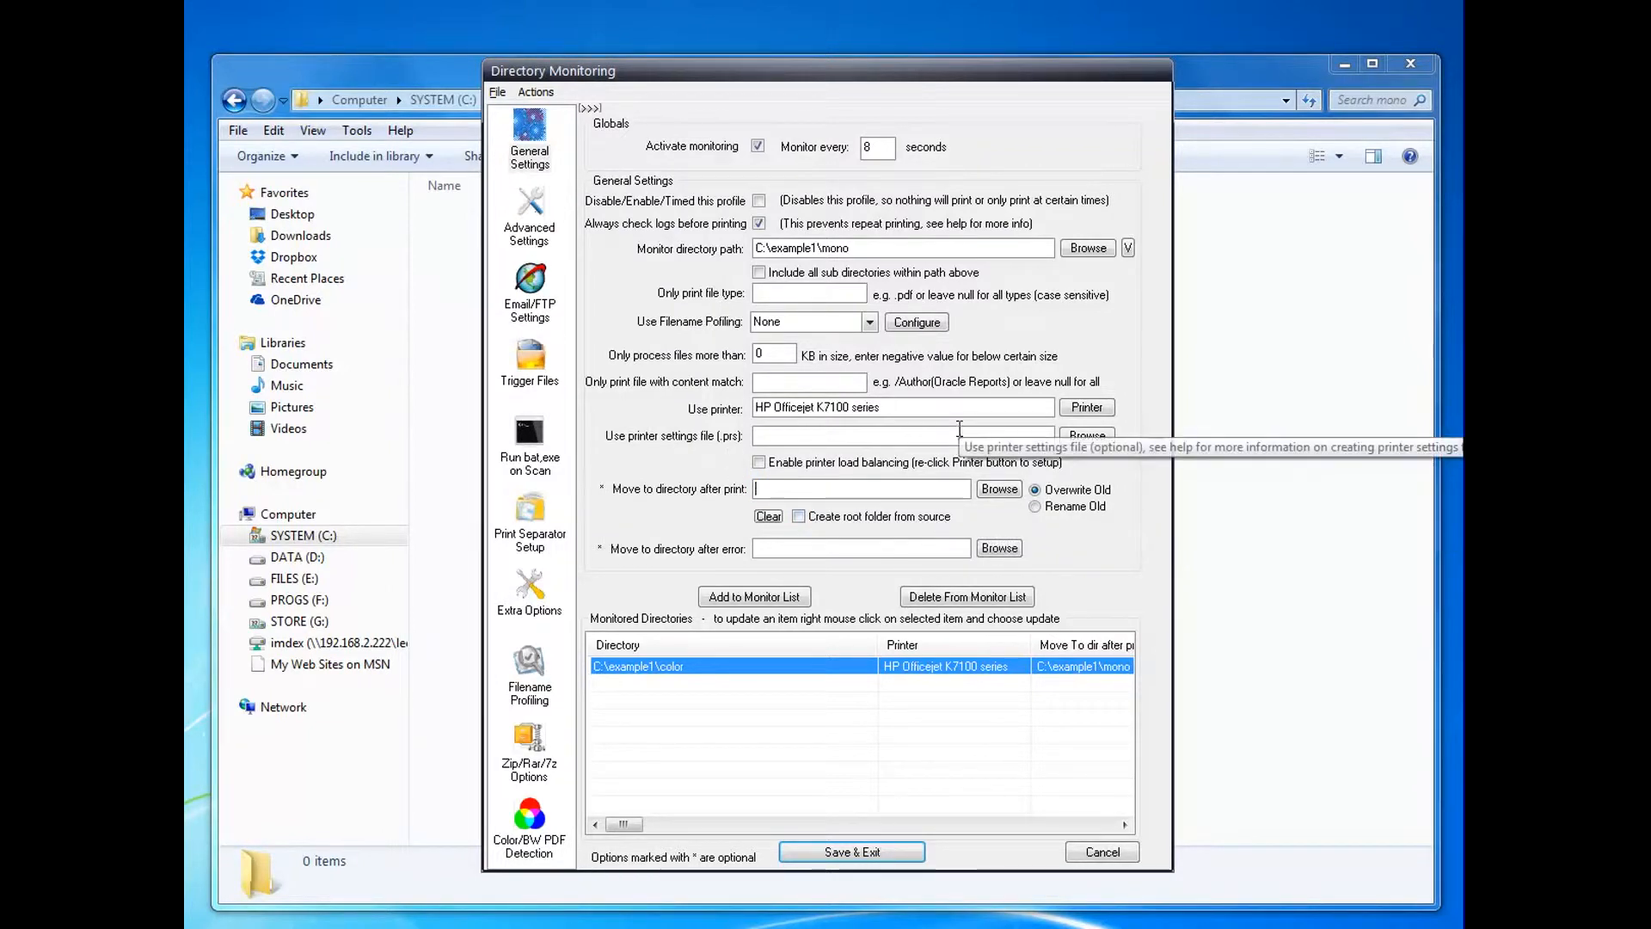
{"action": "mouse_move", "coordinate": [512, 217]}
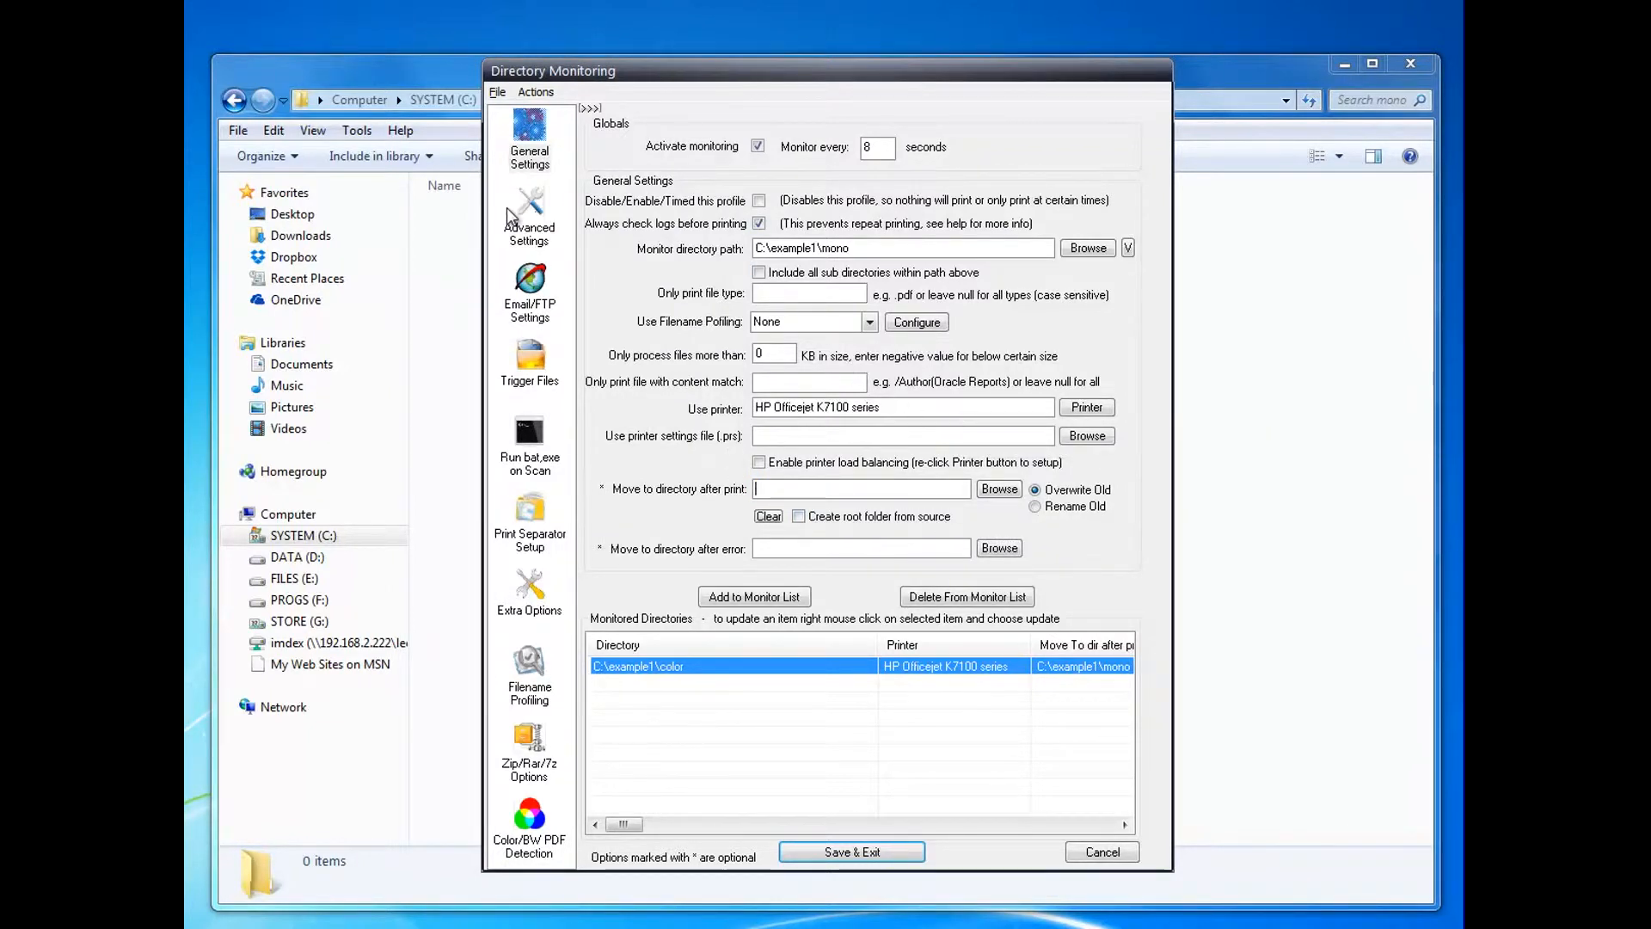
{"action": "left_click", "coordinate": [530, 215]}
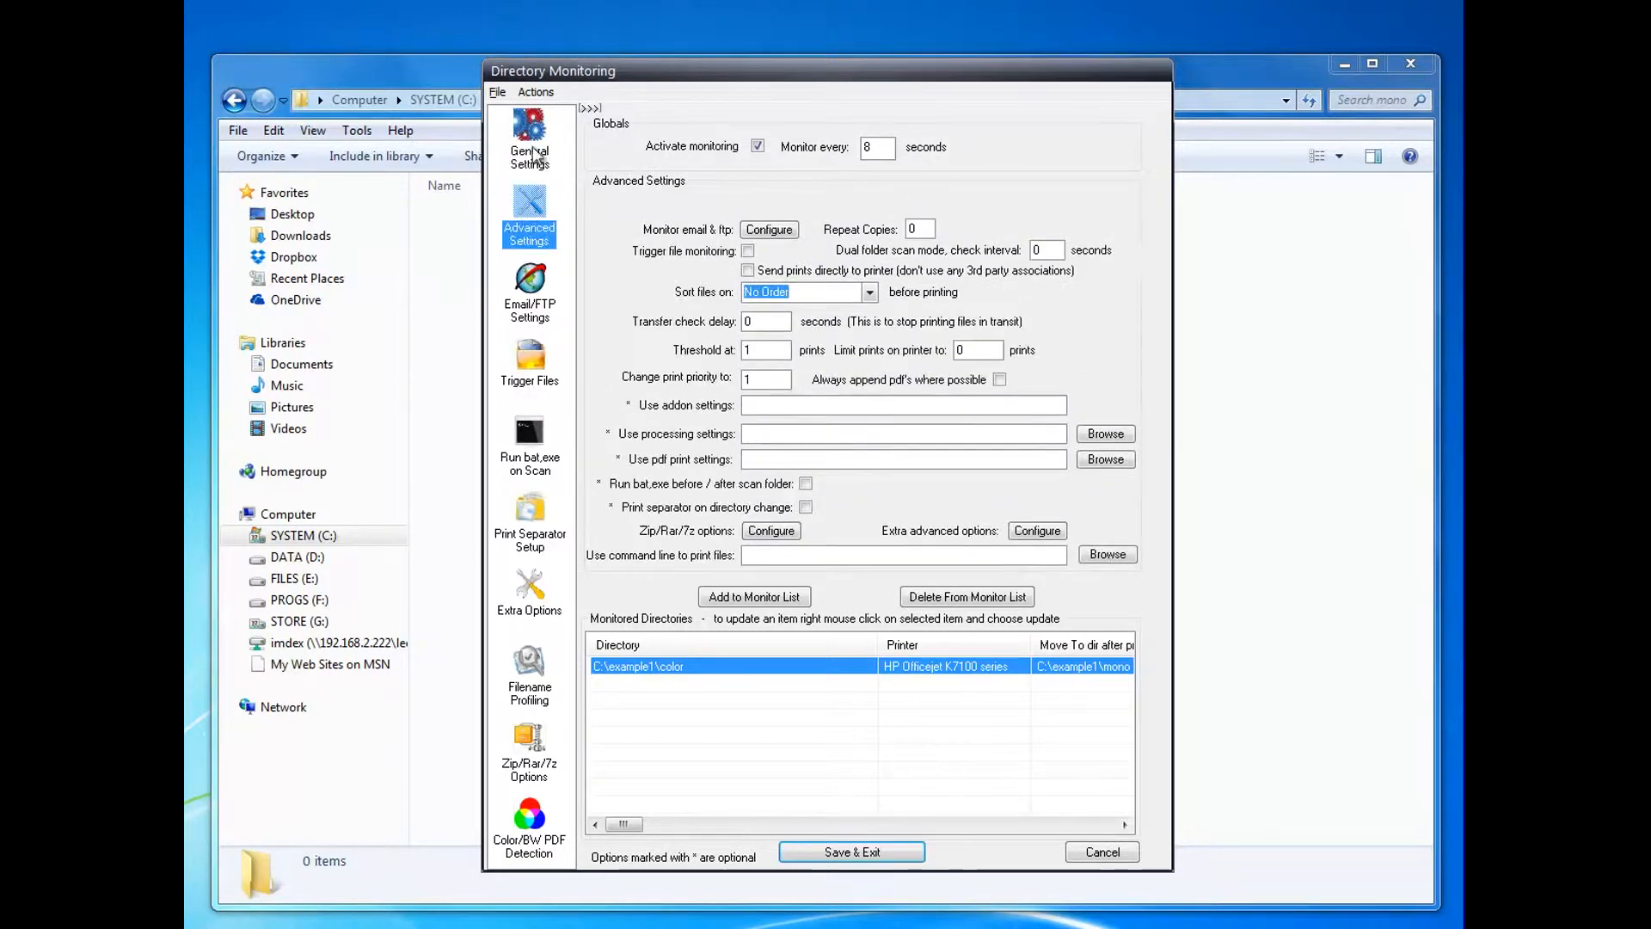
{"action": "left_click", "coordinate": [530, 141]}
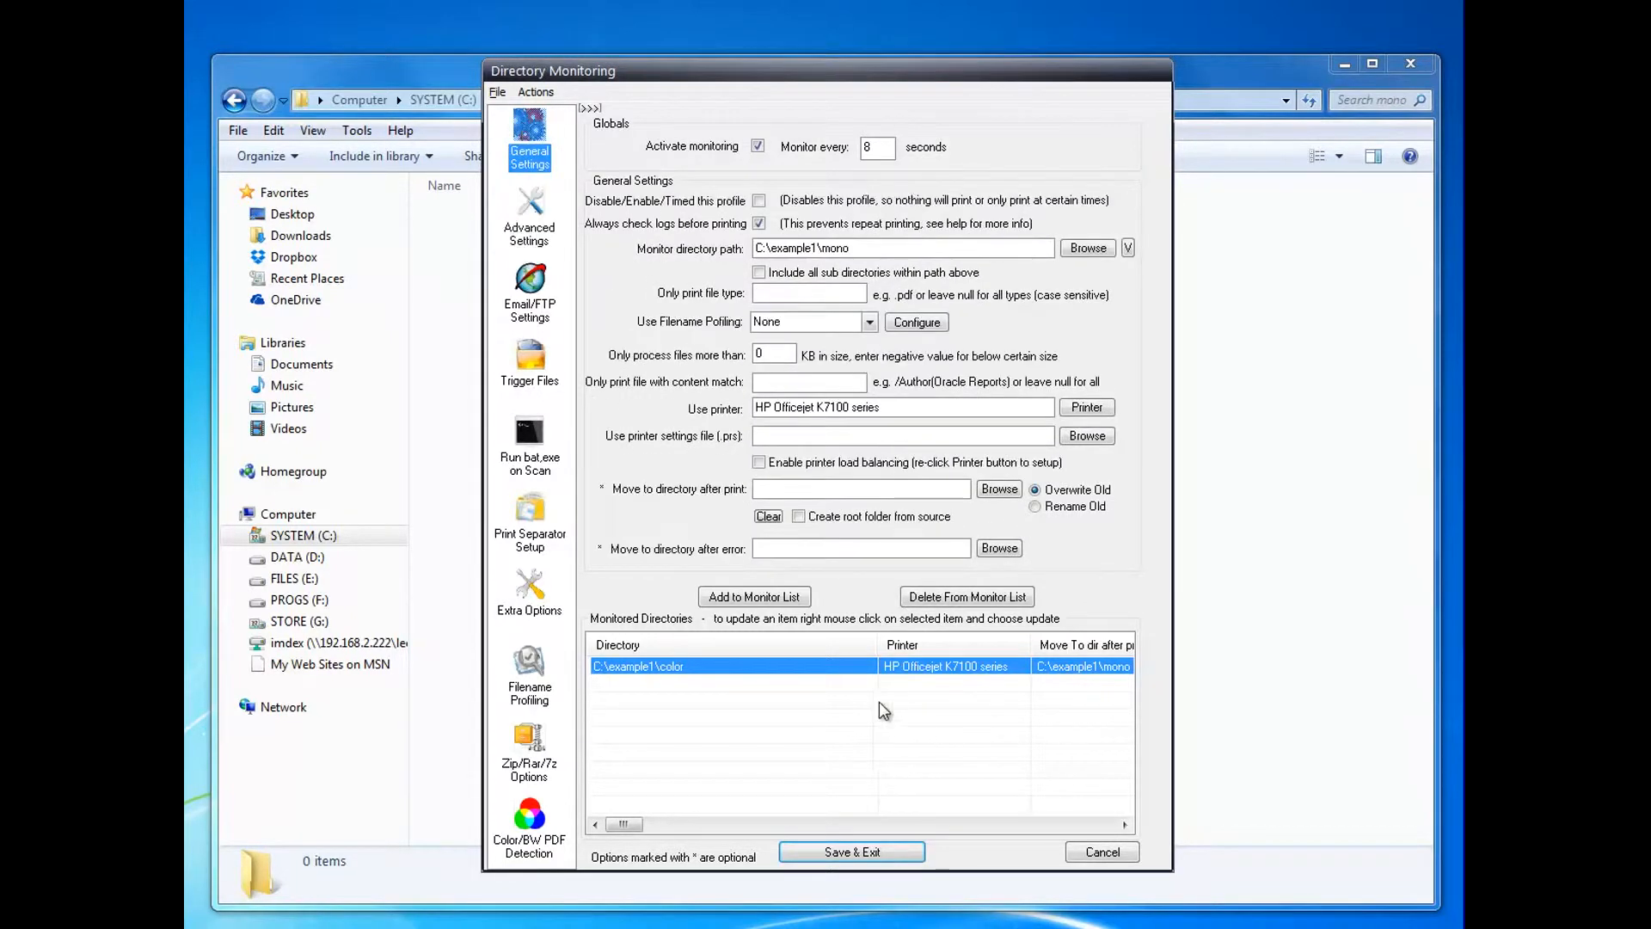
{"action": "mouse_move", "coordinate": [772, 603]}
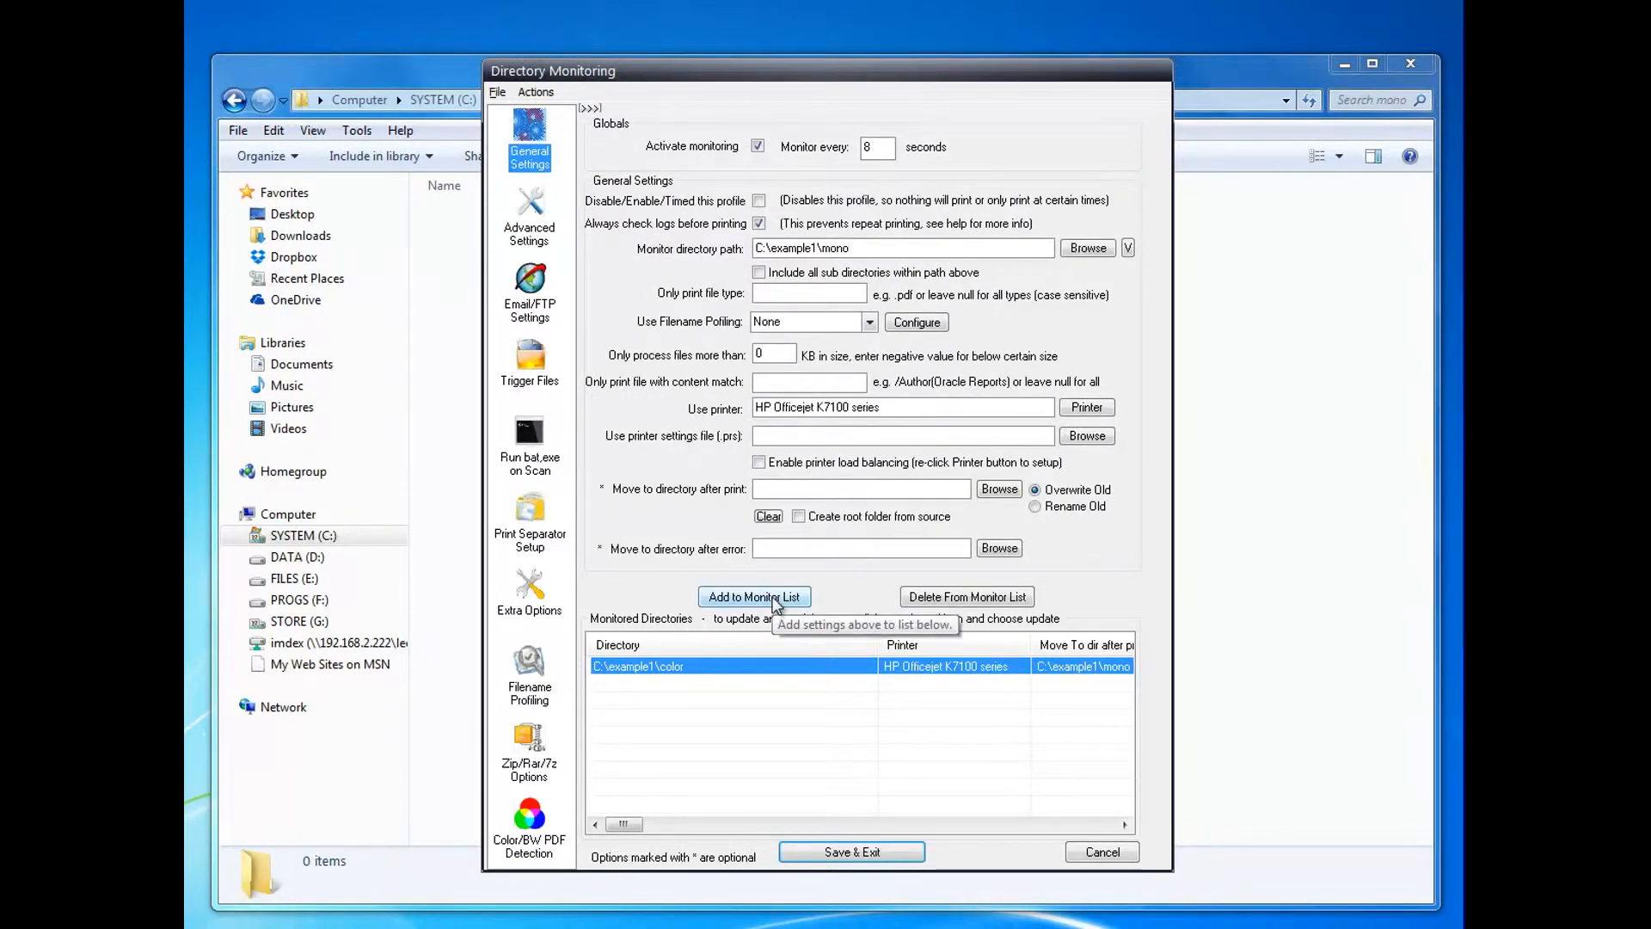
{"action": "left_click", "coordinate": [755, 597]}
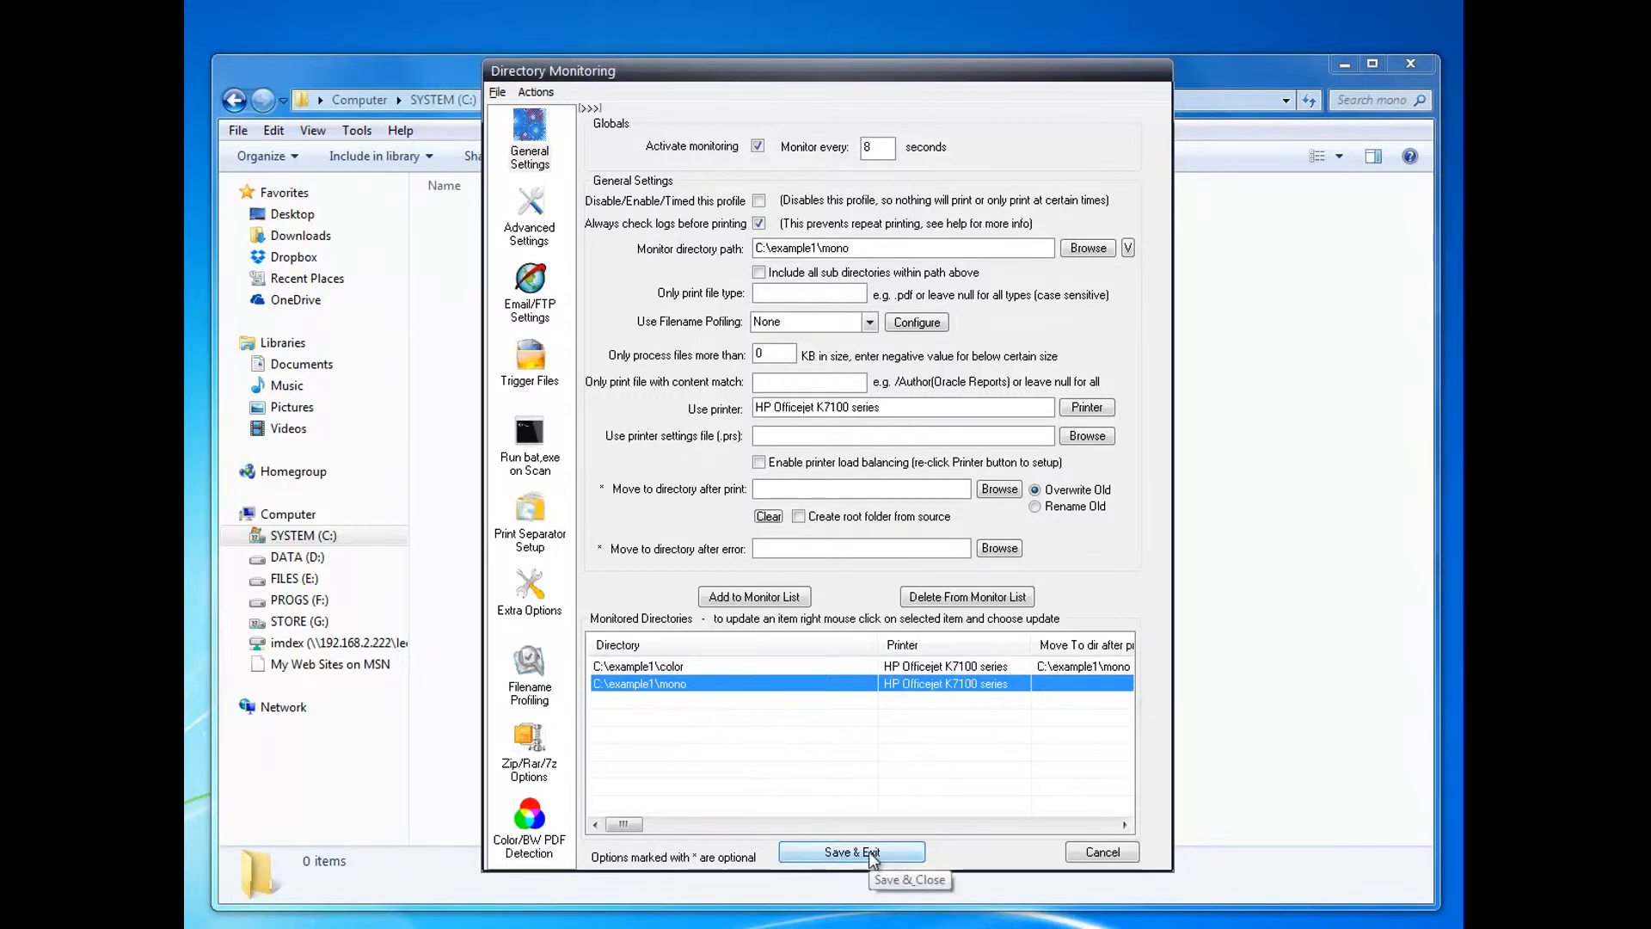
- Save the monitoring setup and drop deliverynote1.pdf into the color folder in Explorer
{"action": "left_click", "coordinate": [856, 851]}
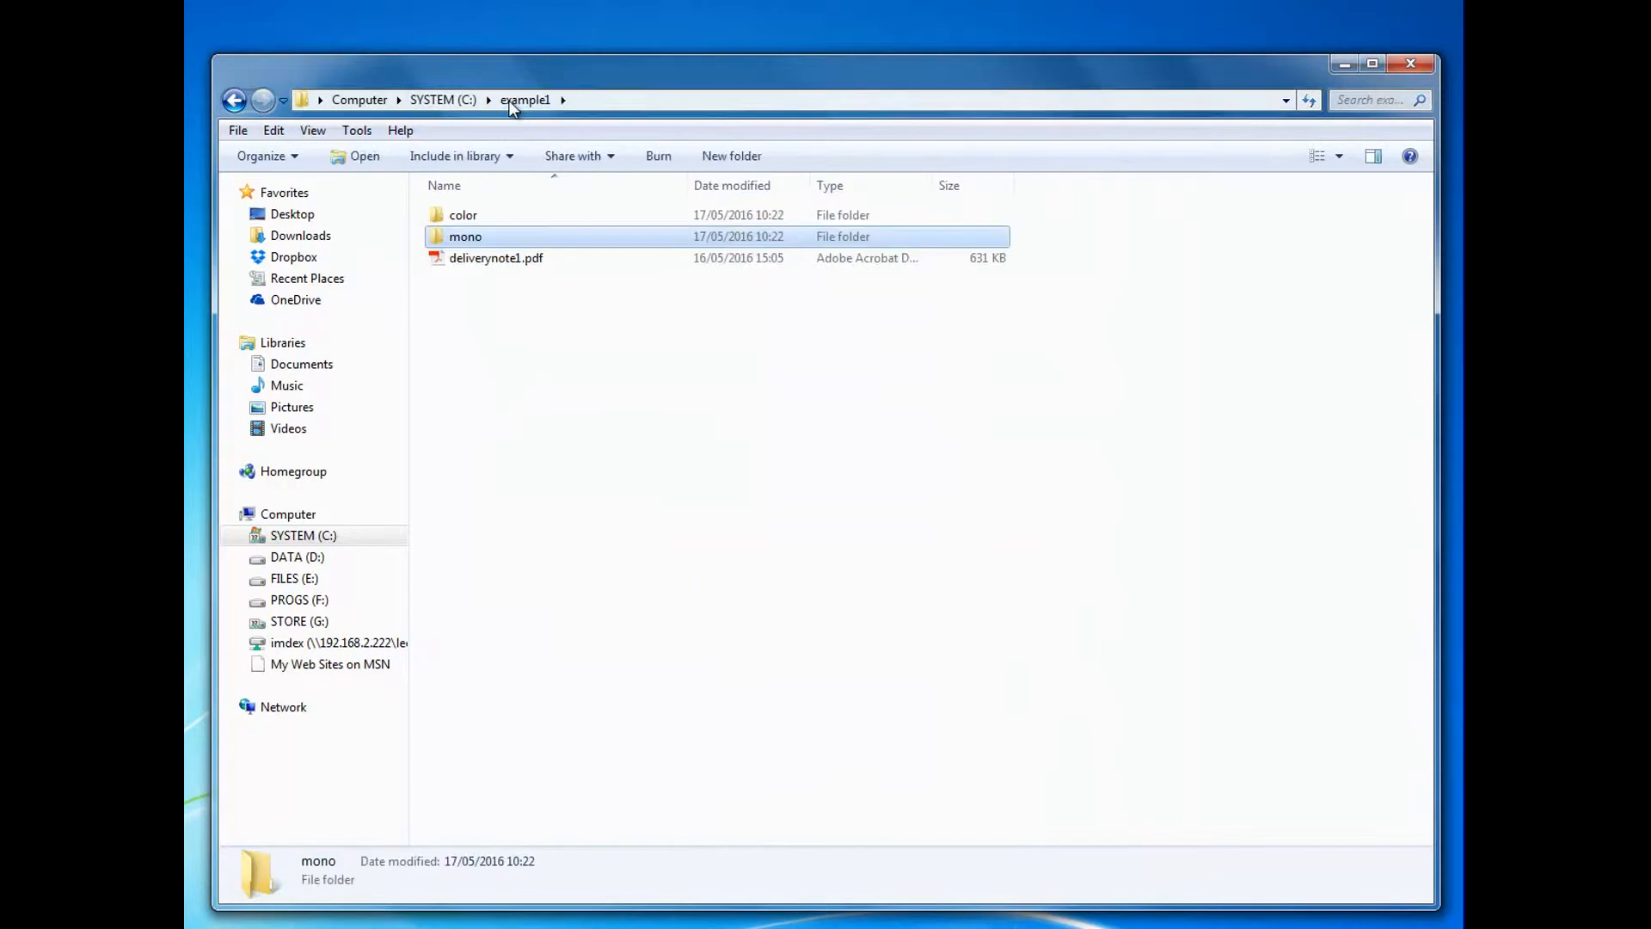
{"action": "left_click", "coordinate": [494, 258]}
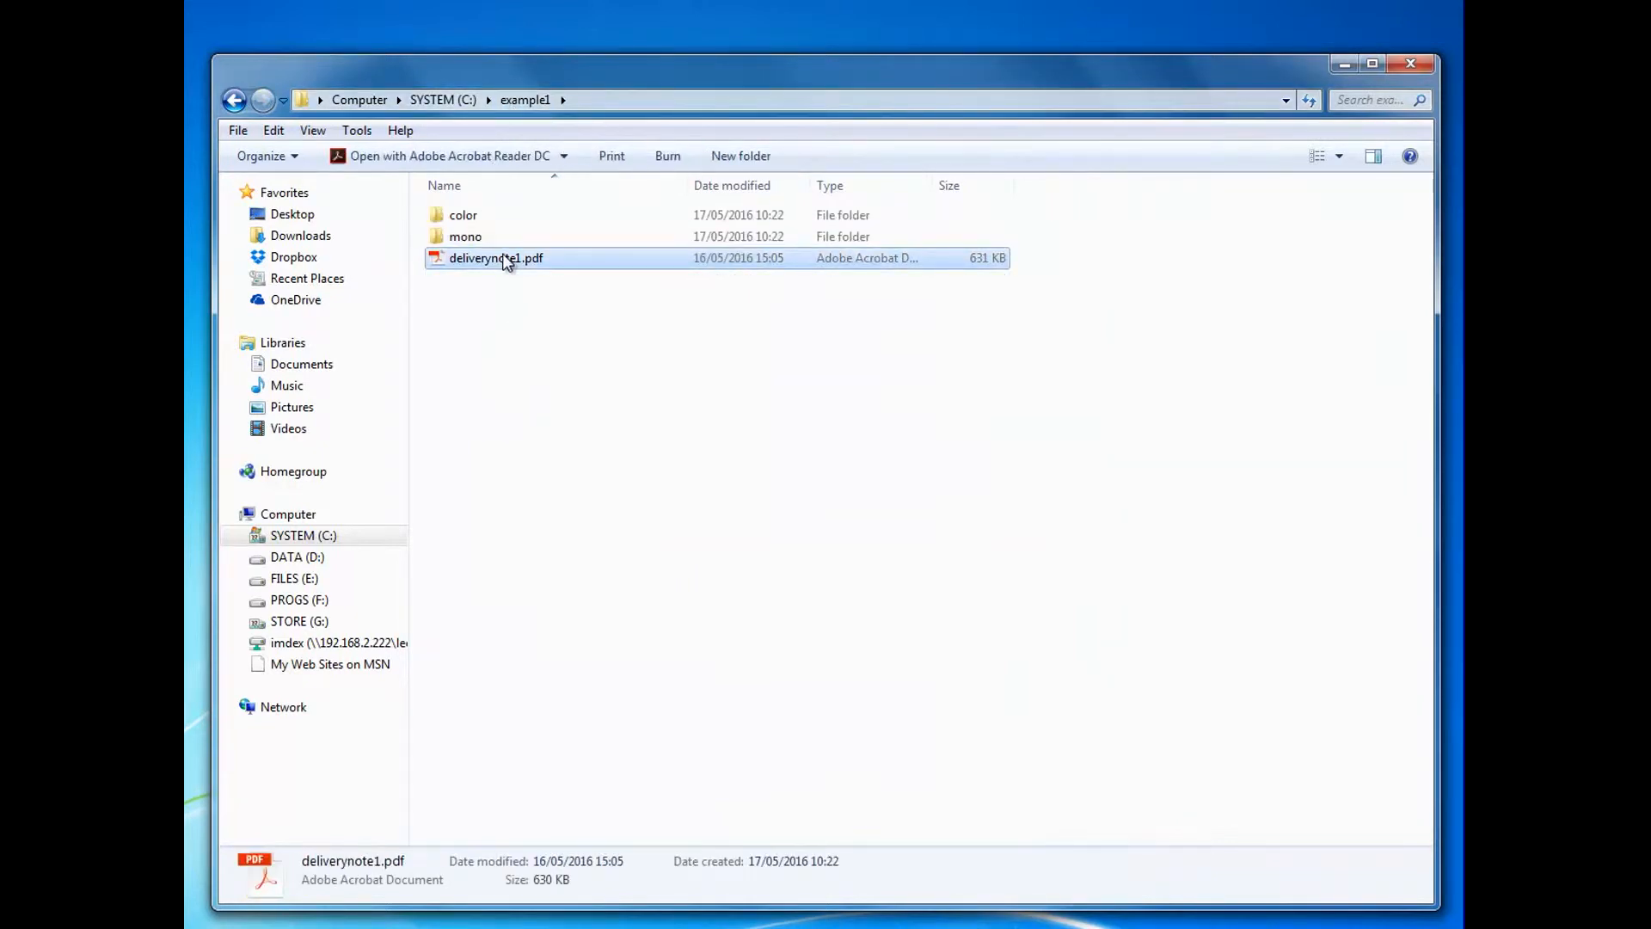
{"action": "left_click", "coordinate": [463, 215]}
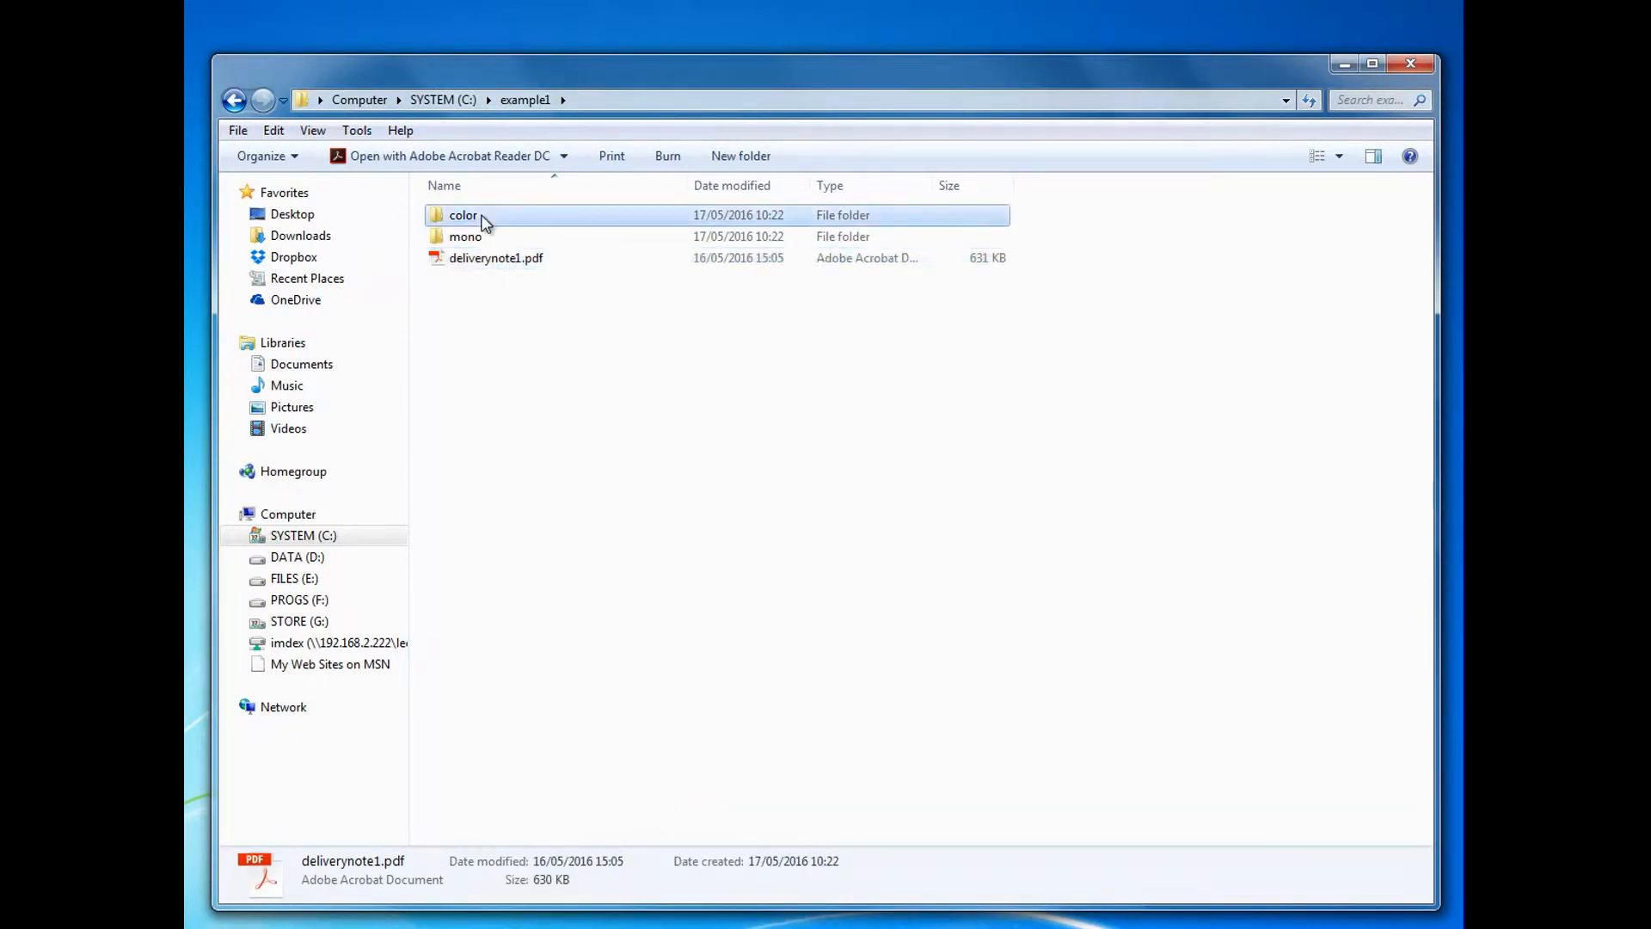
{"action": "double_click", "coordinate": [461, 215]}
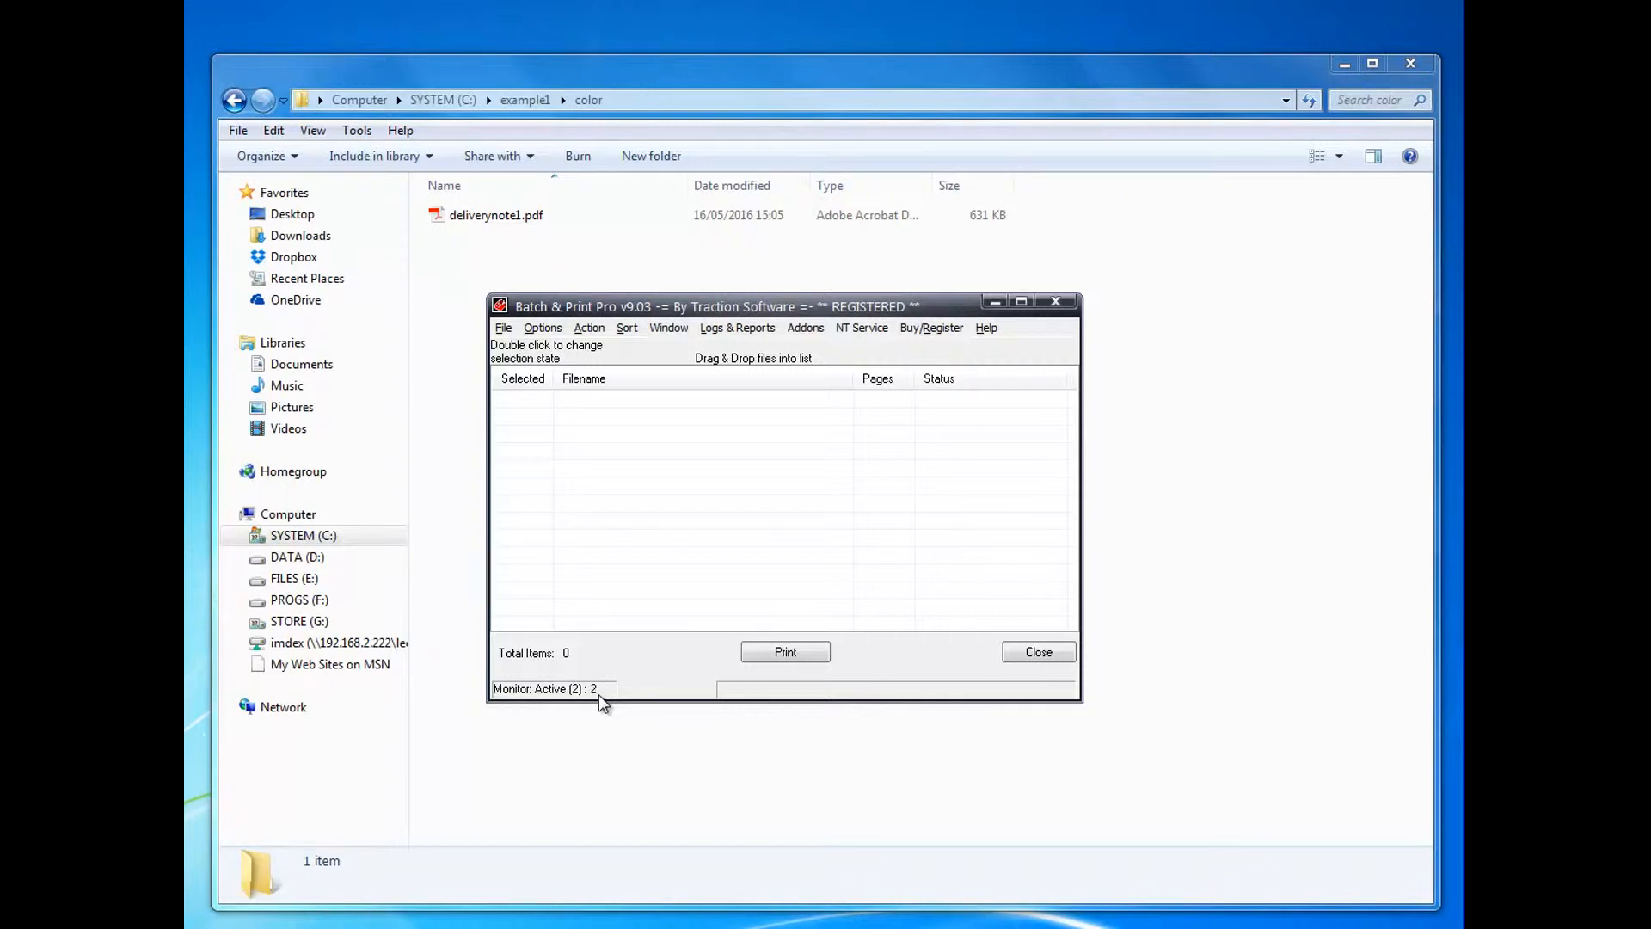
- Check the HP Officejet K7100 queue shows the deliverynote1.pdf job
{"action": "left_click", "coordinate": [785, 652]}
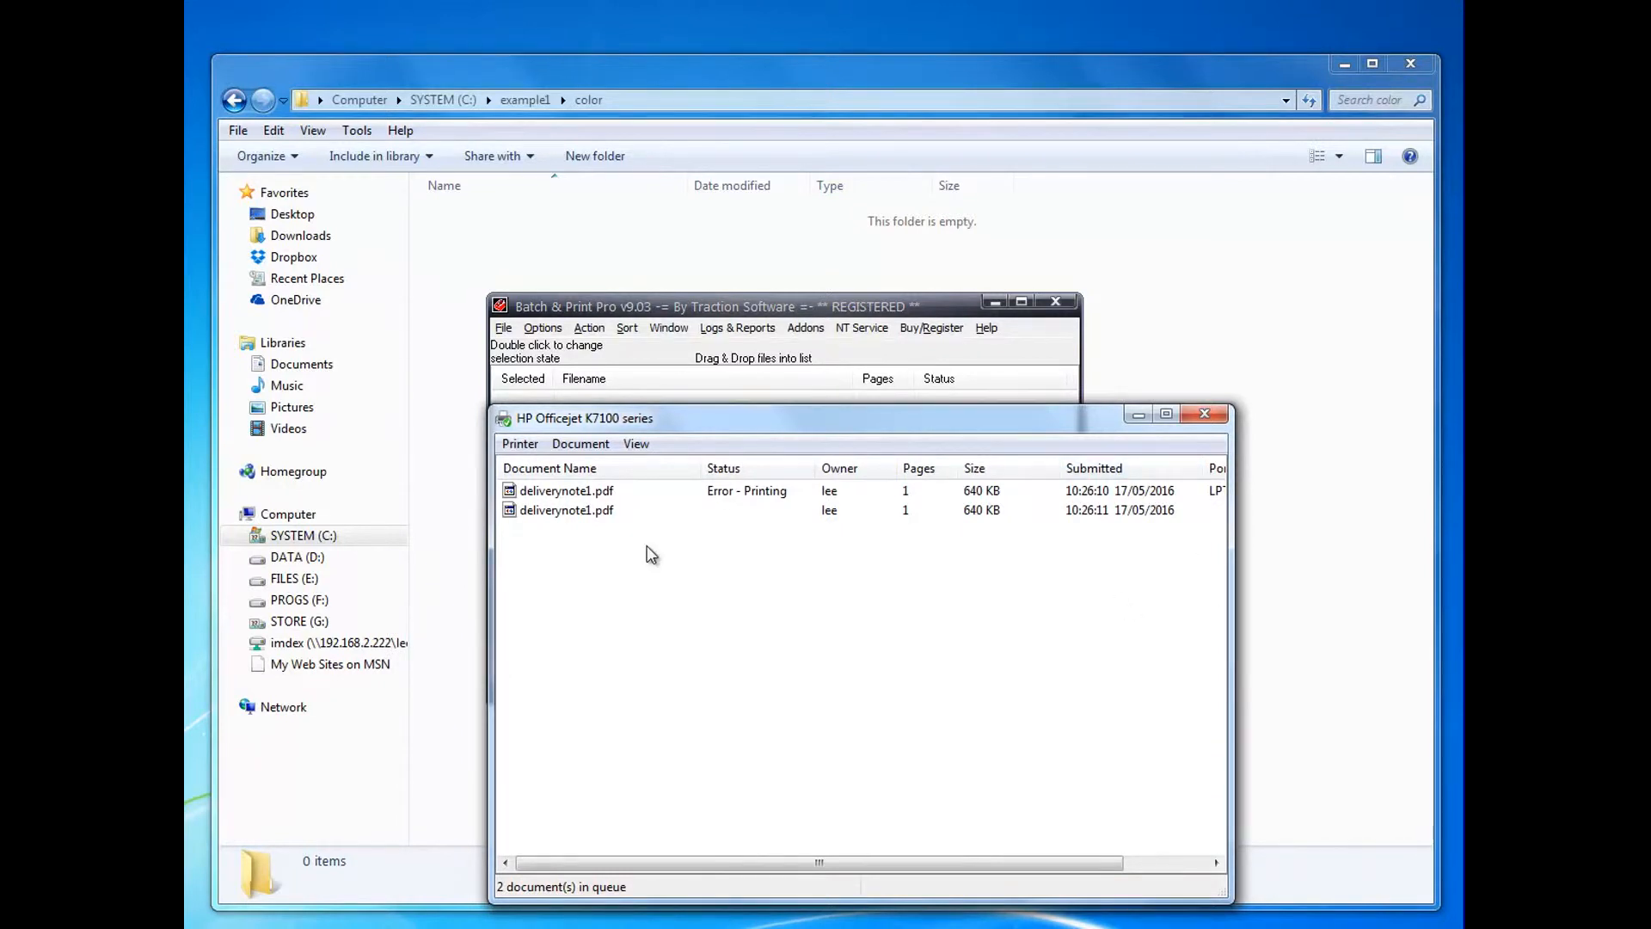
{"action": "mouse_move", "coordinate": [598, 523]}
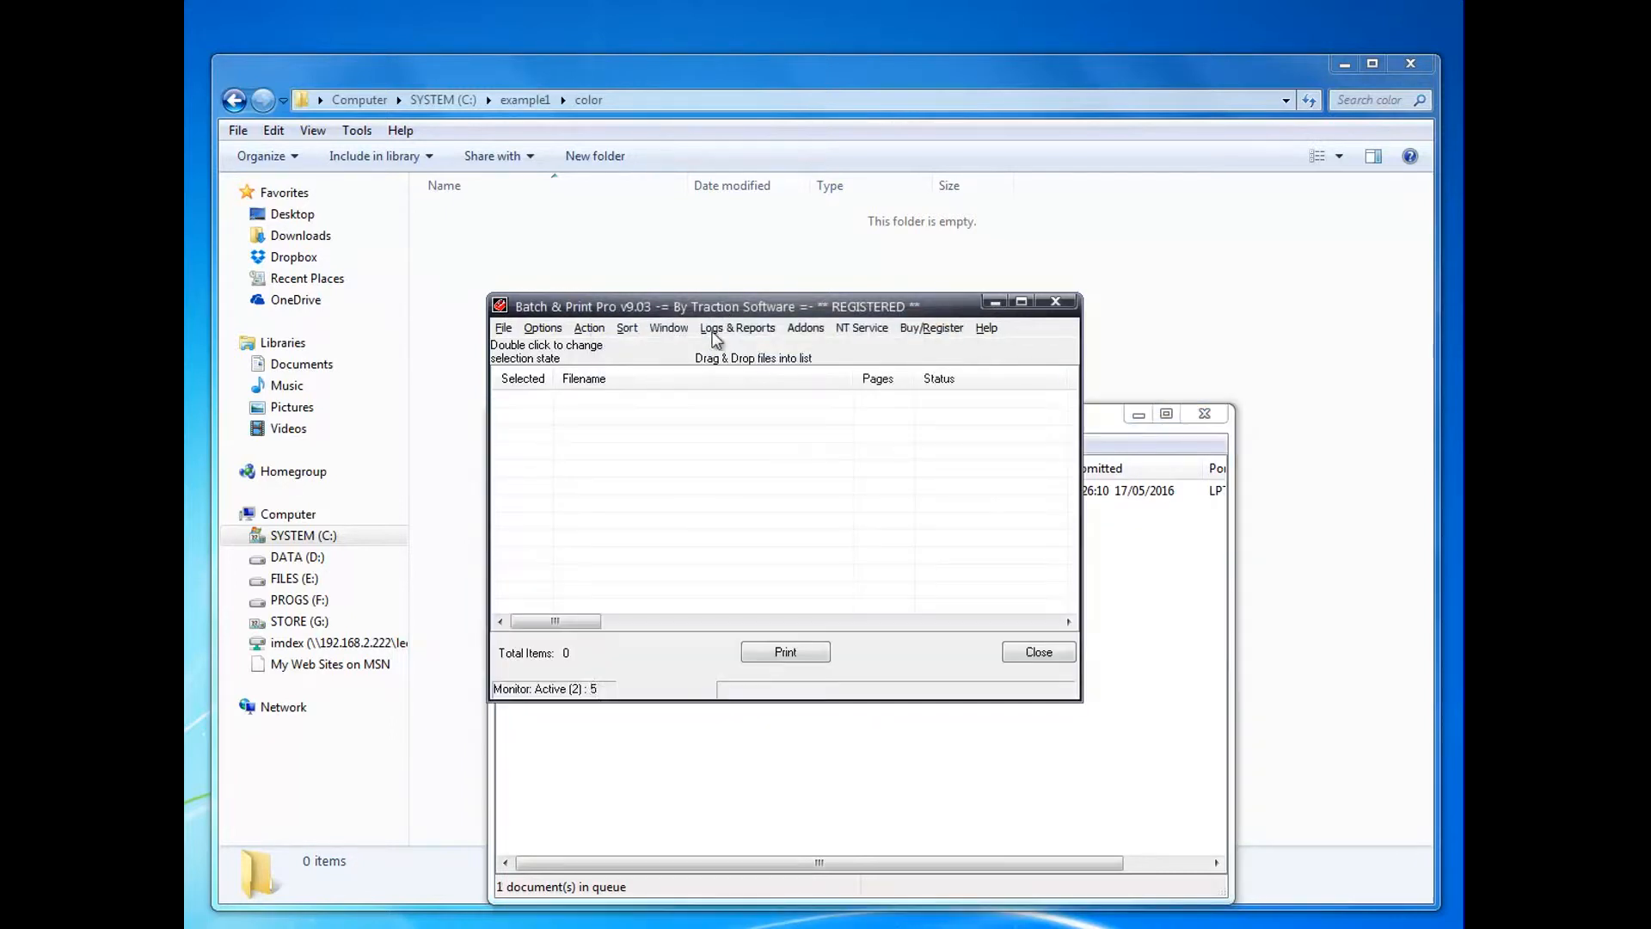
- Confirm HP Officejet K7100 printer setup with Print in color kept in its properties
{"action": "left_click", "coordinate": [502, 326]}
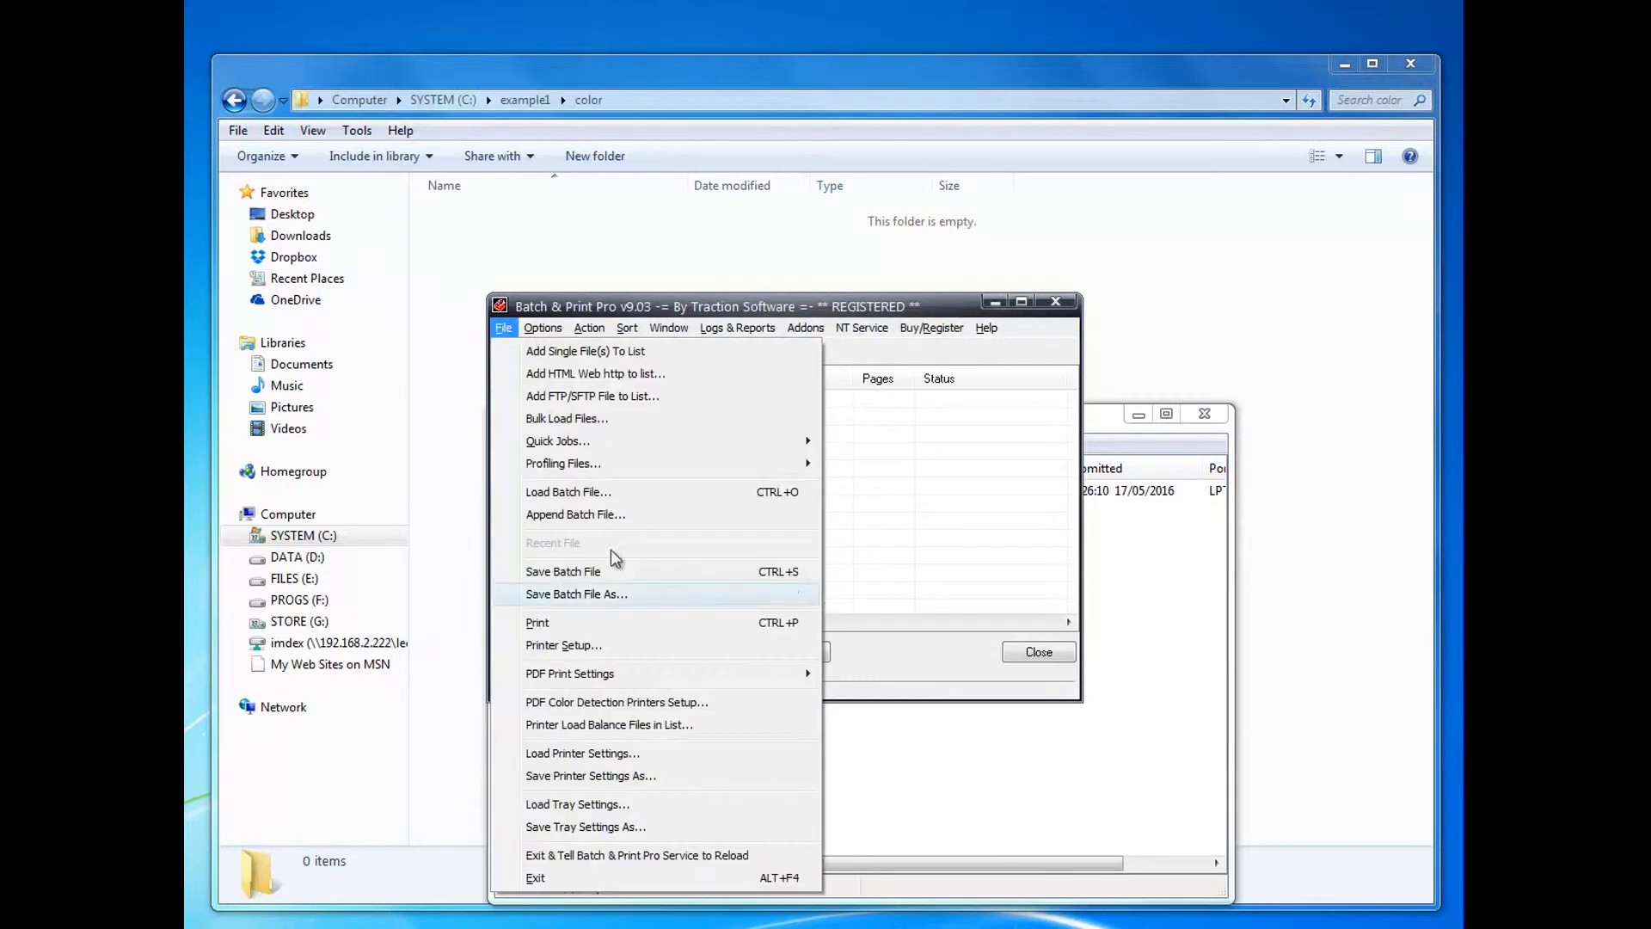
{"action": "left_click", "coordinate": [565, 645]}
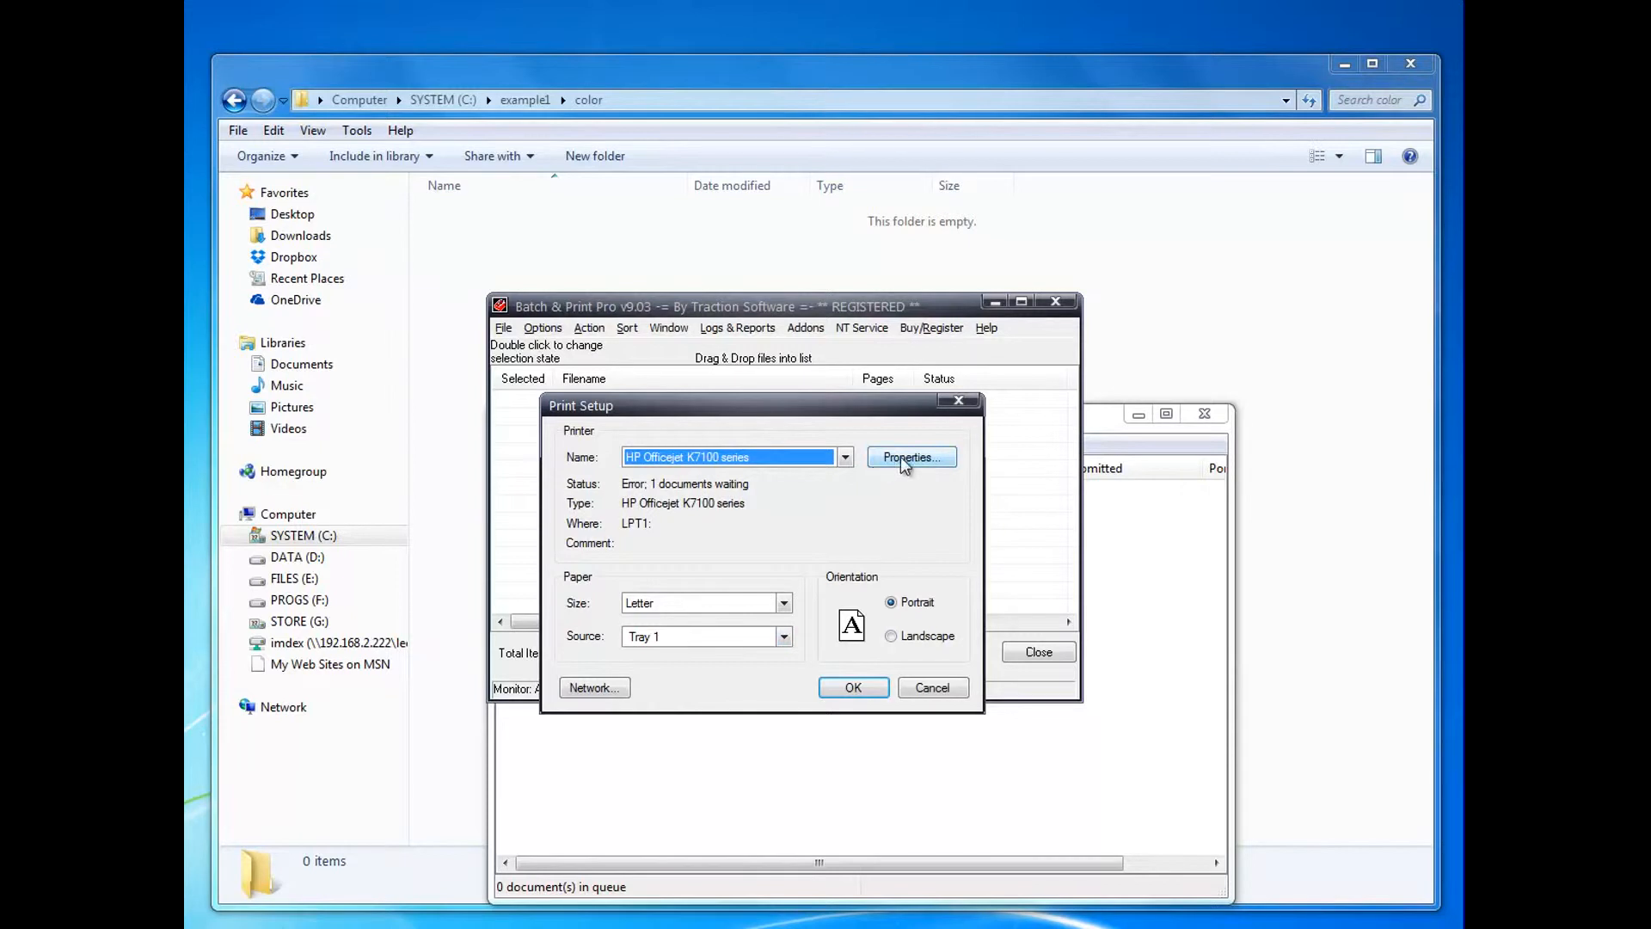
{"action": "left_click", "coordinate": [911, 457]}
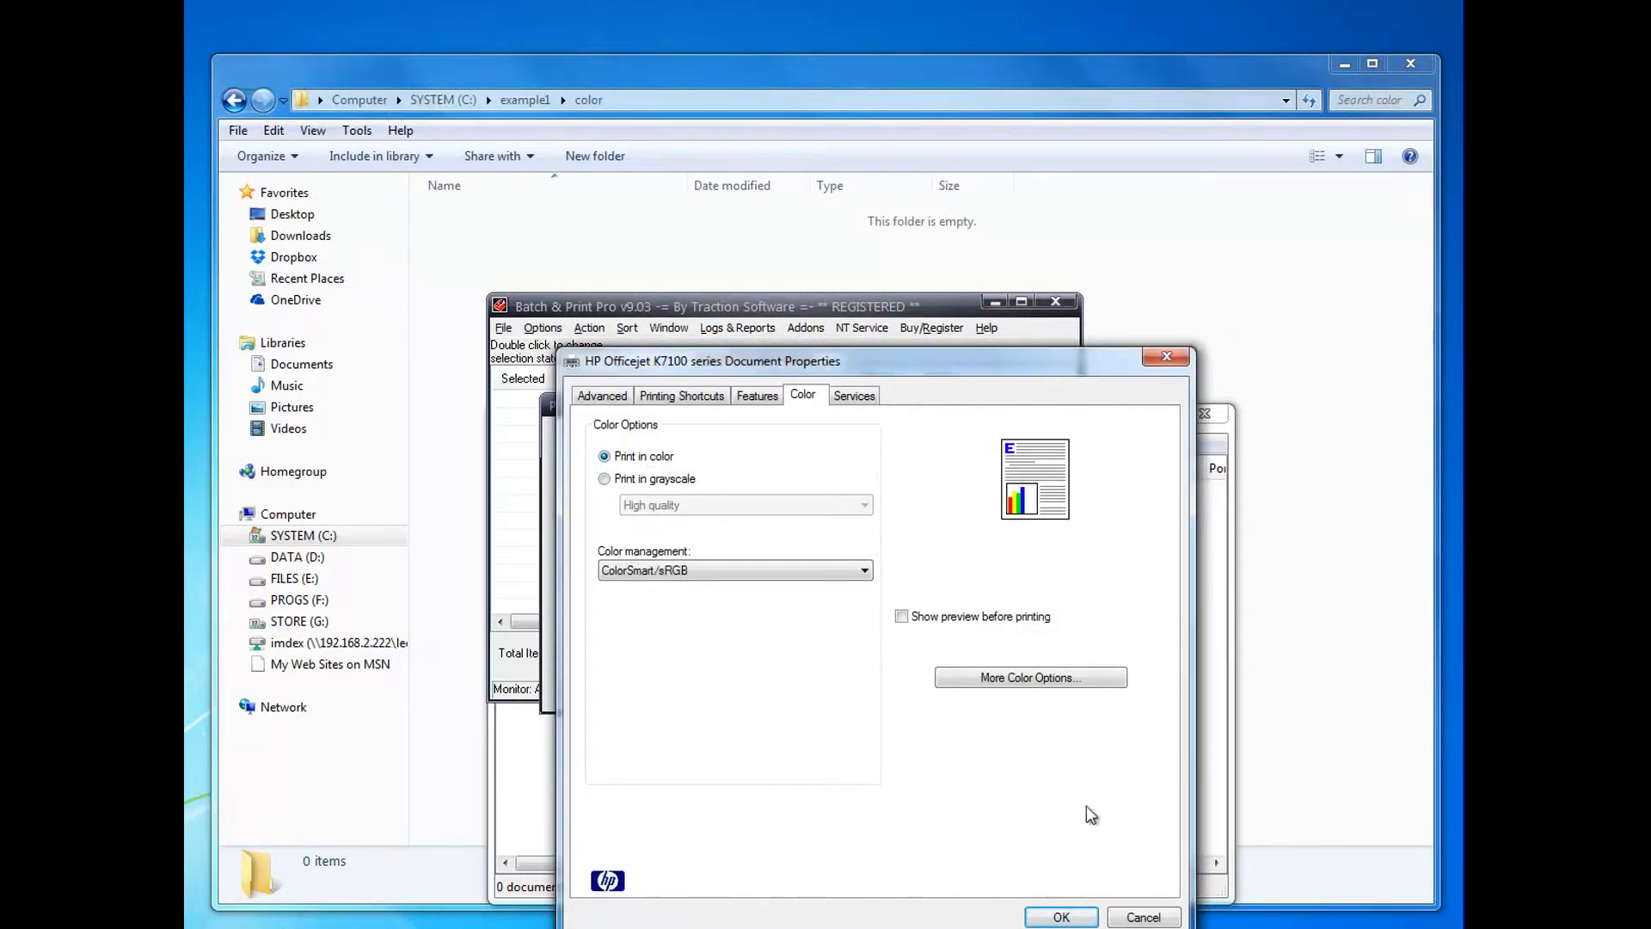
{"action": "left_click", "coordinate": [1061, 916]}
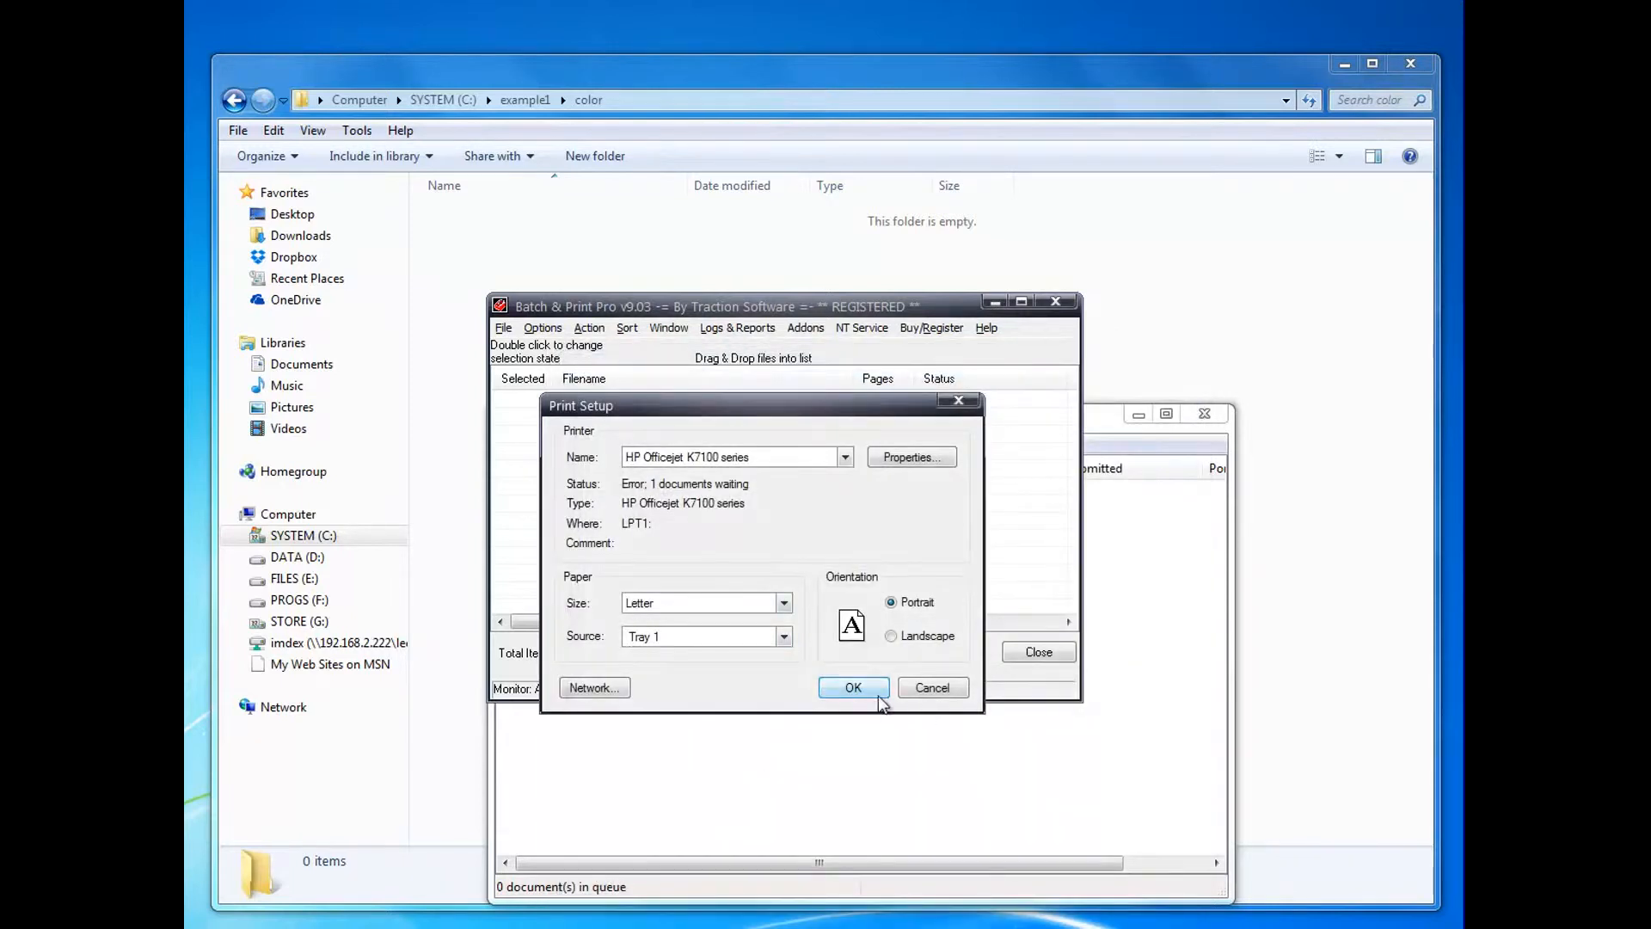
{"action": "left_click", "coordinate": [542, 327]}
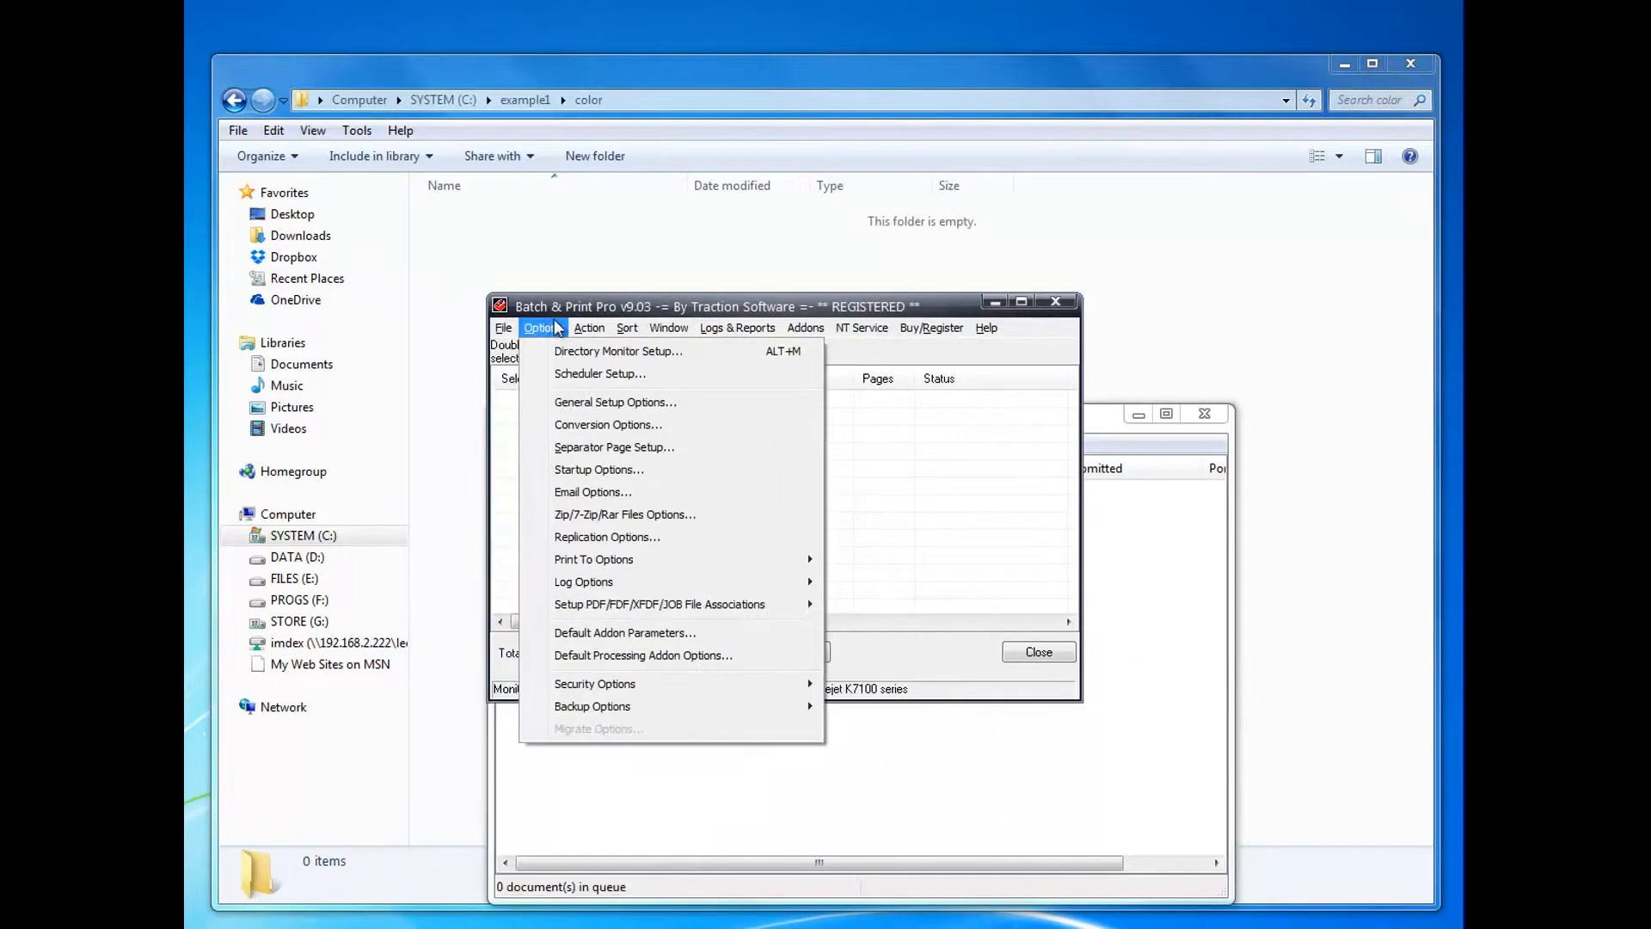
- Save the printer settings as a file named color, declining the monitored-item prompt
{"action": "left_click", "coordinate": [502, 327]}
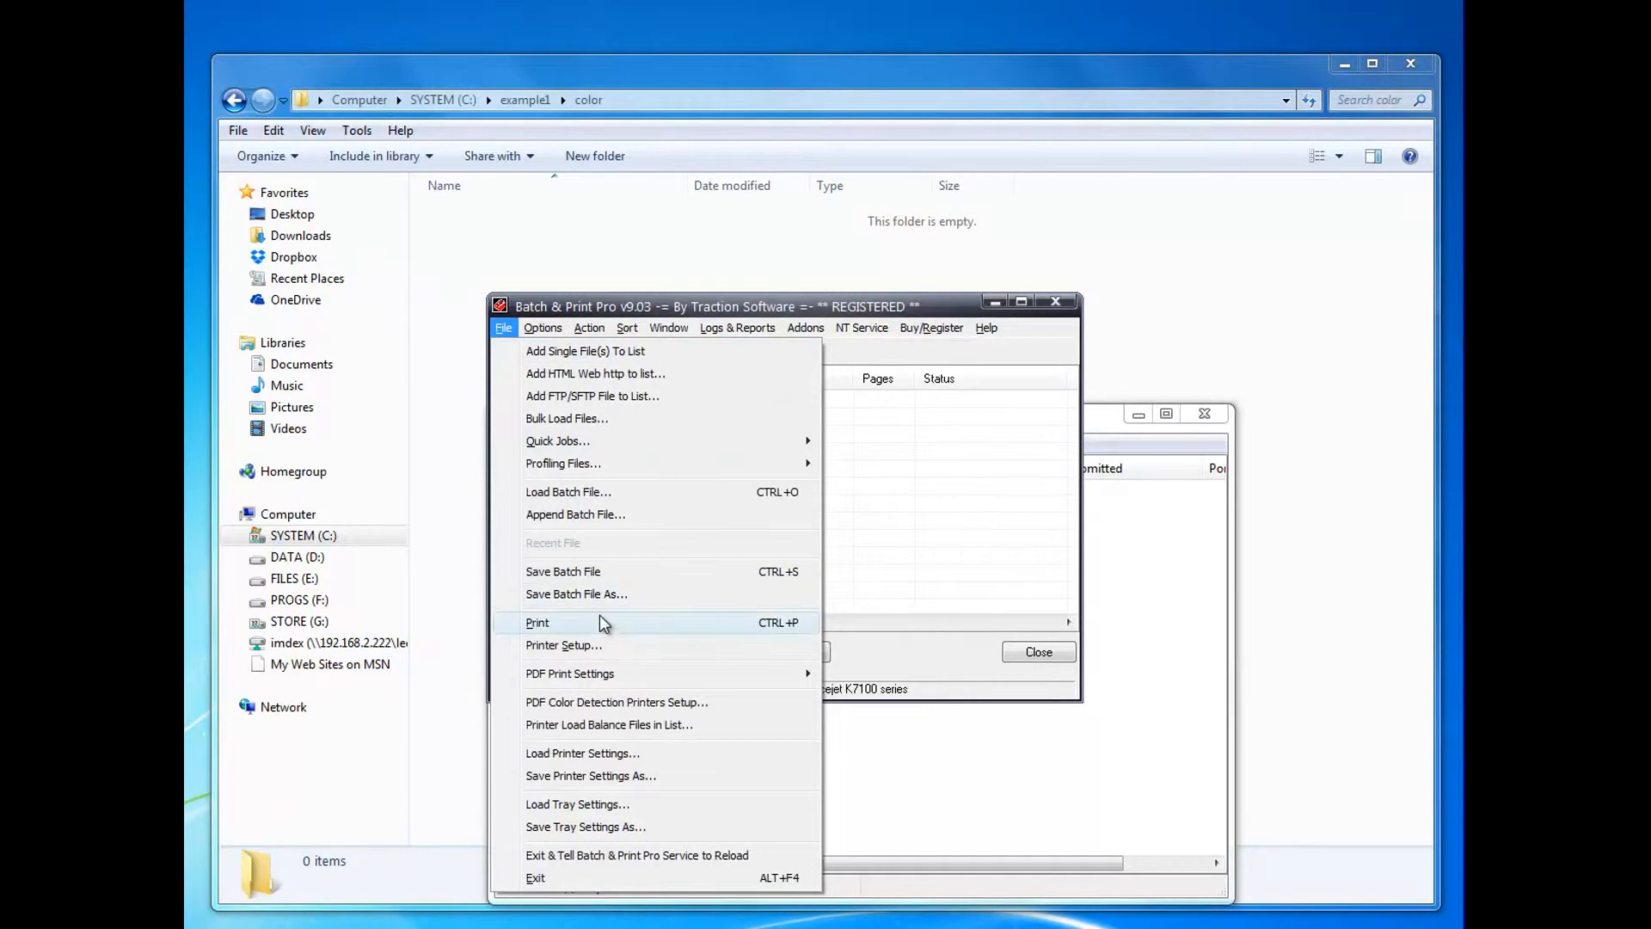
{"action": "left_click", "coordinate": [592, 775]}
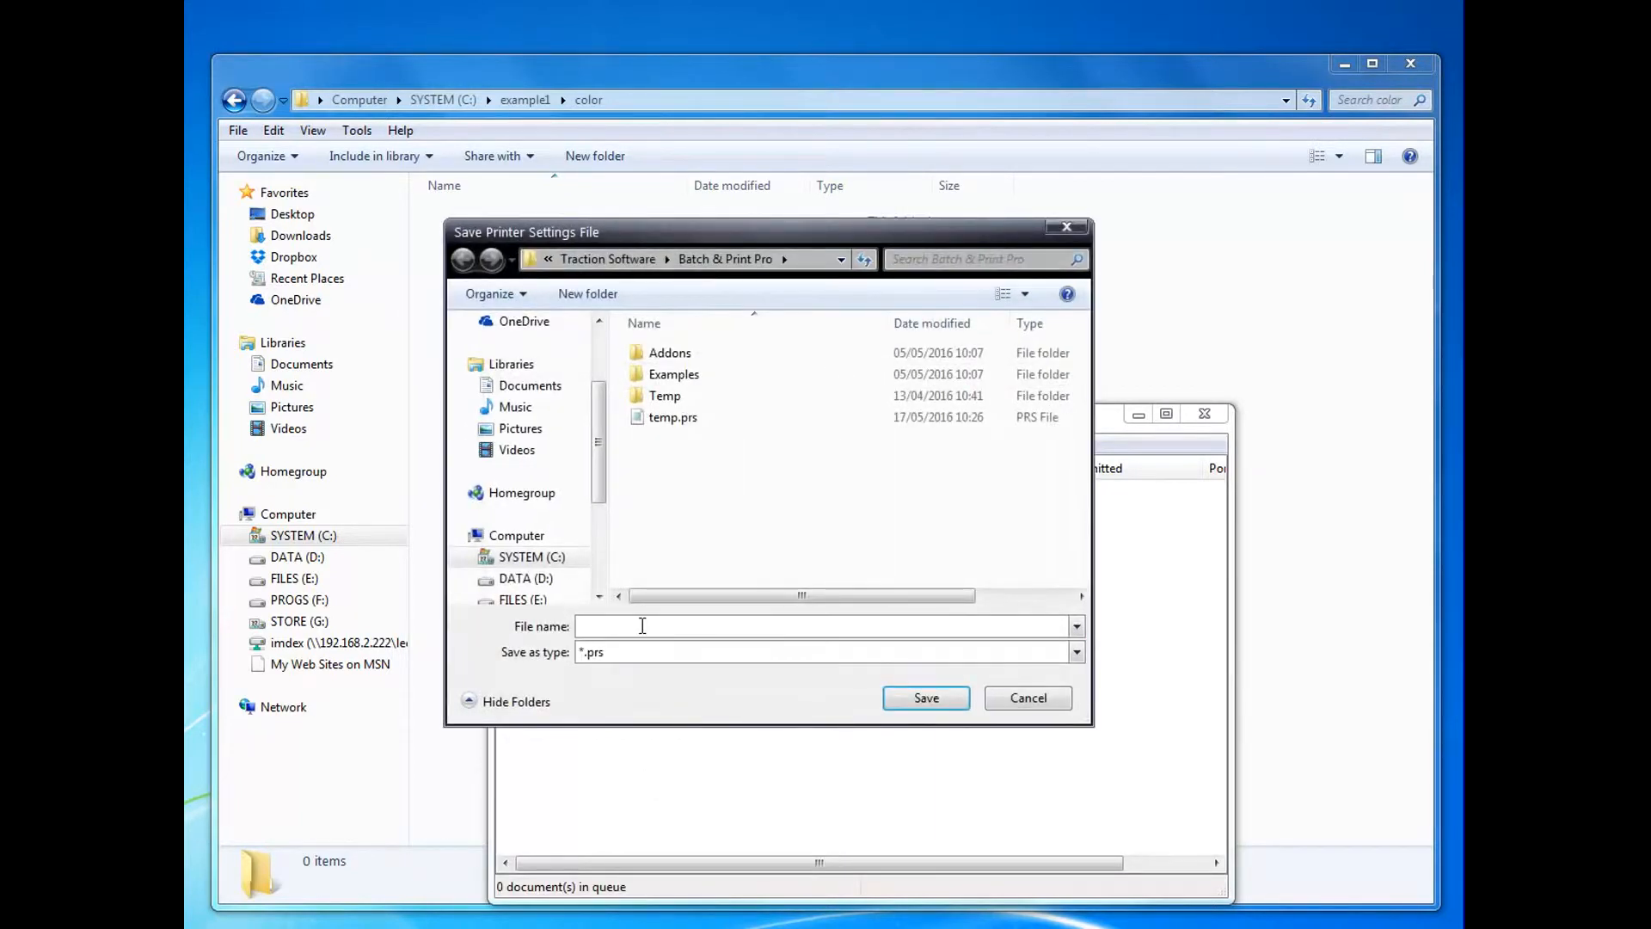
{"action": "type", "text": "color"}
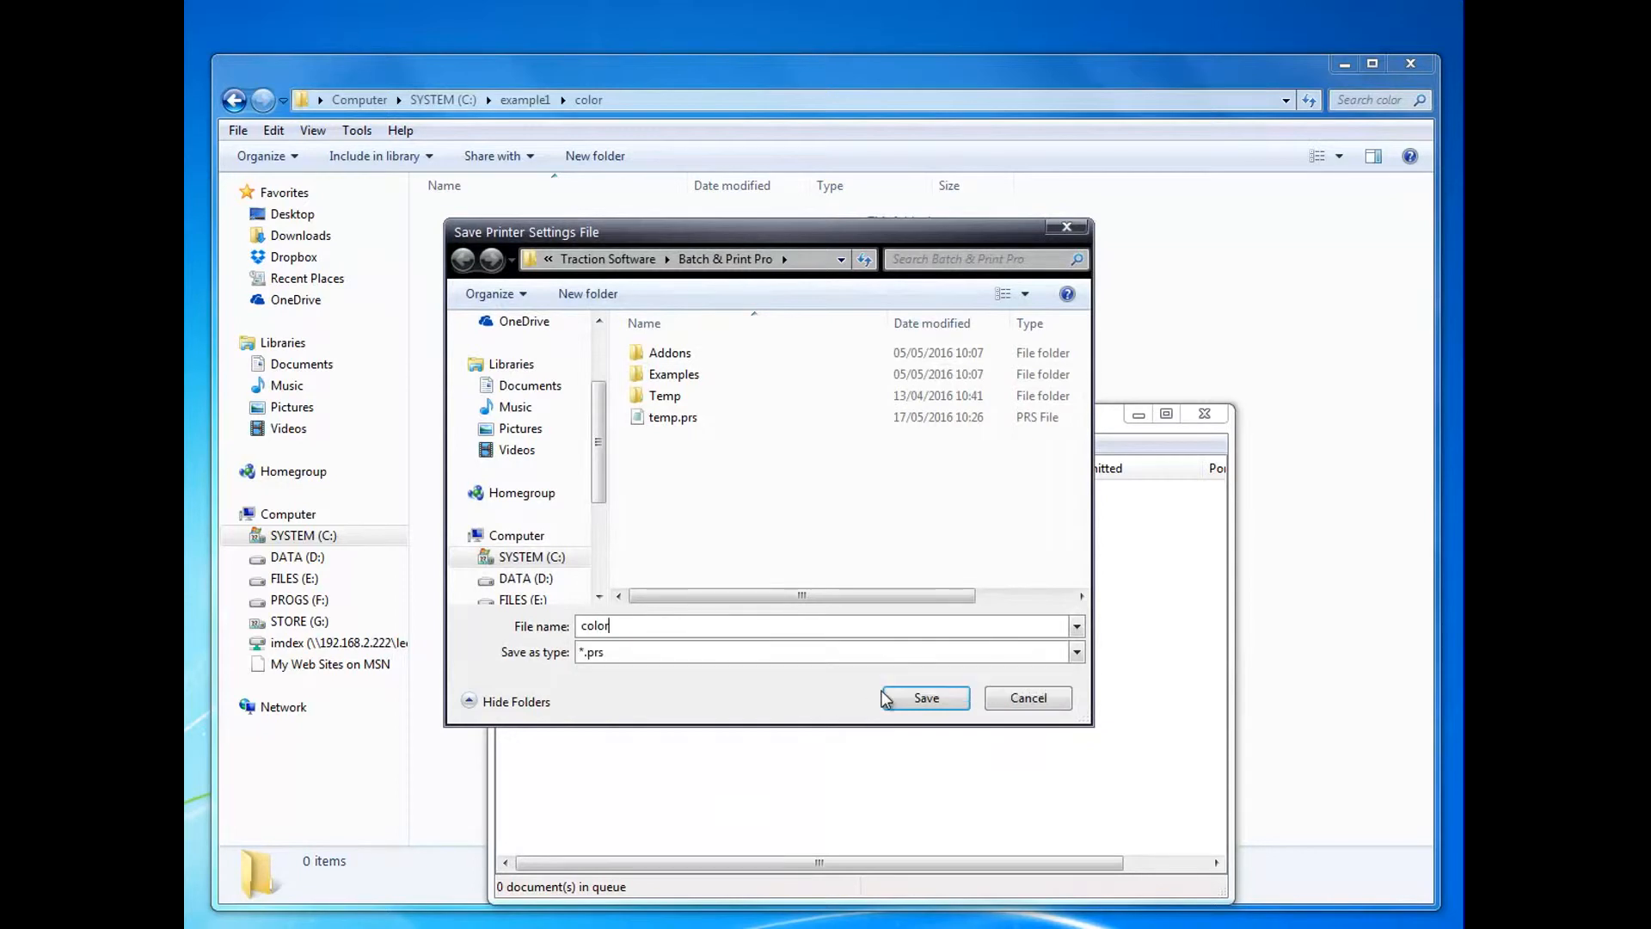
{"action": "left_click", "coordinate": [923, 698]}
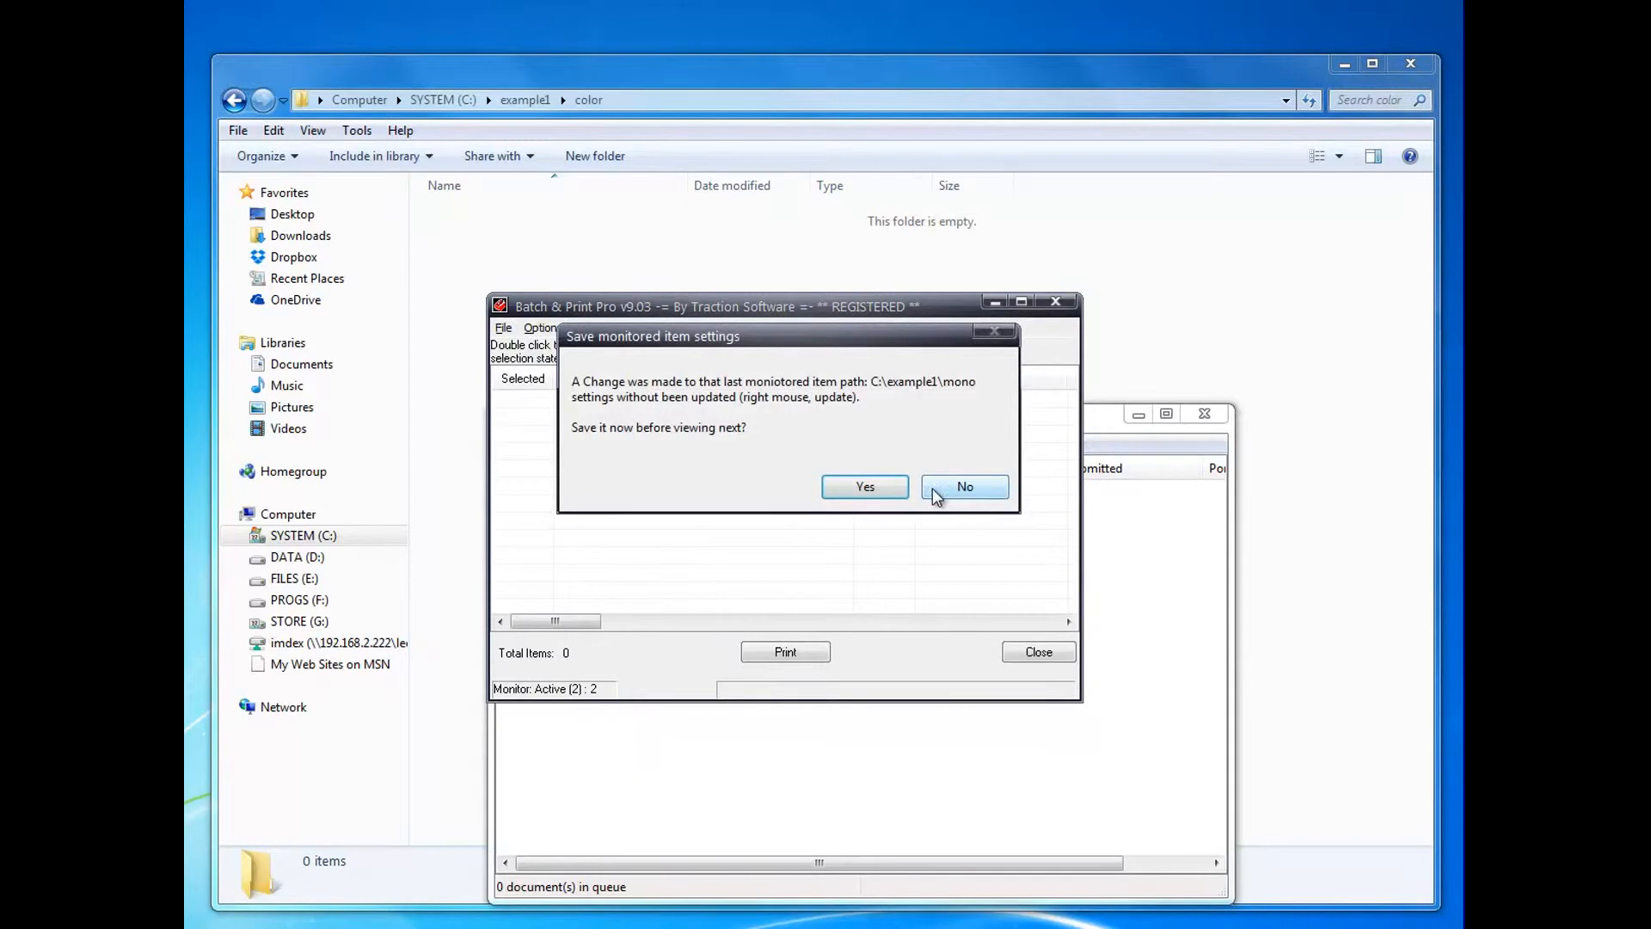
{"action": "left_click", "coordinate": [965, 485]}
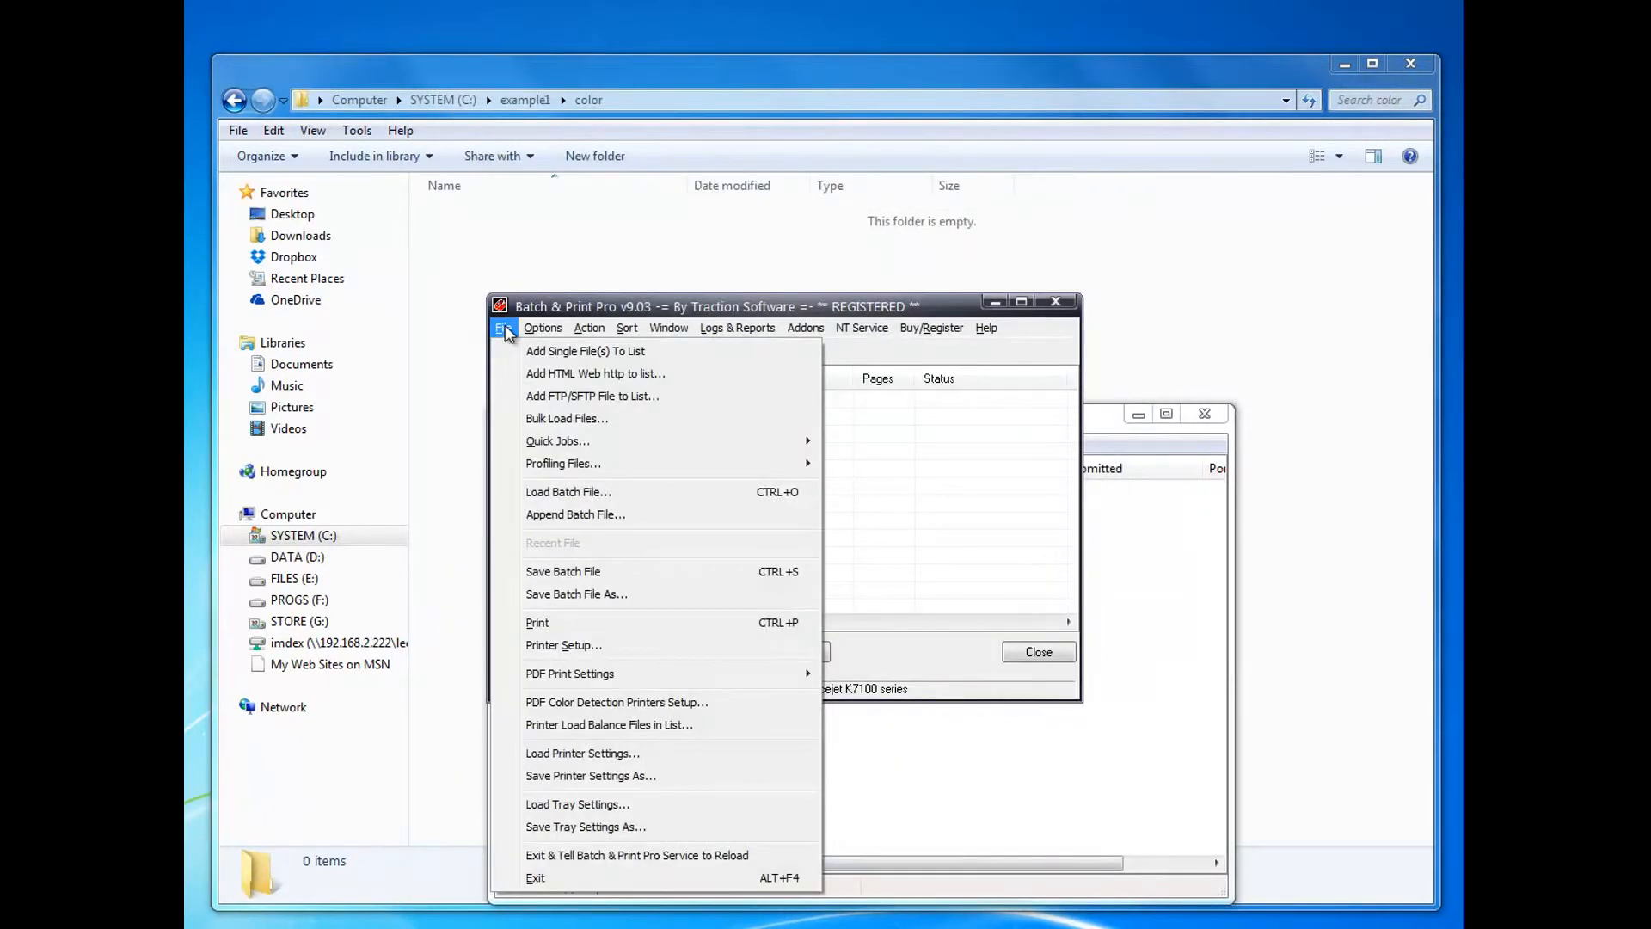
- Set the K7100 to print in grayscale with Manual Feed as paper source
{"action": "left_click", "coordinate": [564, 644]}
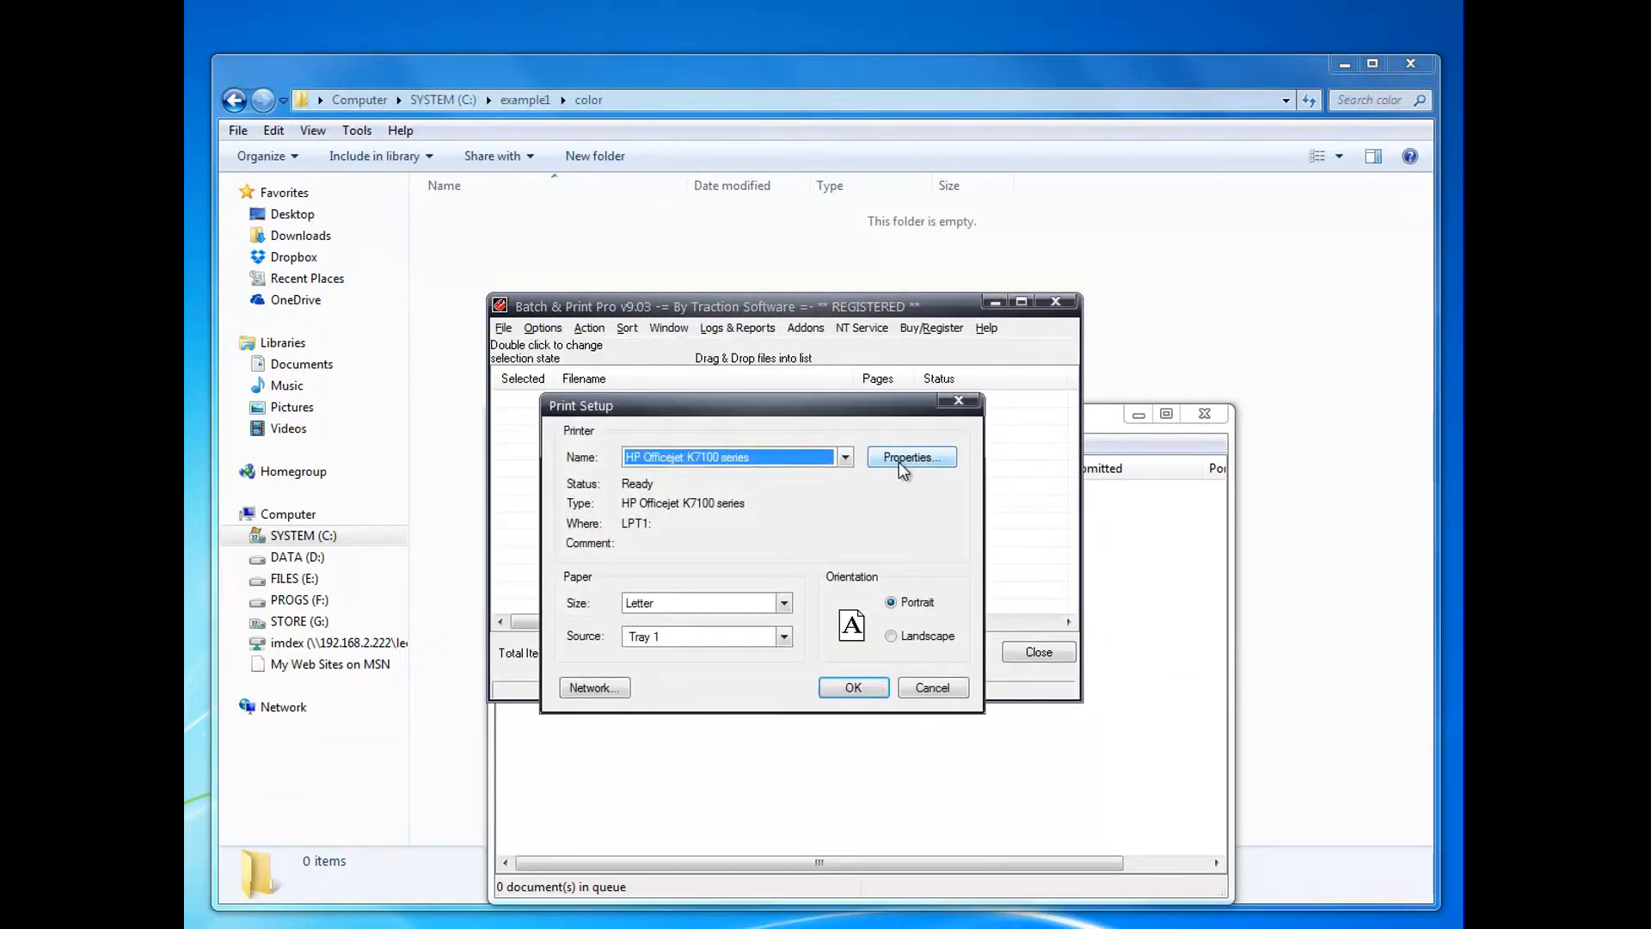
{"action": "left_click", "coordinate": [911, 457]}
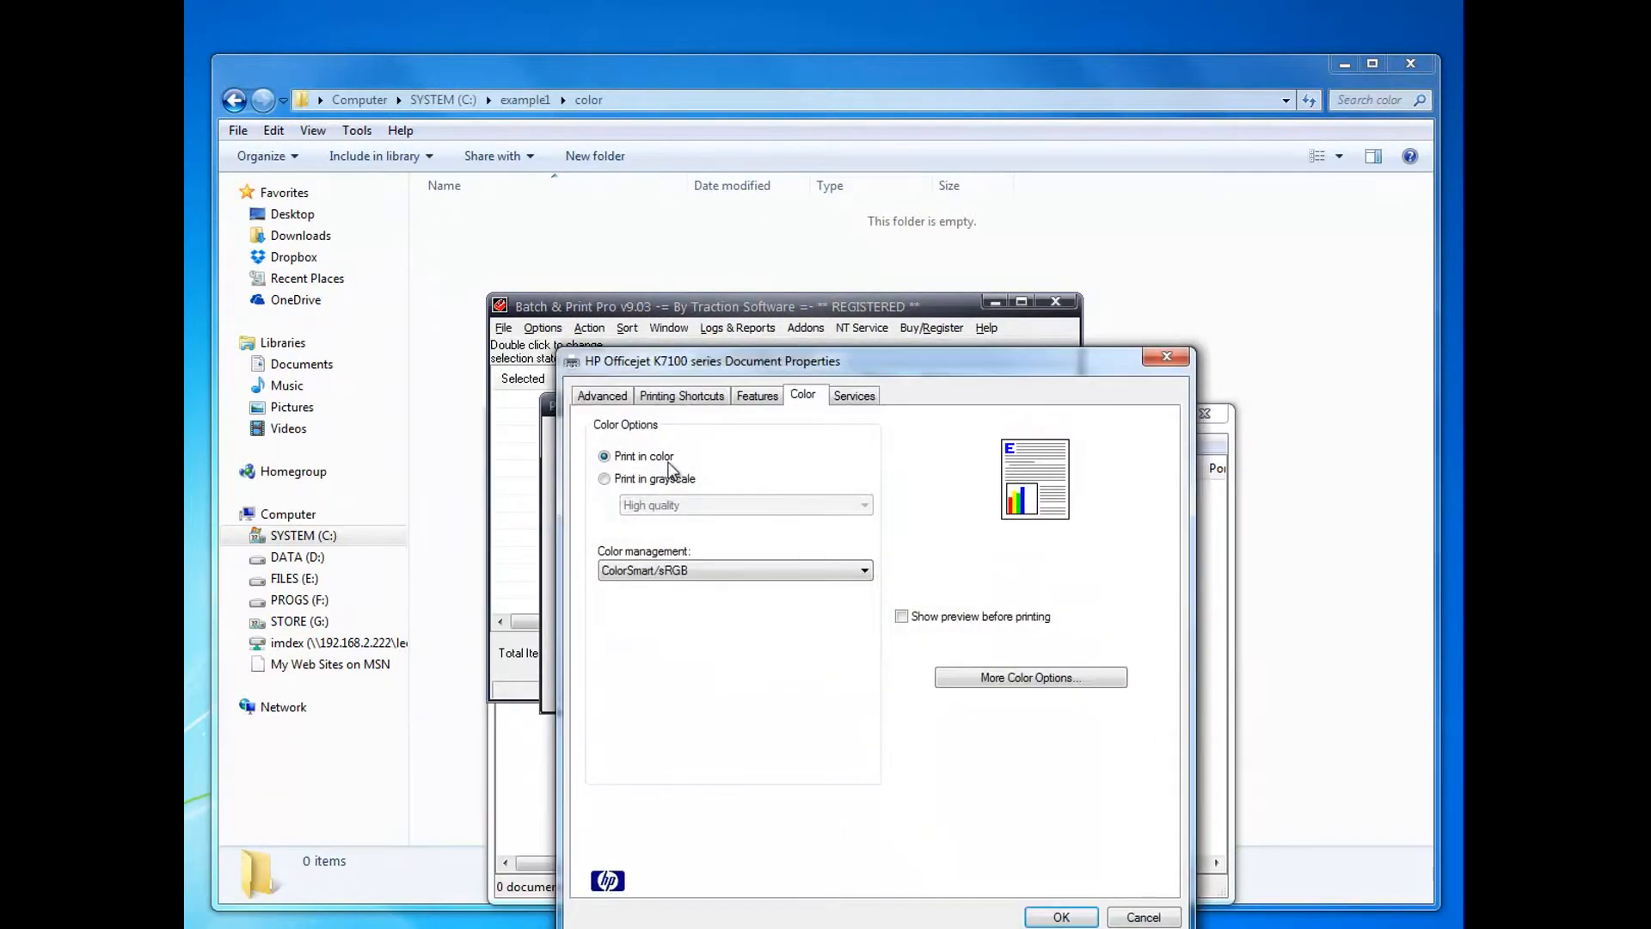
{"action": "left_click", "coordinate": [603, 479]}
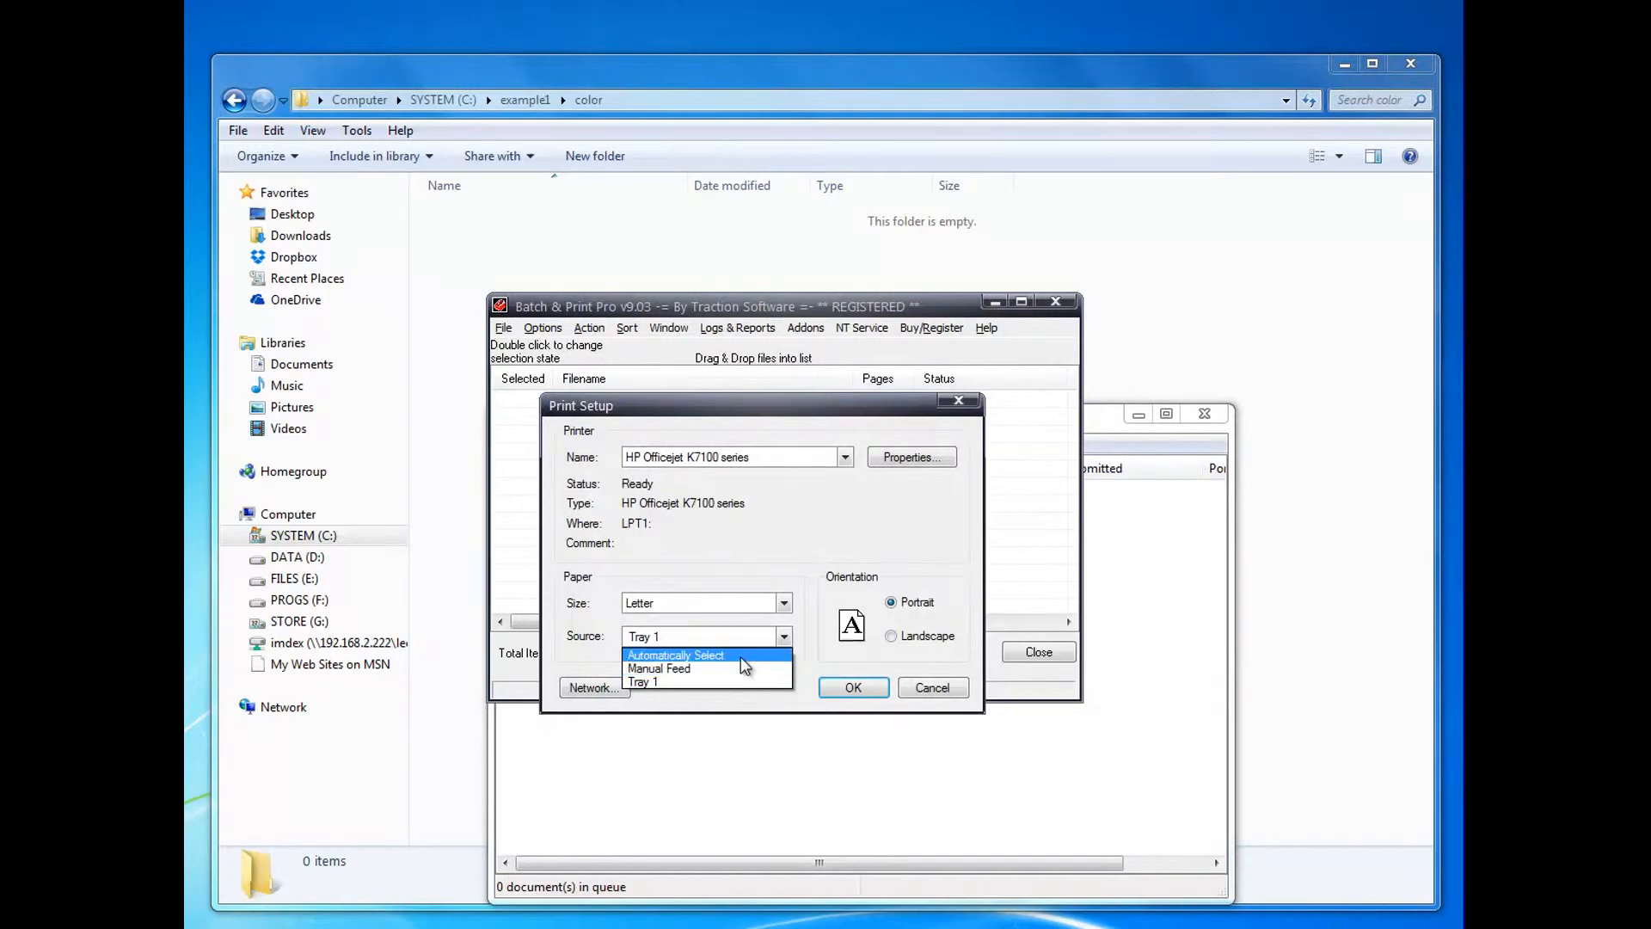
{"action": "left_click", "coordinate": [659, 667]}
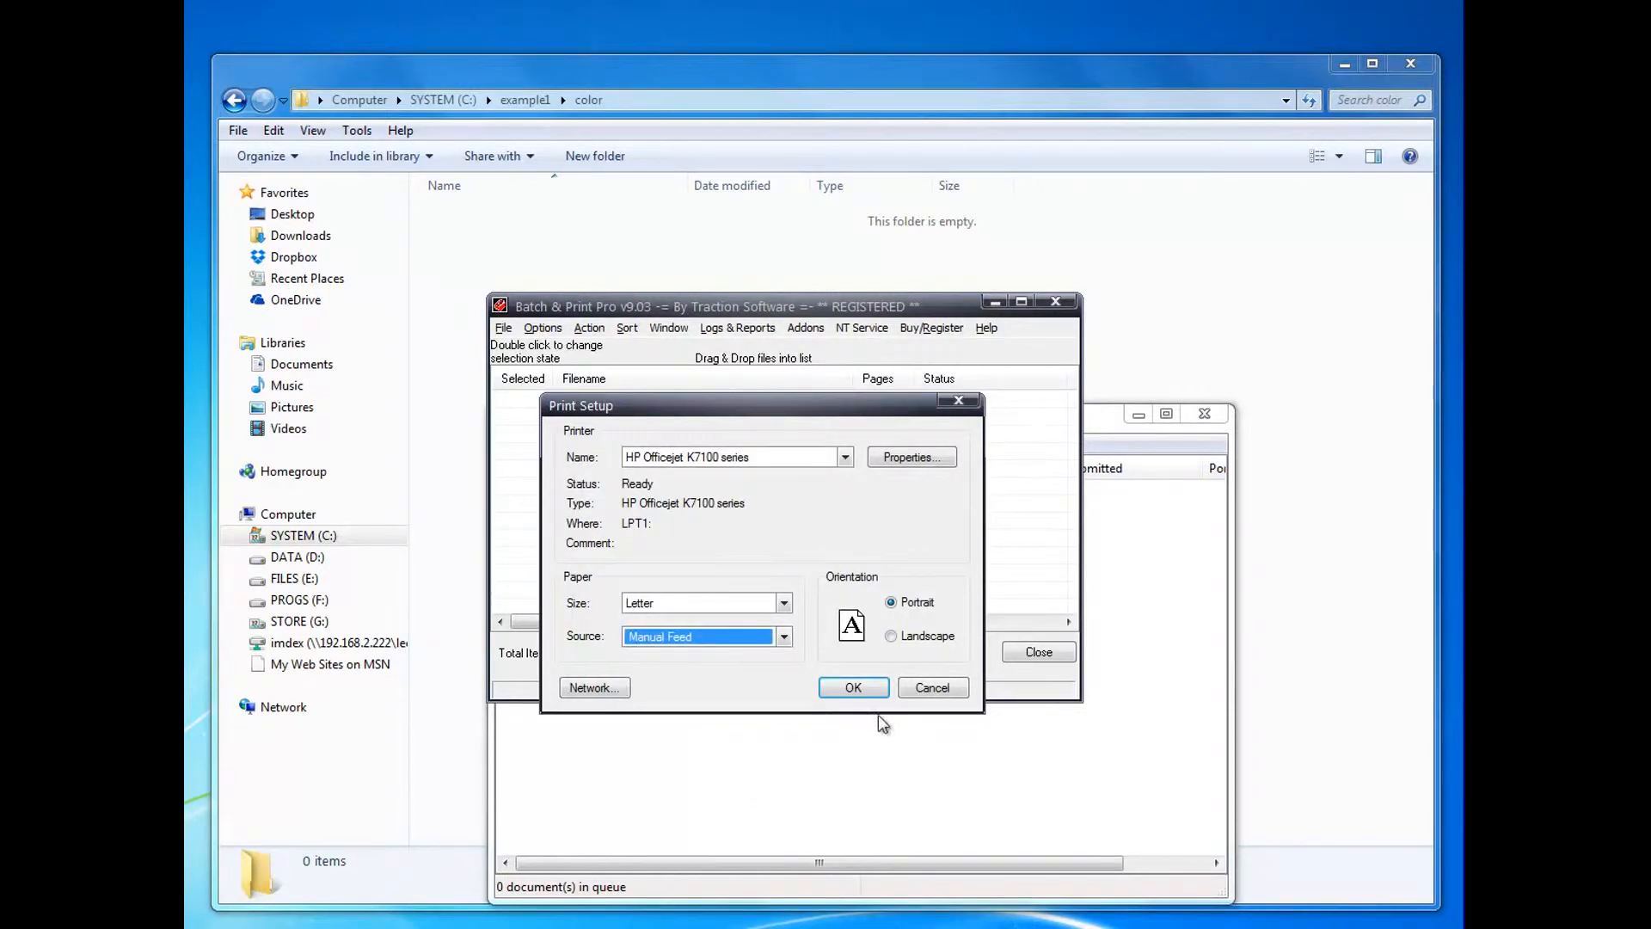
{"action": "left_click", "coordinate": [503, 327]}
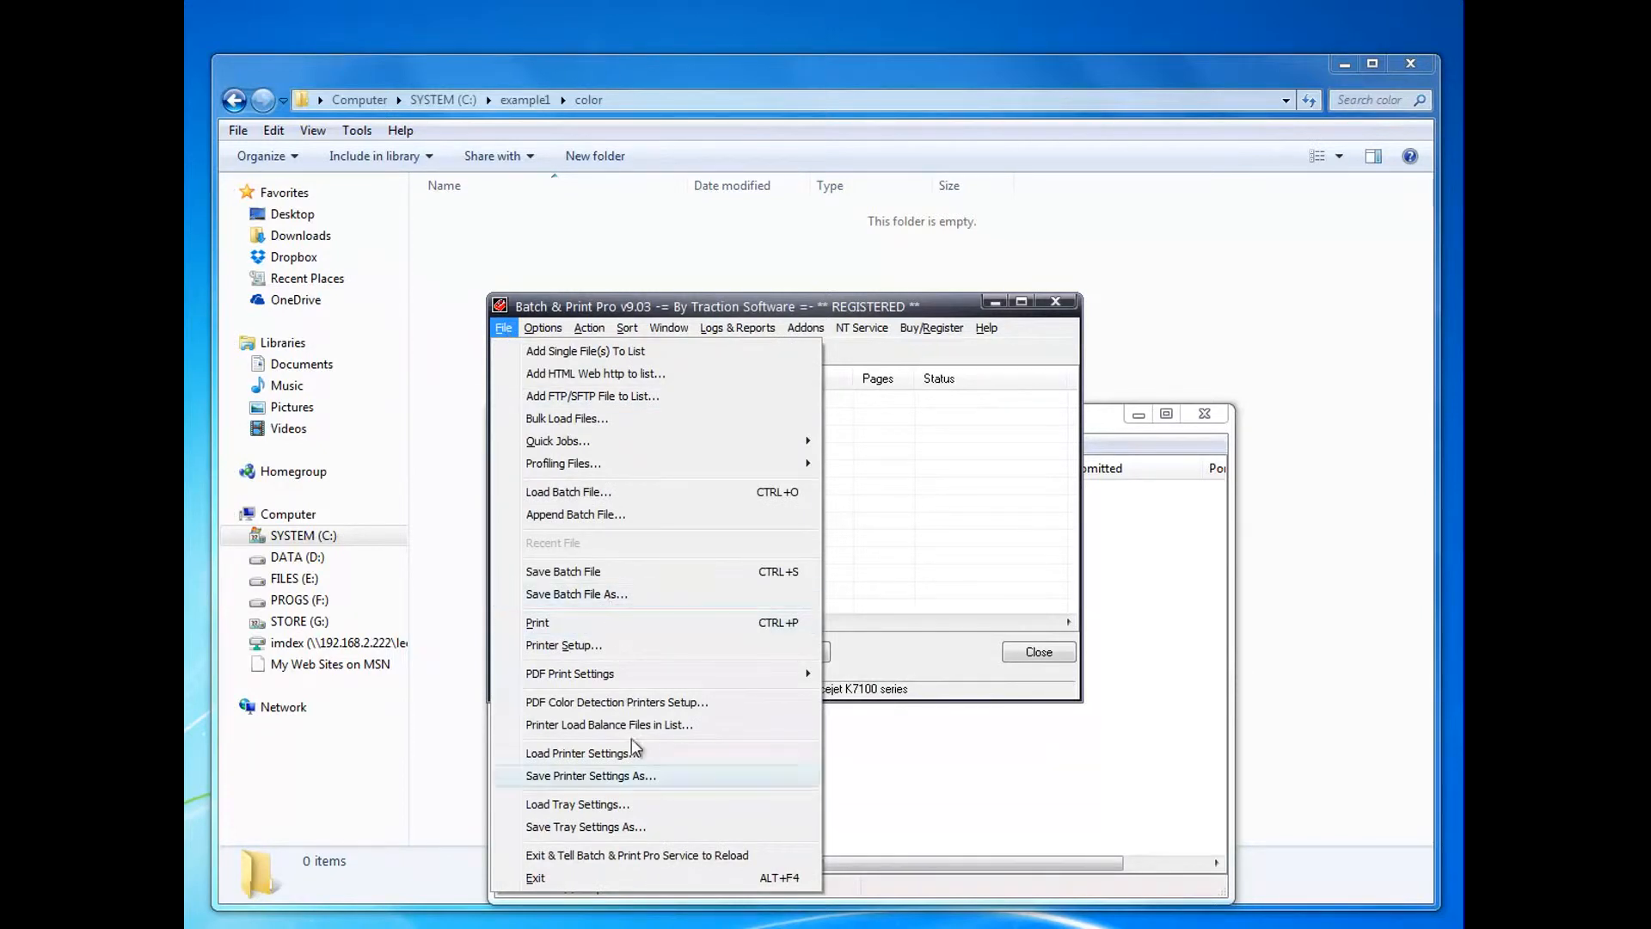
- Save the current printer settings as 'mono' alongside color.prs in the Batch & Print Pro folder
{"action": "left_click", "coordinate": [592, 776]}
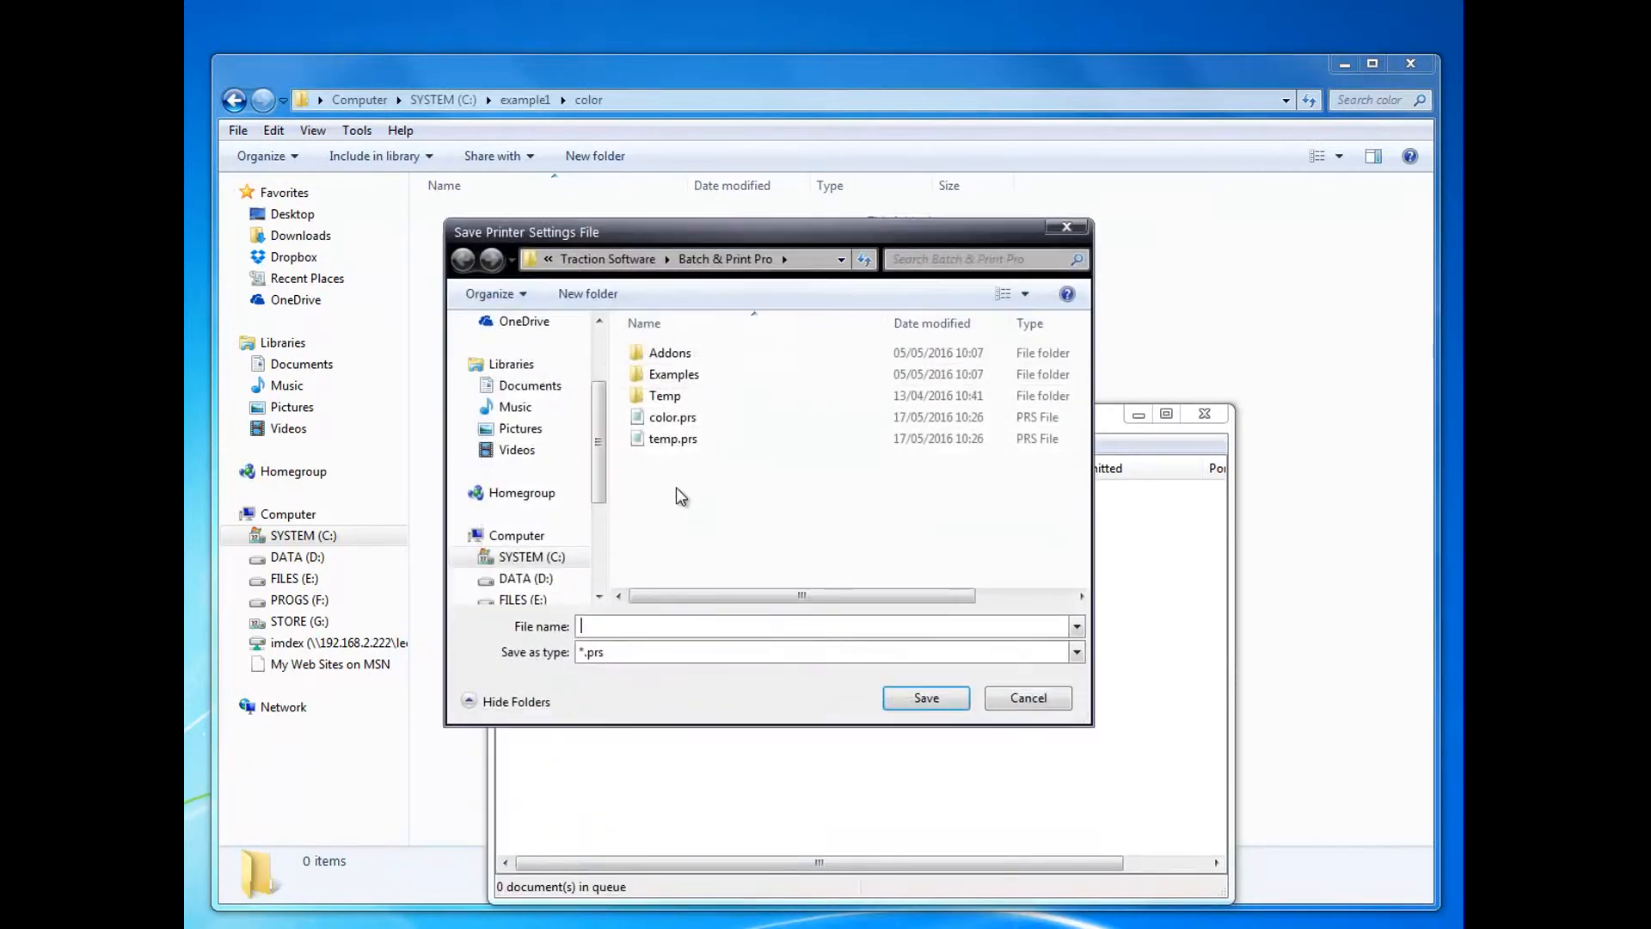
{"action": "type", "text": "mon"}
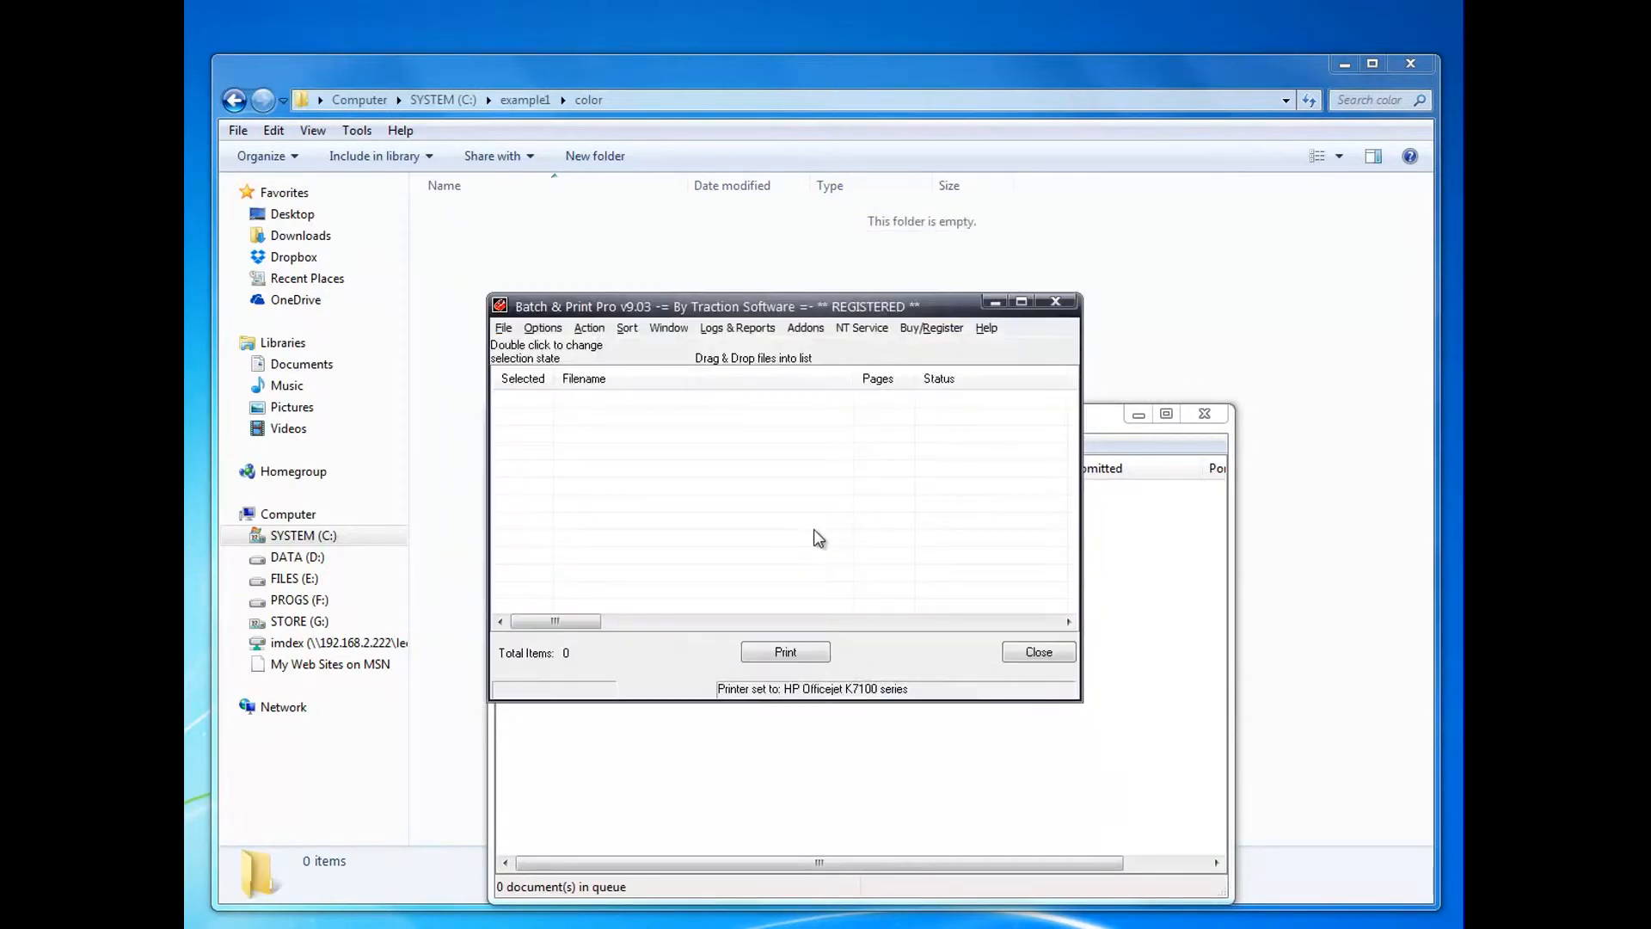
{"action": "left_click", "coordinate": [544, 327]}
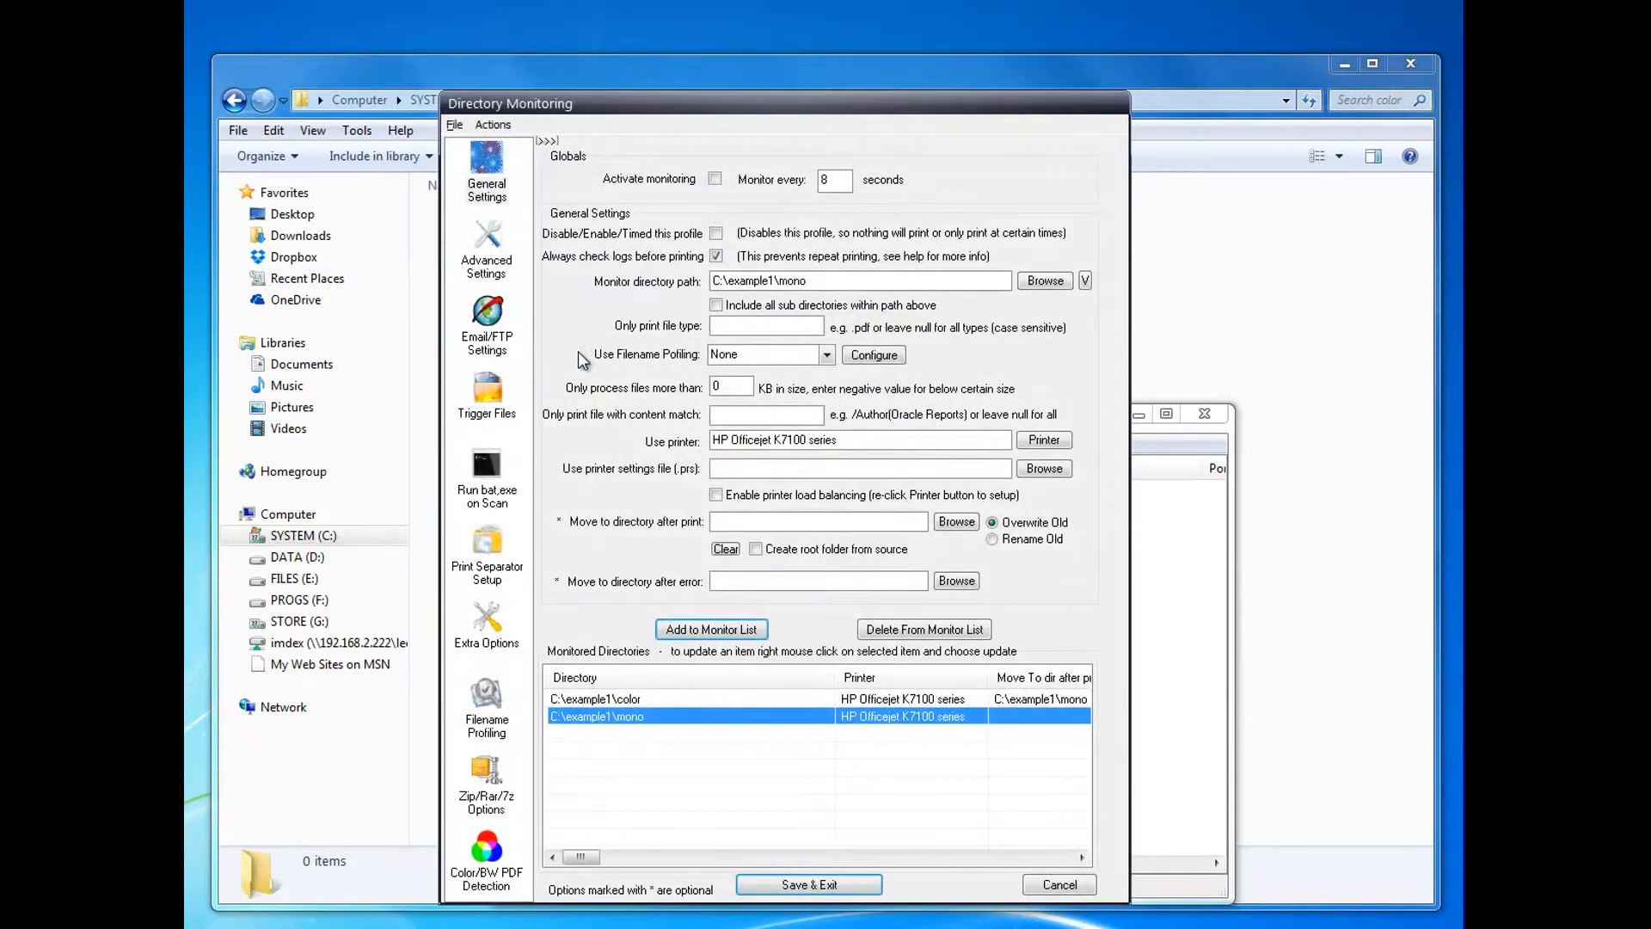
{"action": "mouse_move", "coordinate": [591, 478]}
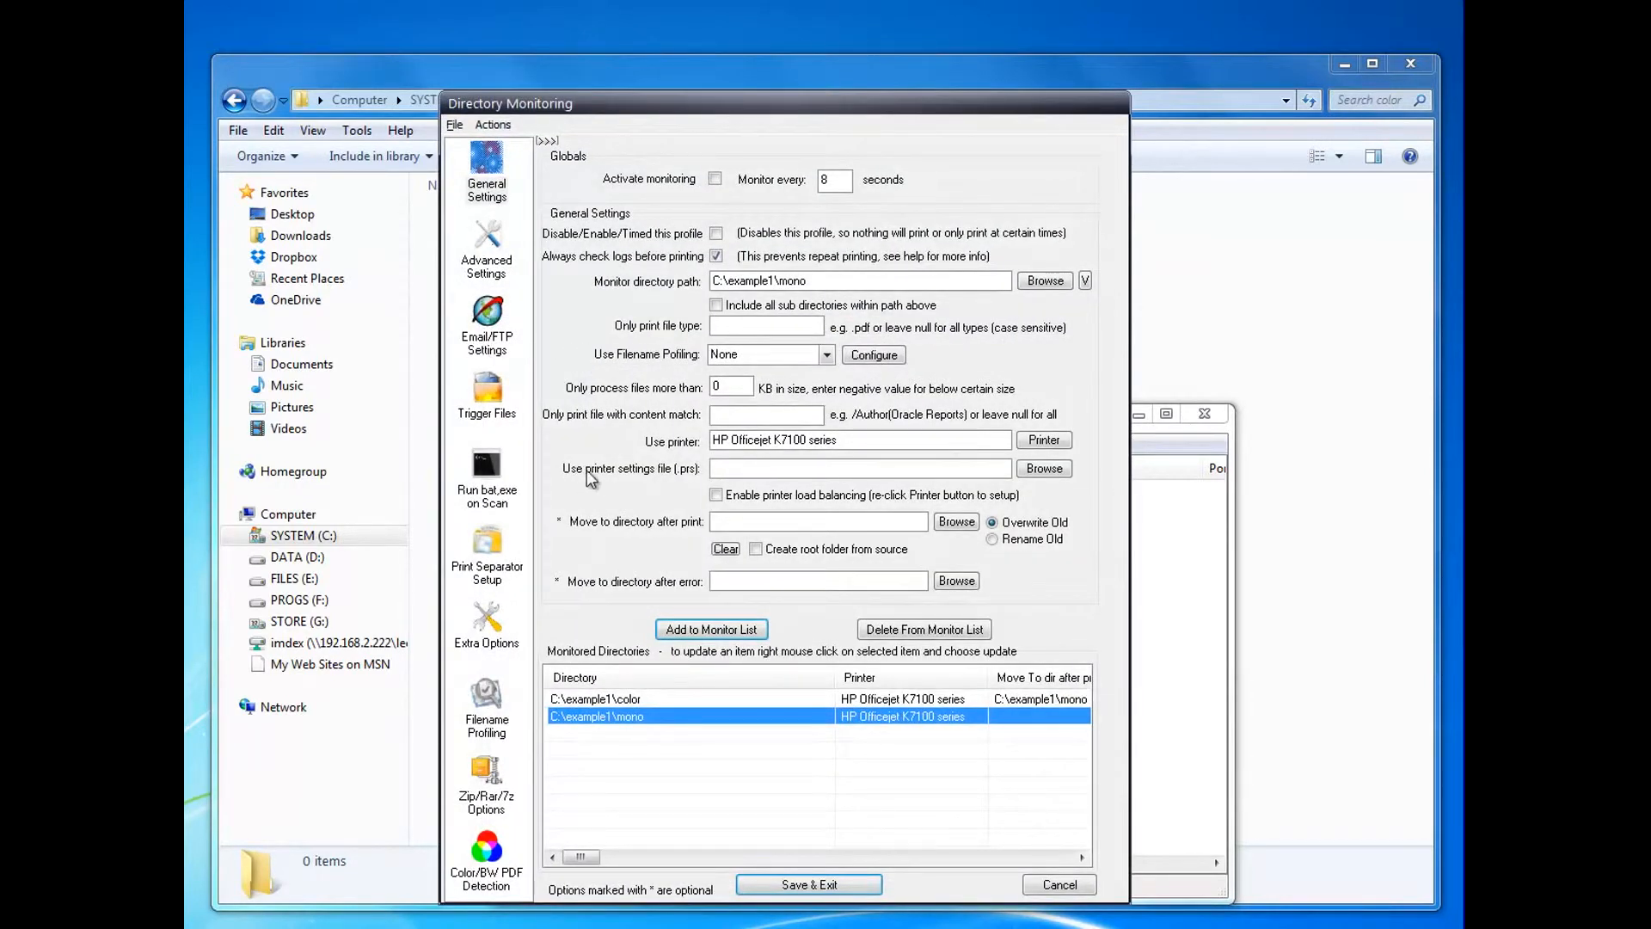
- Load the color folder's monitor settings, then select the mono row and save color's pending changes
{"action": "left_click", "coordinate": [631, 699]}
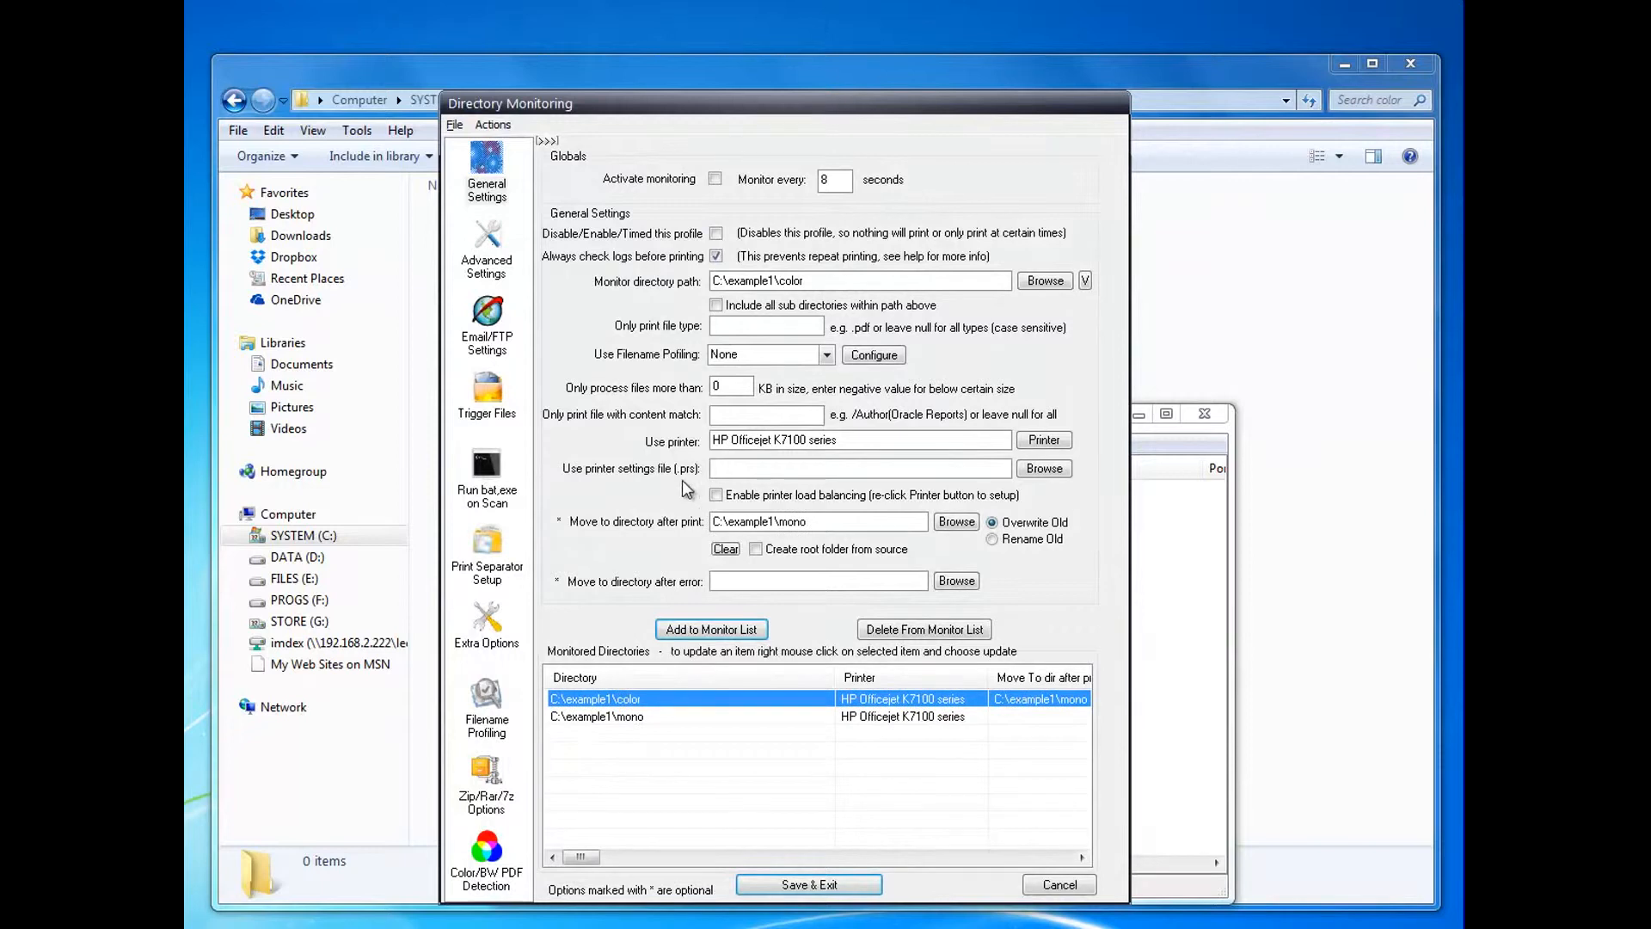
{"action": "left_click", "coordinate": [1043, 468]}
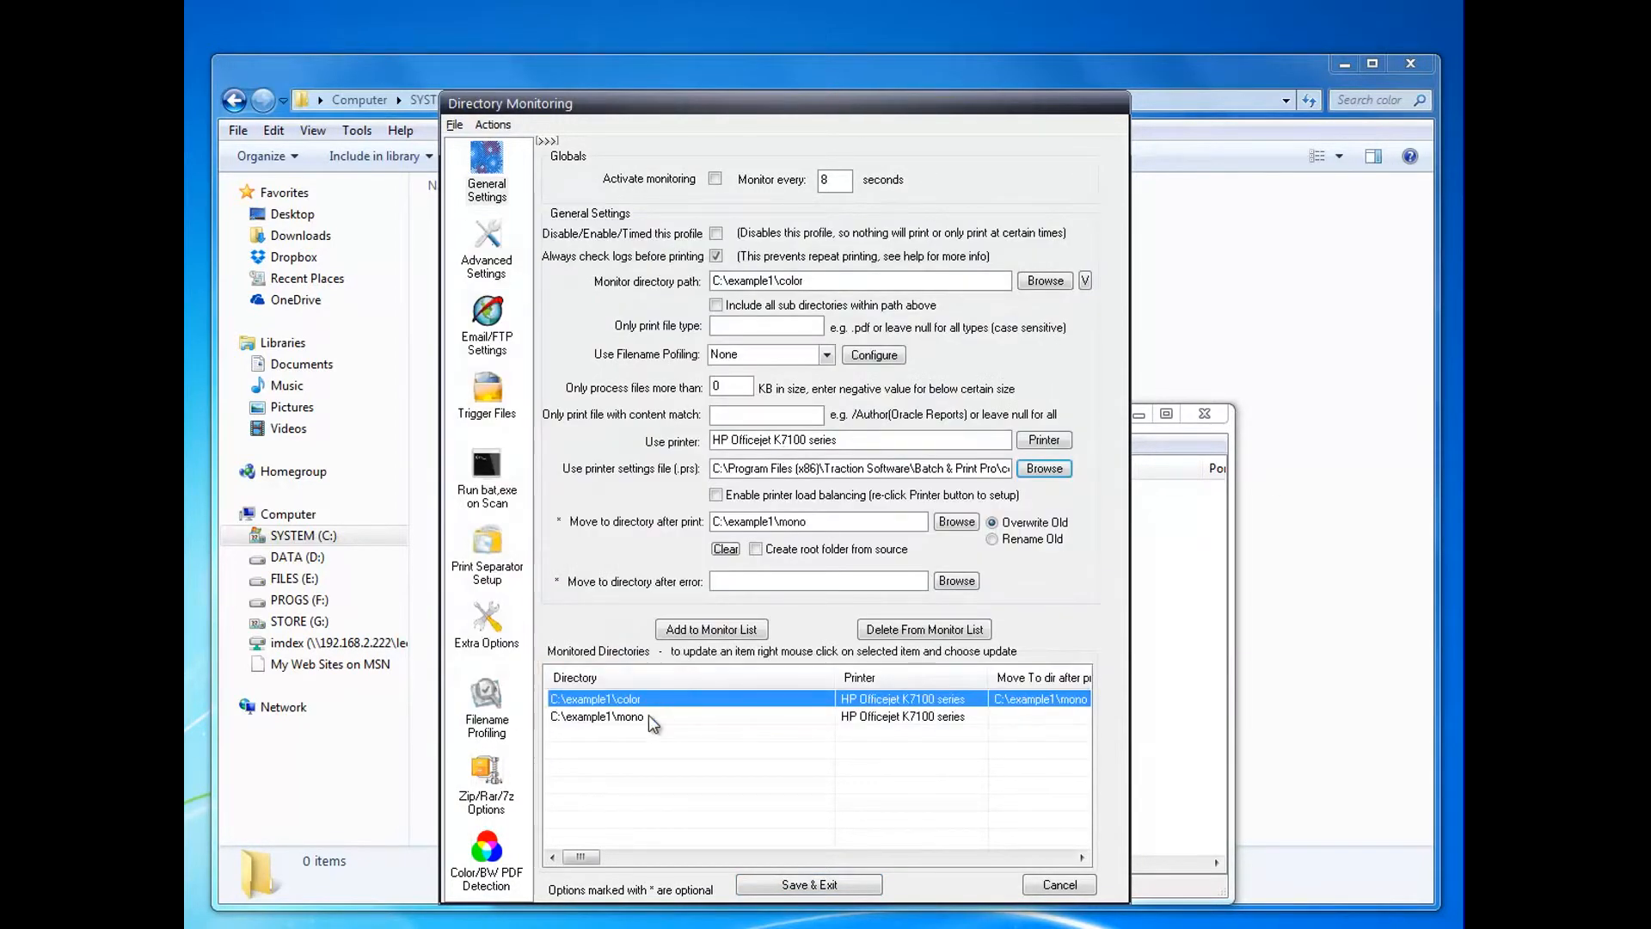
{"action": "left_click", "coordinate": [605, 715]}
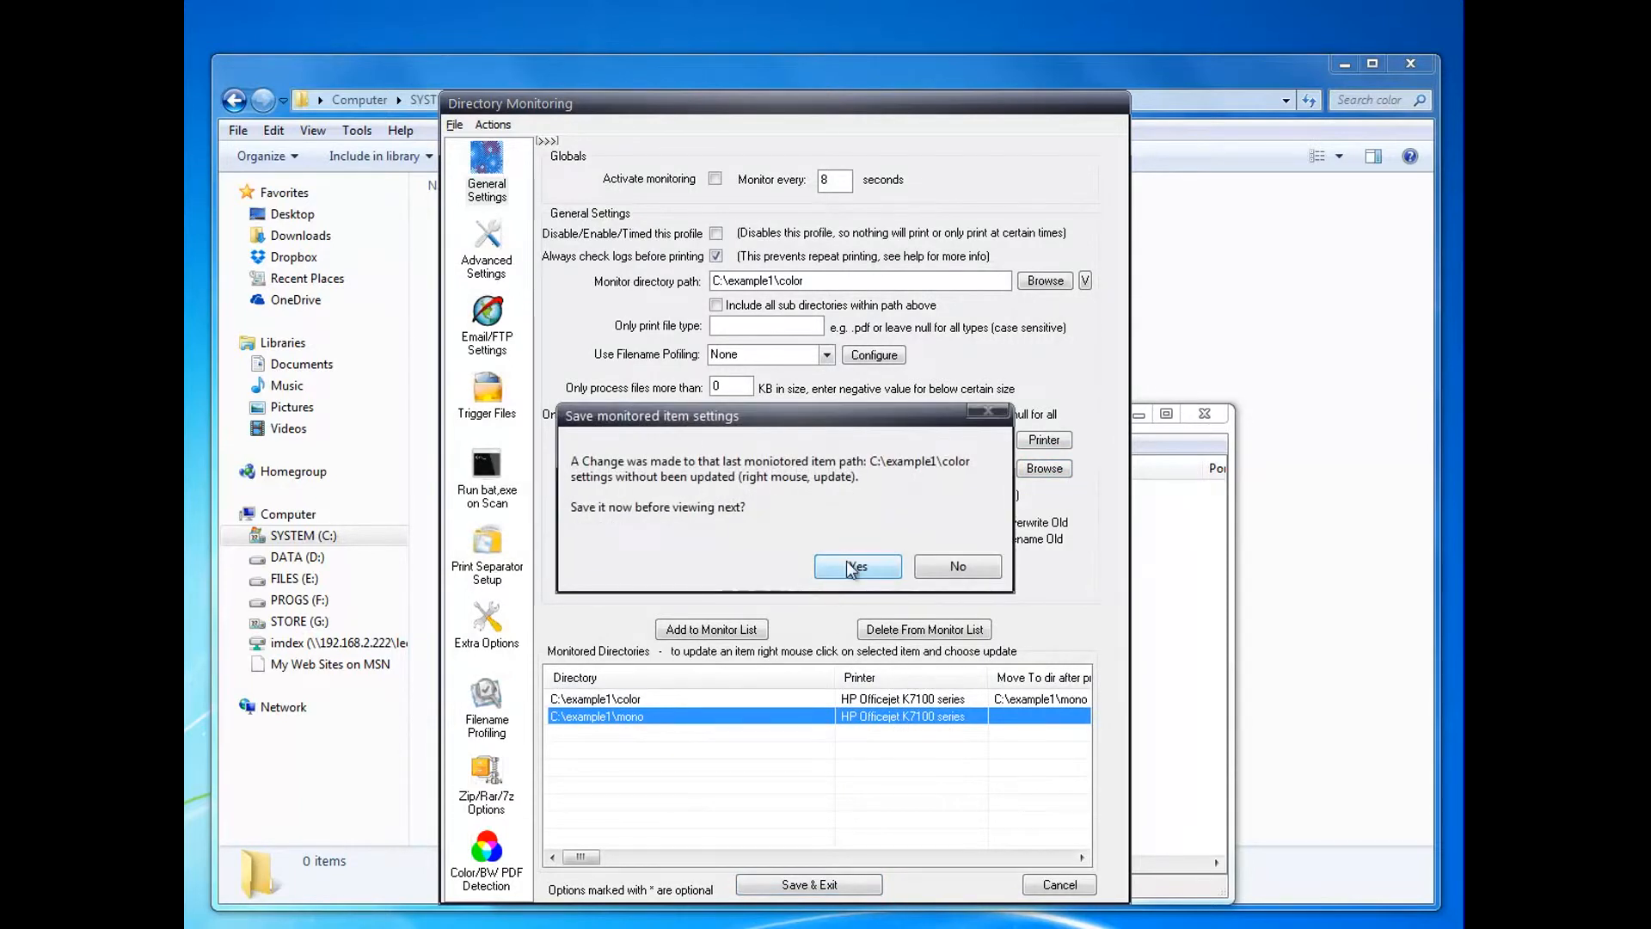
{"action": "left_click", "coordinate": [856, 567]}
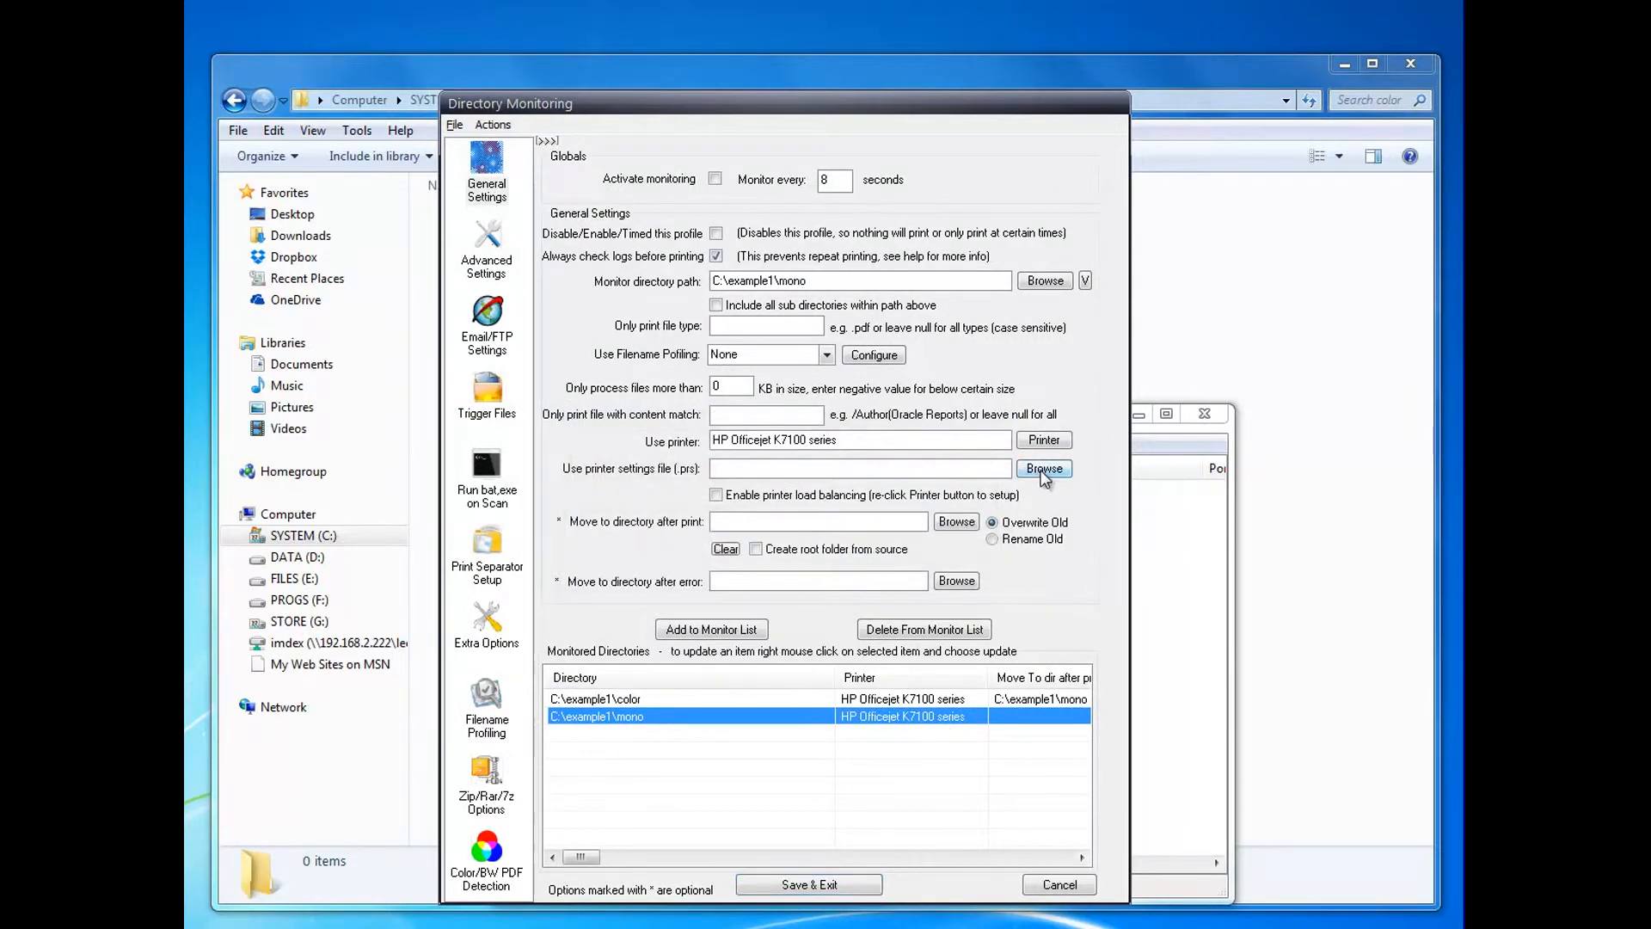
- Link the mono folder entry to its own mono .prs printer settings file and update the row
{"action": "left_click", "coordinate": [1044, 468]}
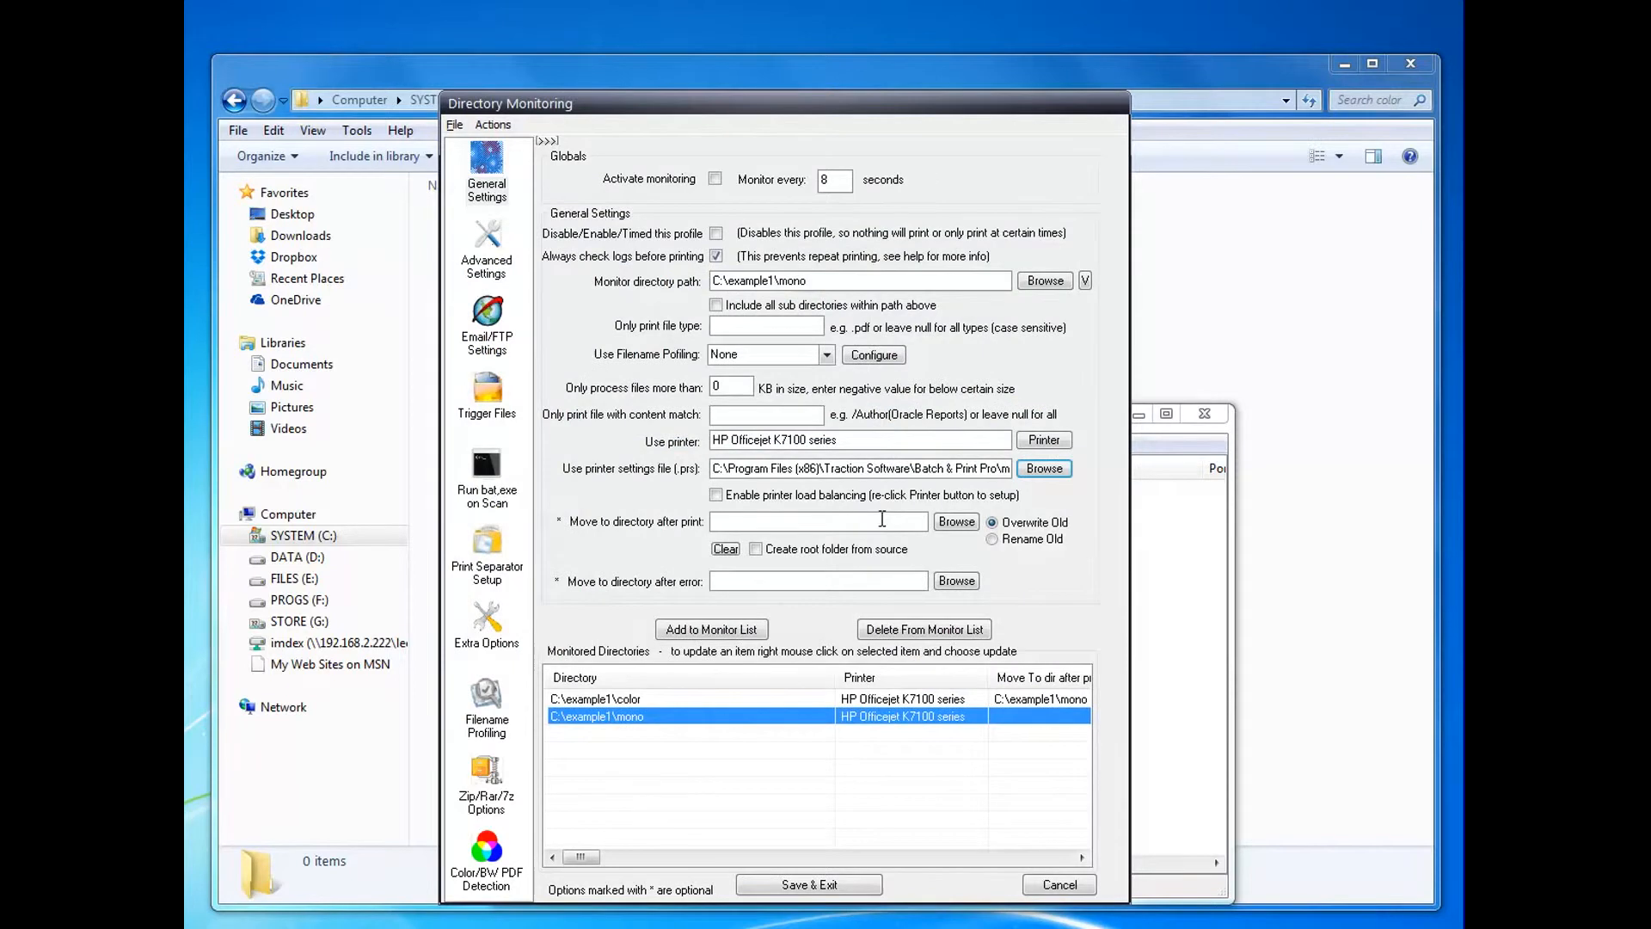
{"action": "mouse_move", "coordinate": [774, 768]}
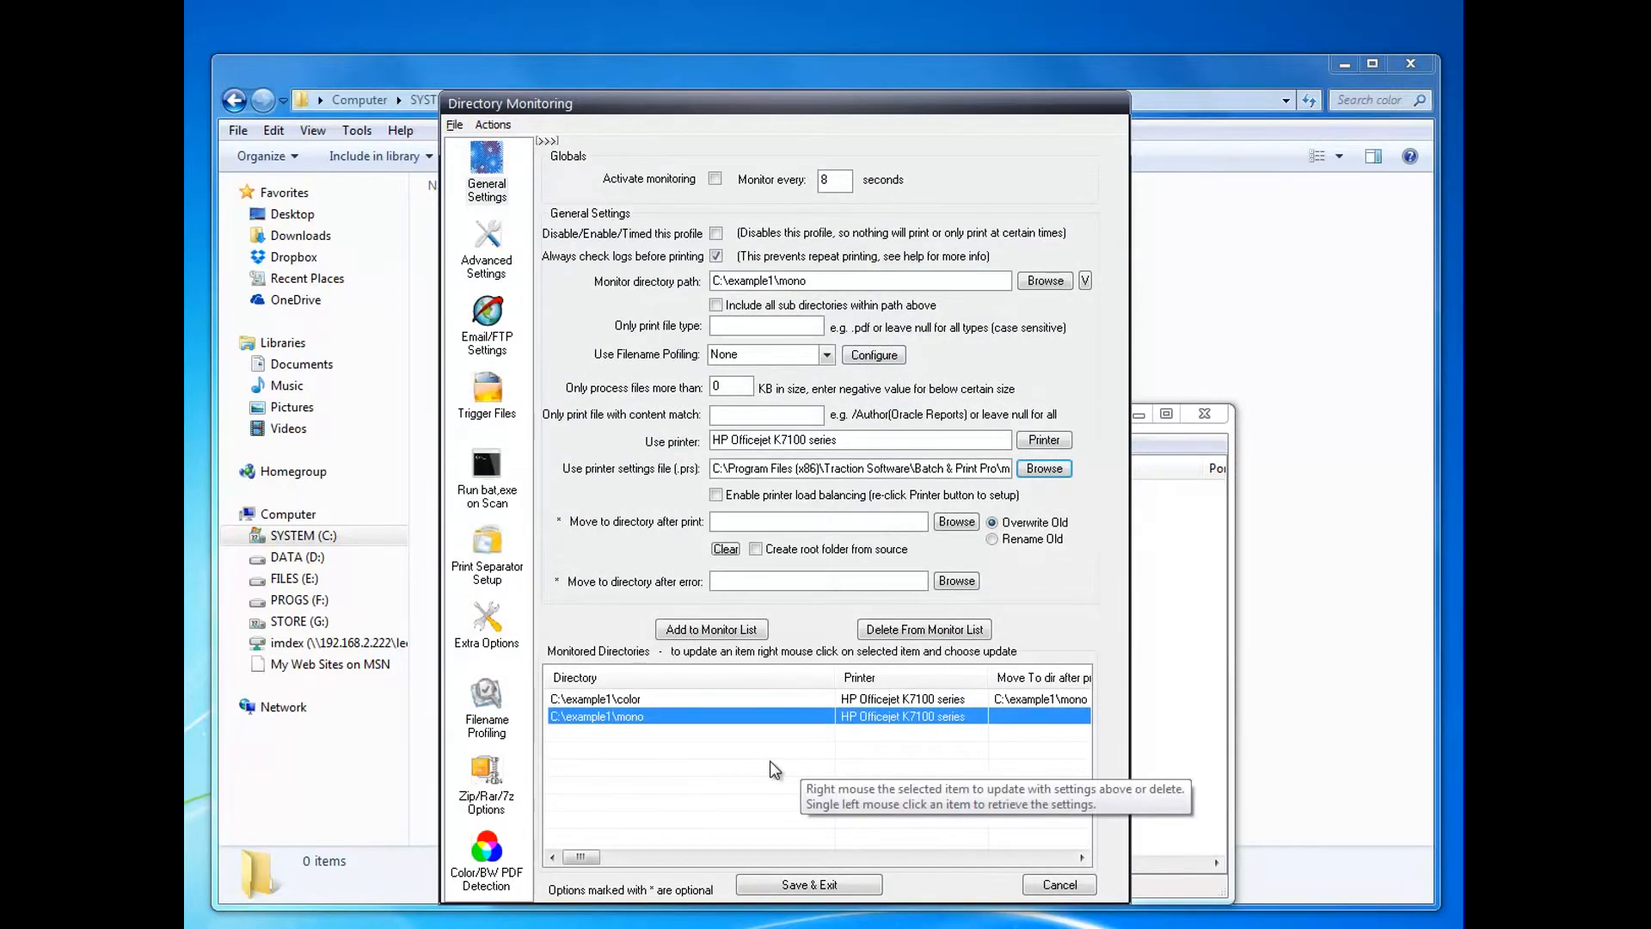
{"action": "right_click", "coordinate": [638, 715]}
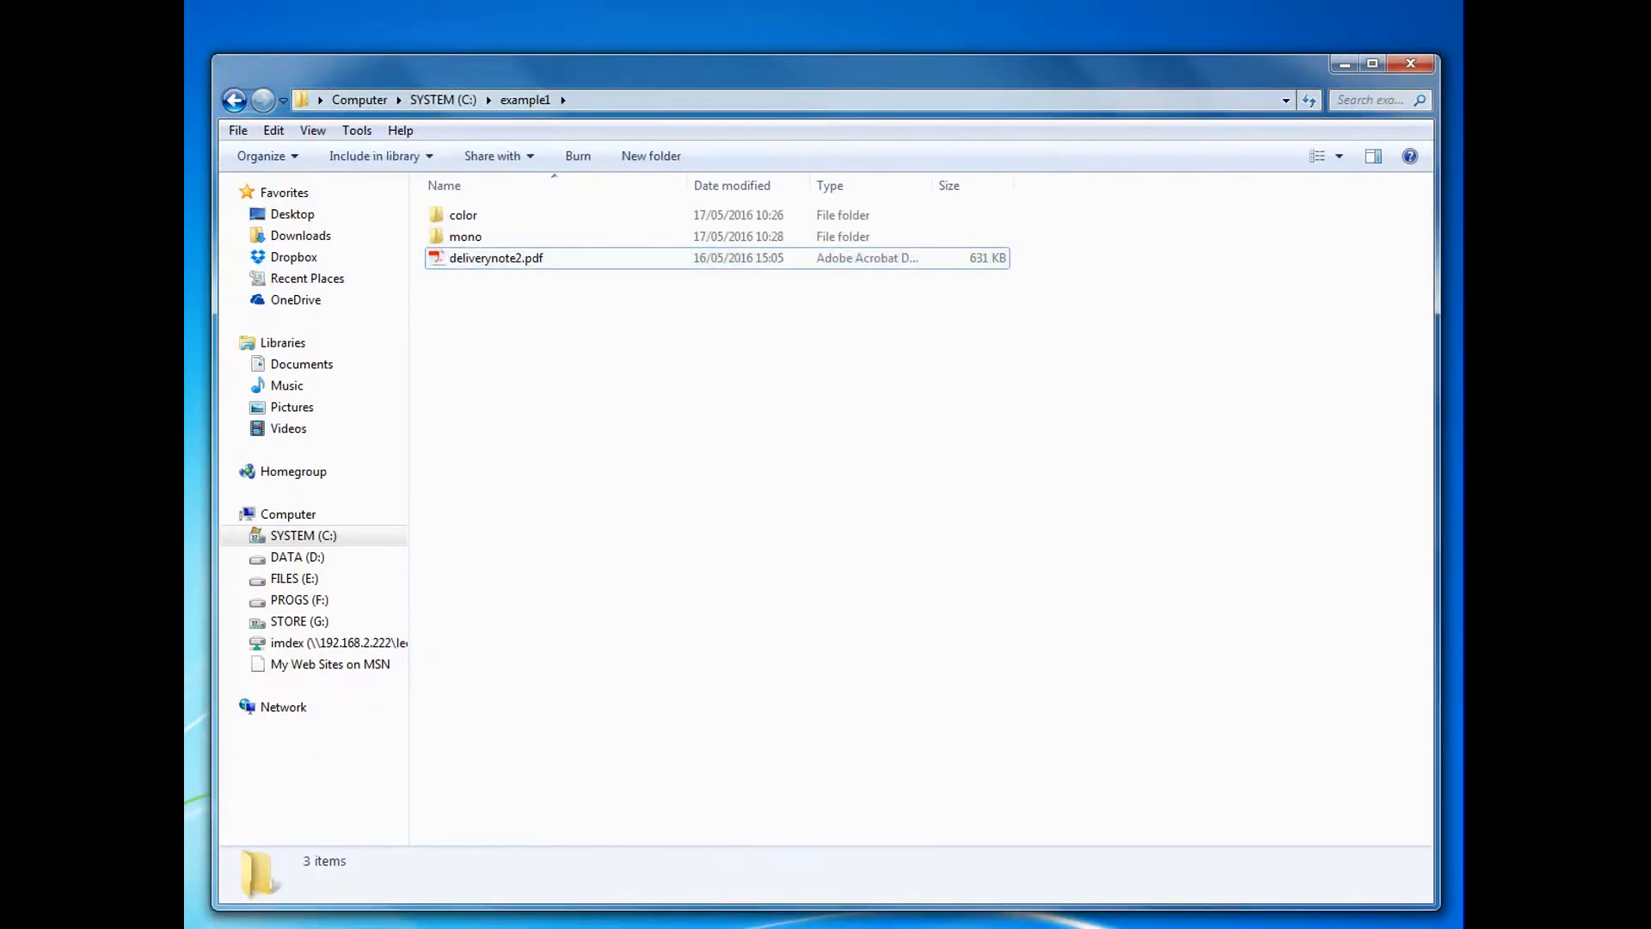
- Activate directory monitoring for both folders via Directory Monitor Setup and Save & Exit
{"action": "left_click", "coordinate": [543, 327]}
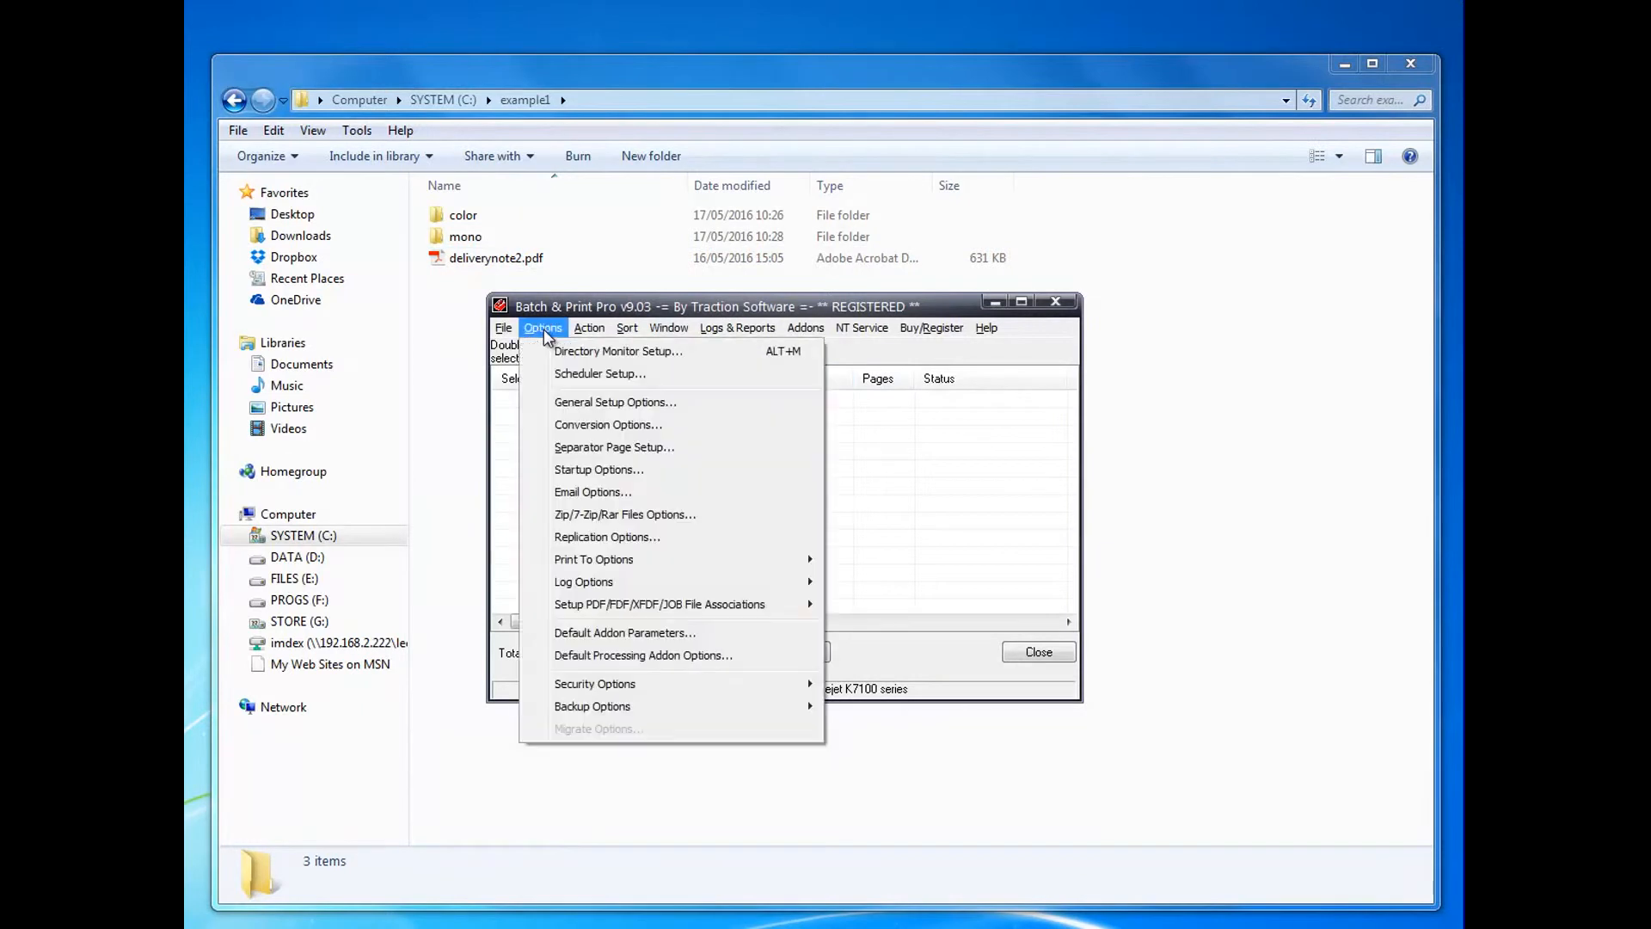
{"action": "left_click", "coordinate": [620, 351]}
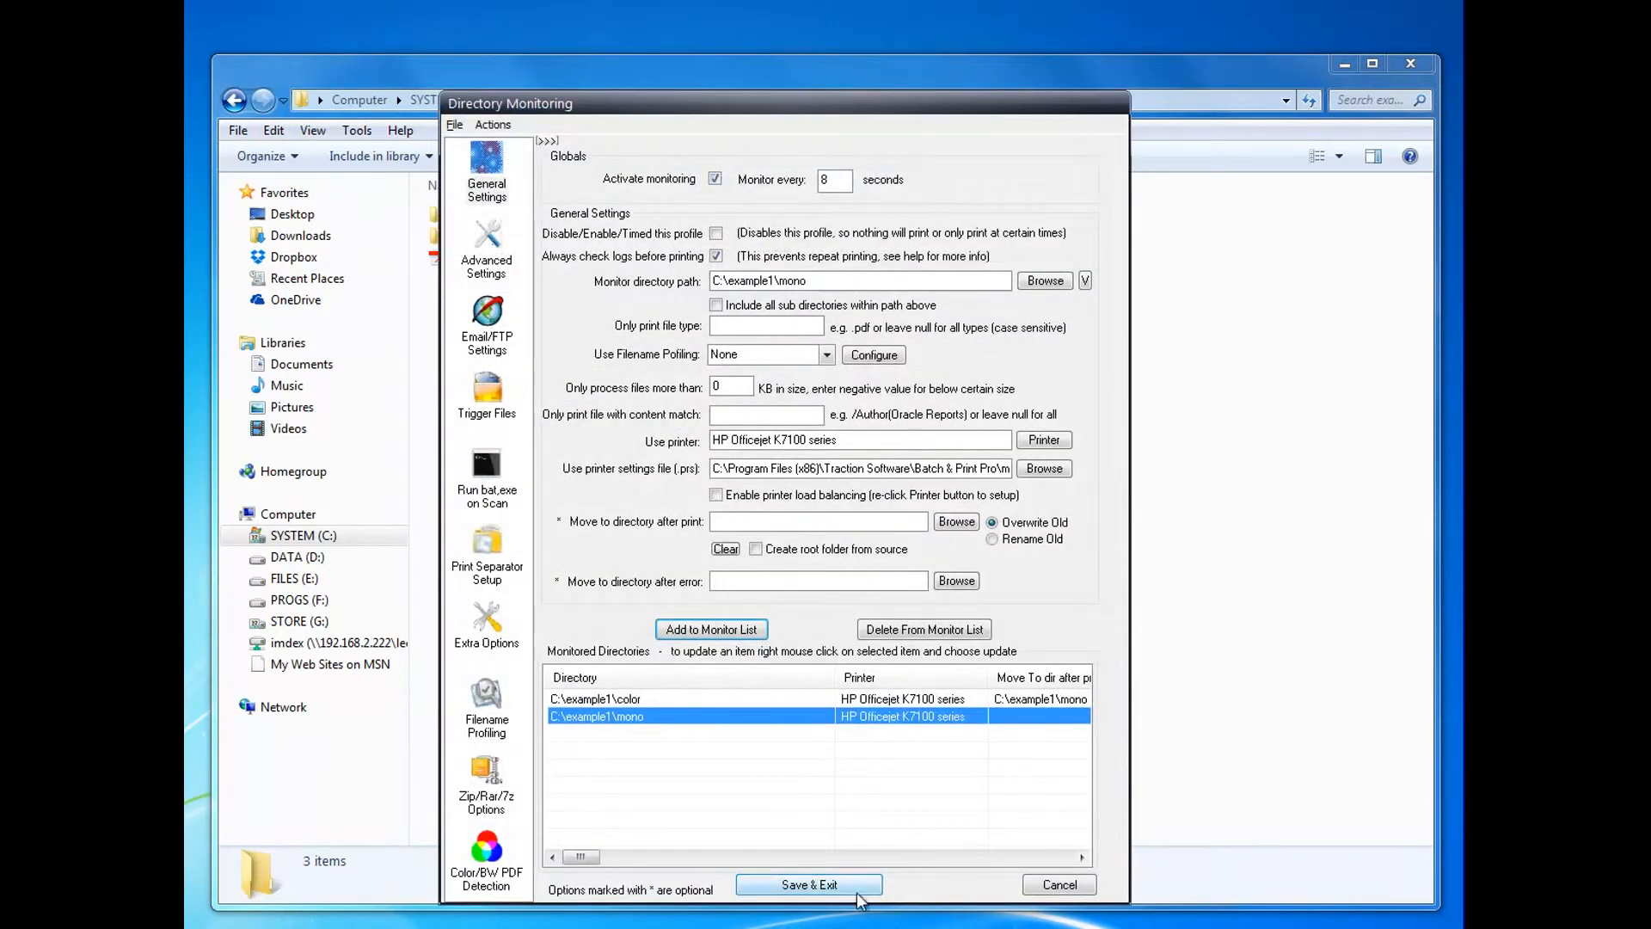
{"action": "left_click", "coordinate": [808, 884]}
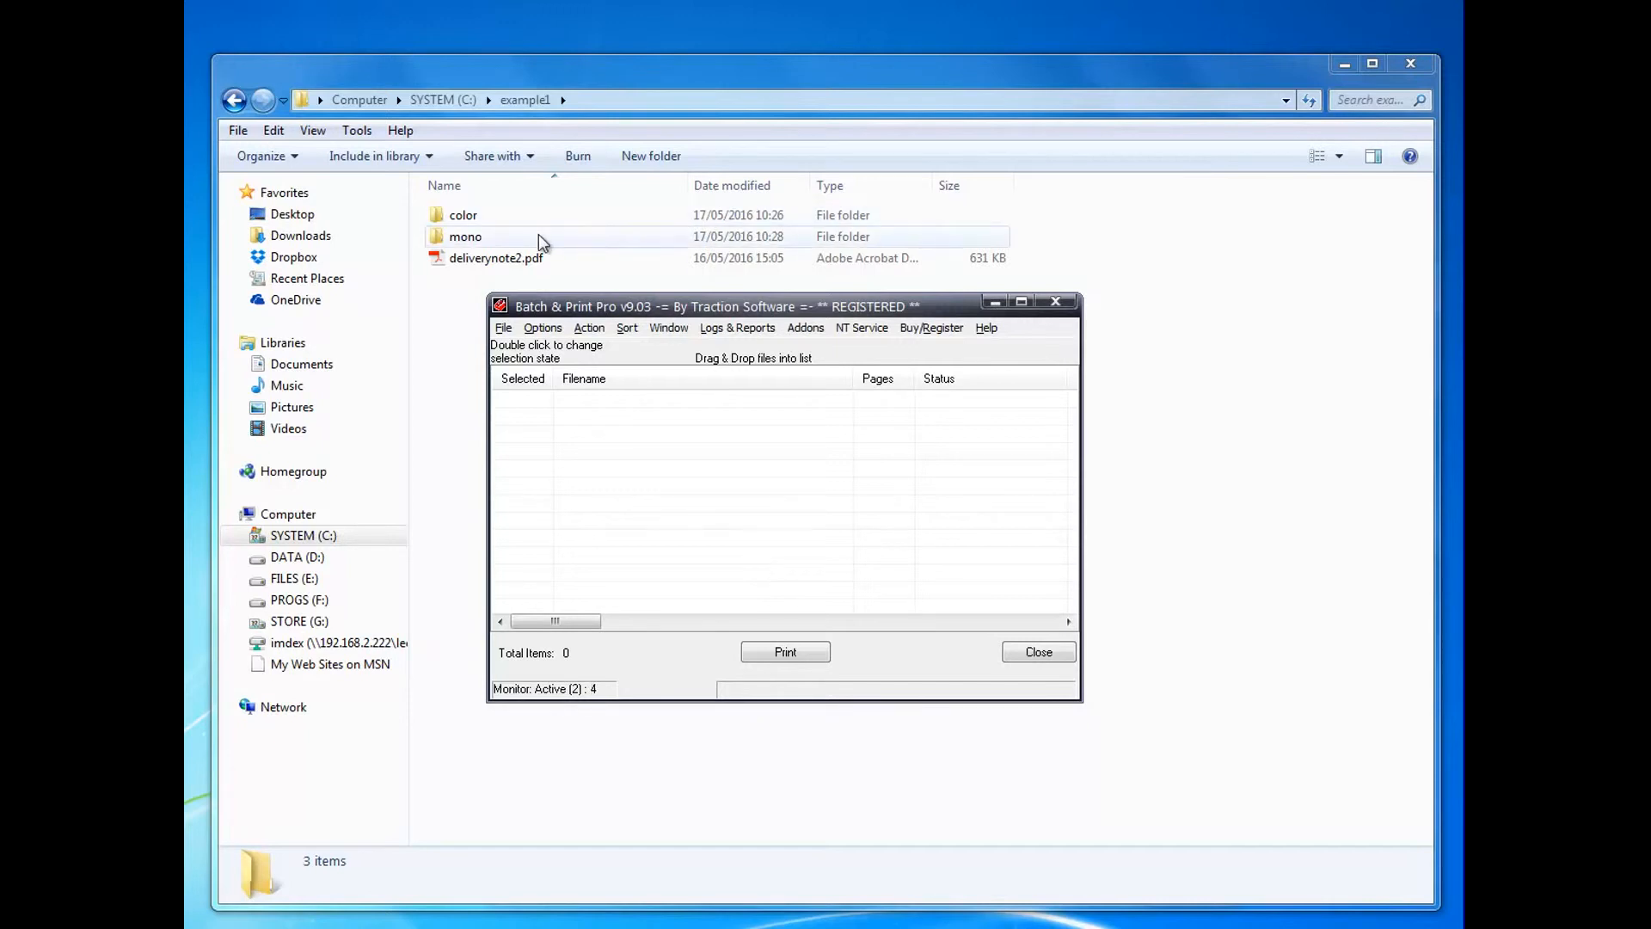
- Drop deliverynote2.pdf into the monitored color and mono folders so it leaves example1
{"action": "left_click", "coordinate": [497, 258]}
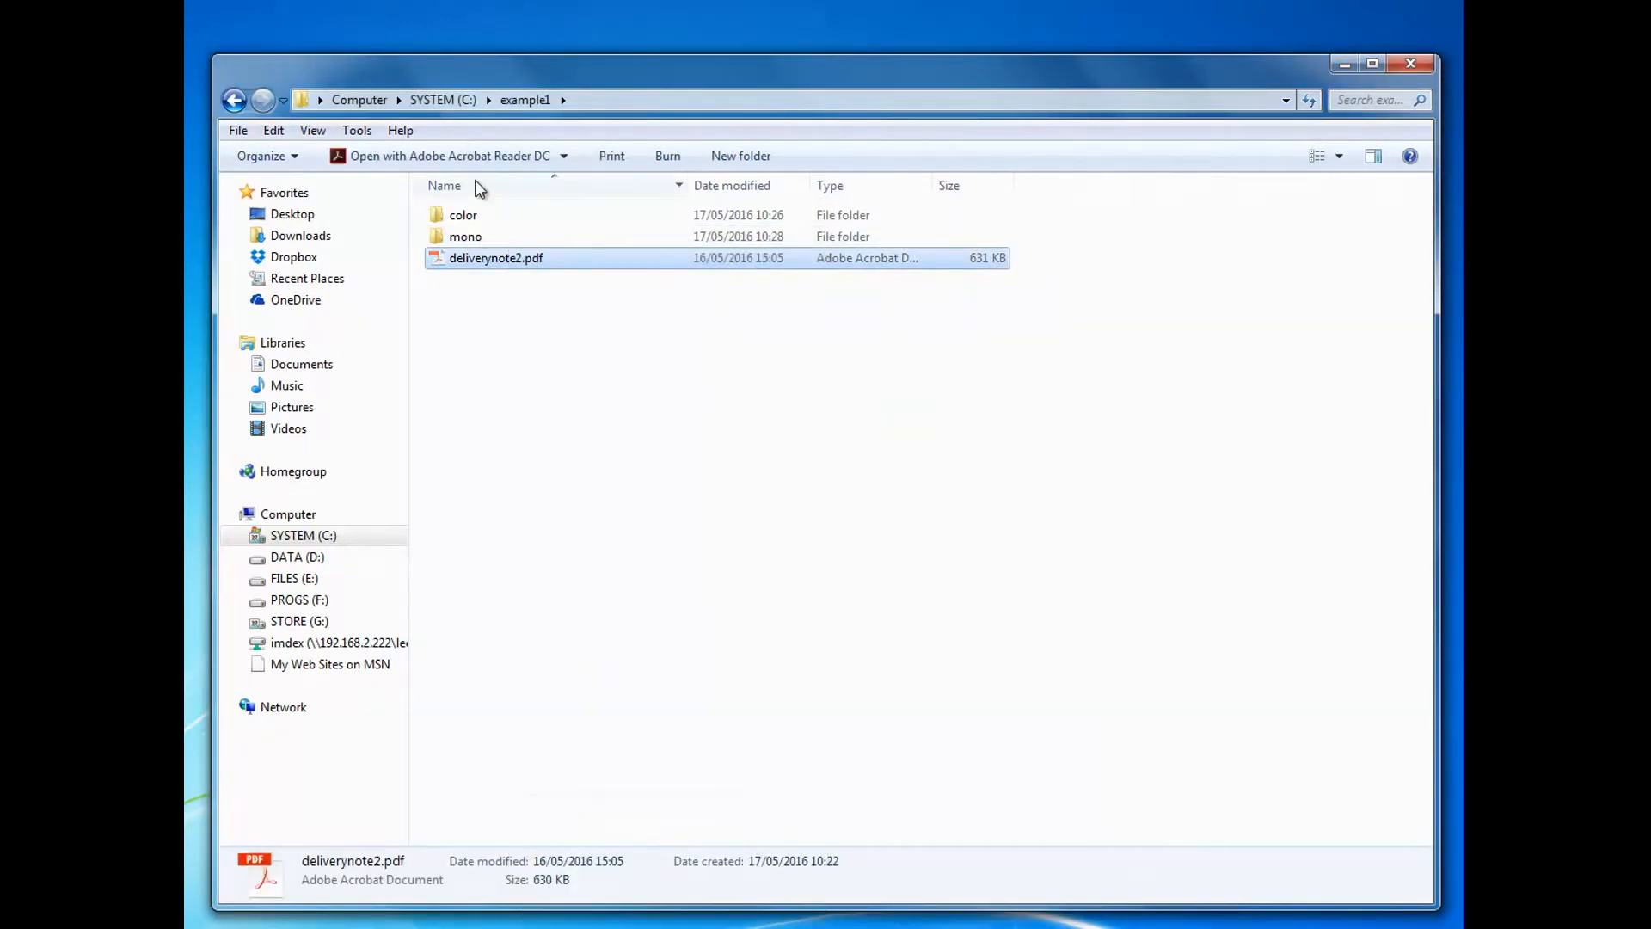
{"action": "double_click", "coordinate": [463, 215]}
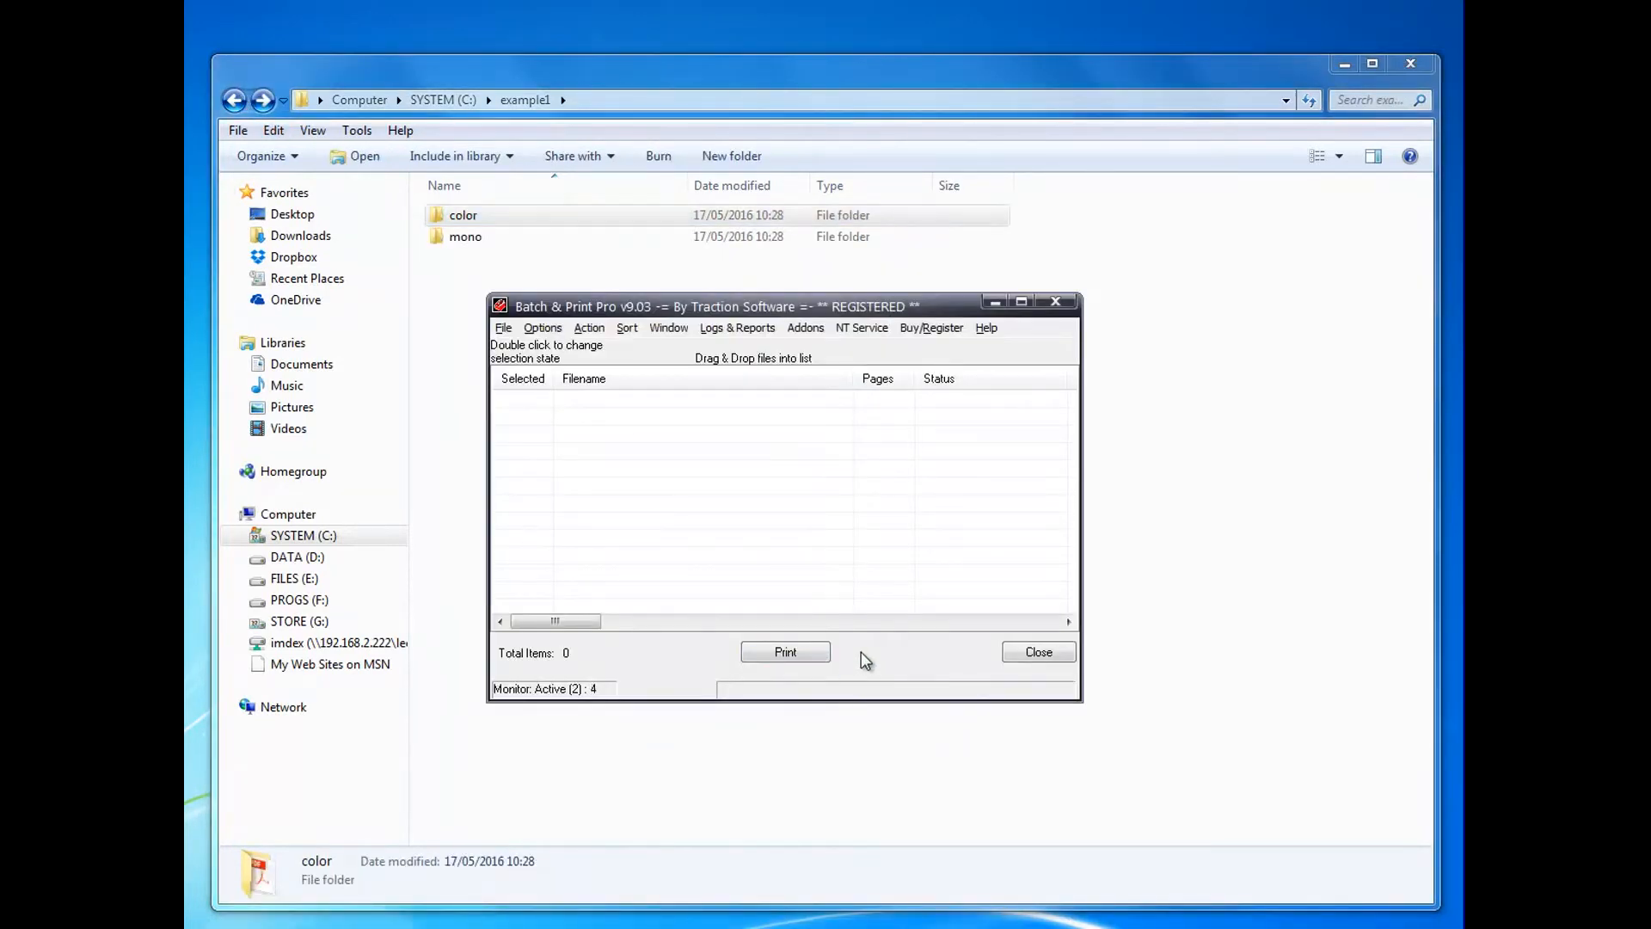
{"action": "mouse_move", "coordinate": [894, 638]}
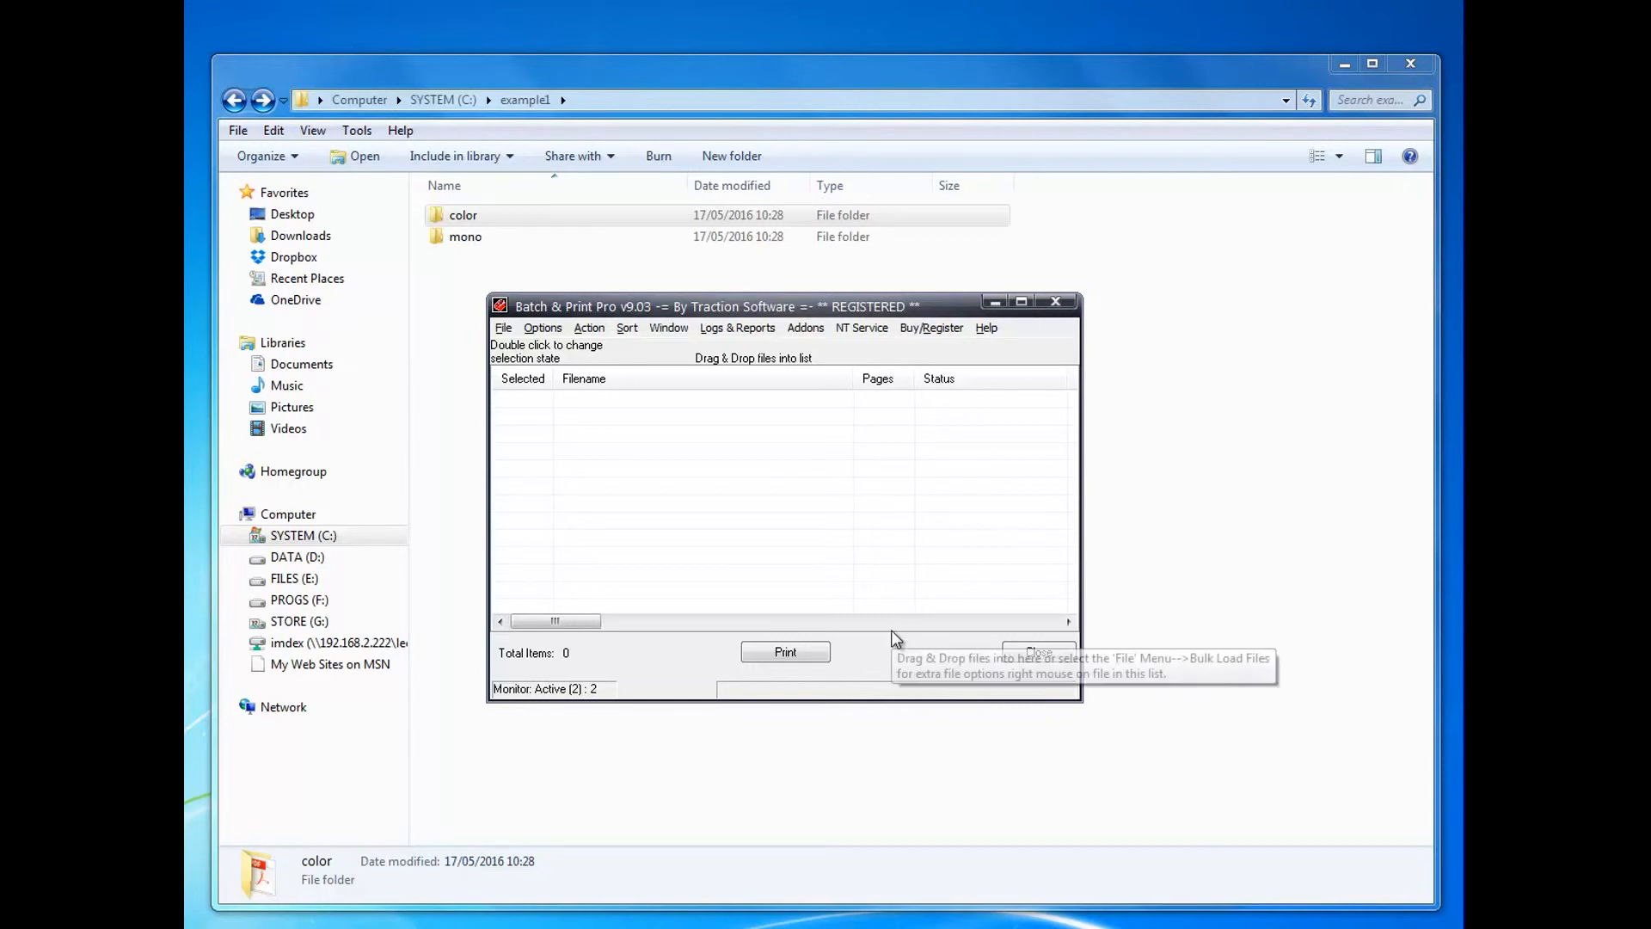
{"action": "left_click", "coordinate": [784, 652]}
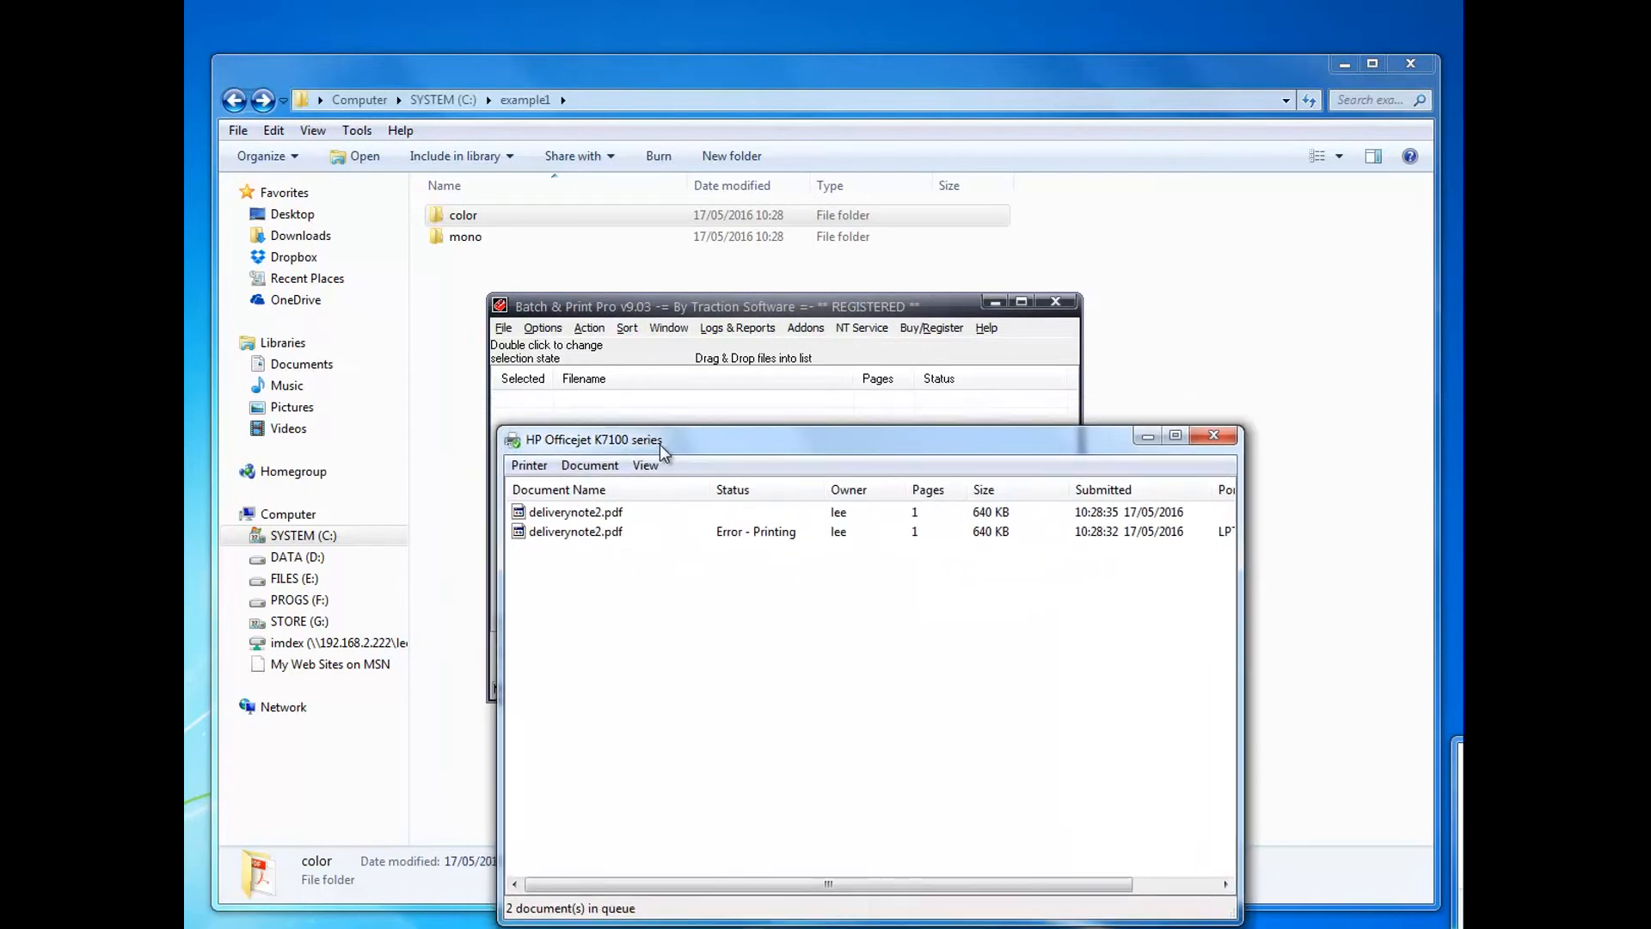
- Sort the print queue by Submitted and view the earlier deliverynote2.pdf job's properties
{"action": "left_click", "coordinate": [1104, 489]}
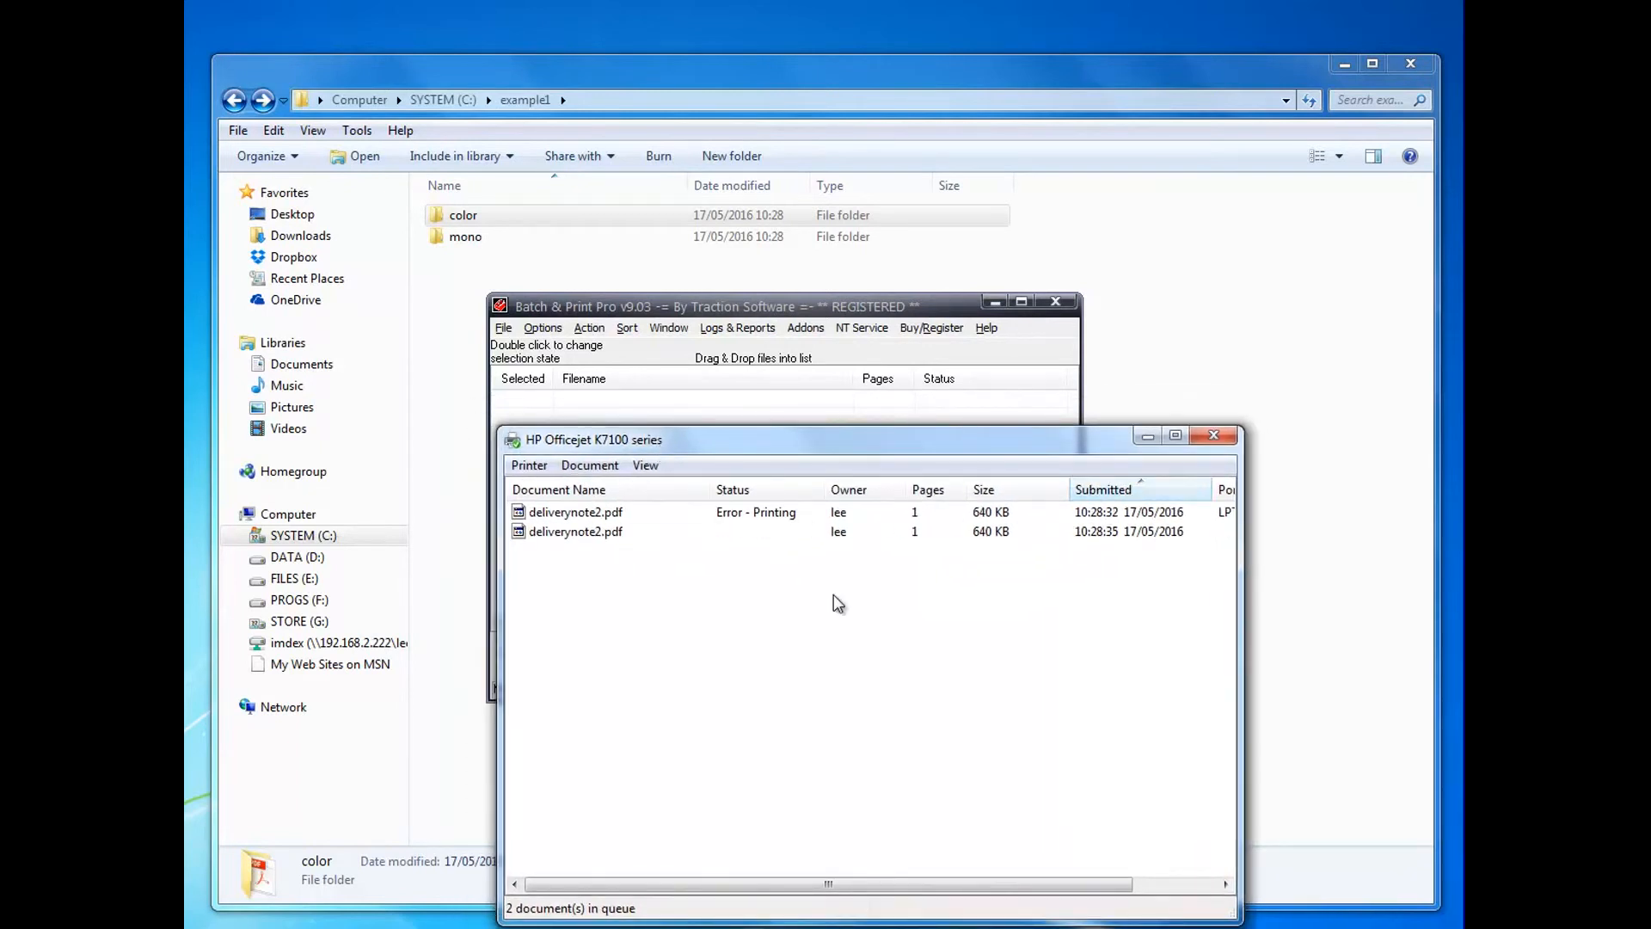
{"action": "right_click", "coordinate": [574, 513]}
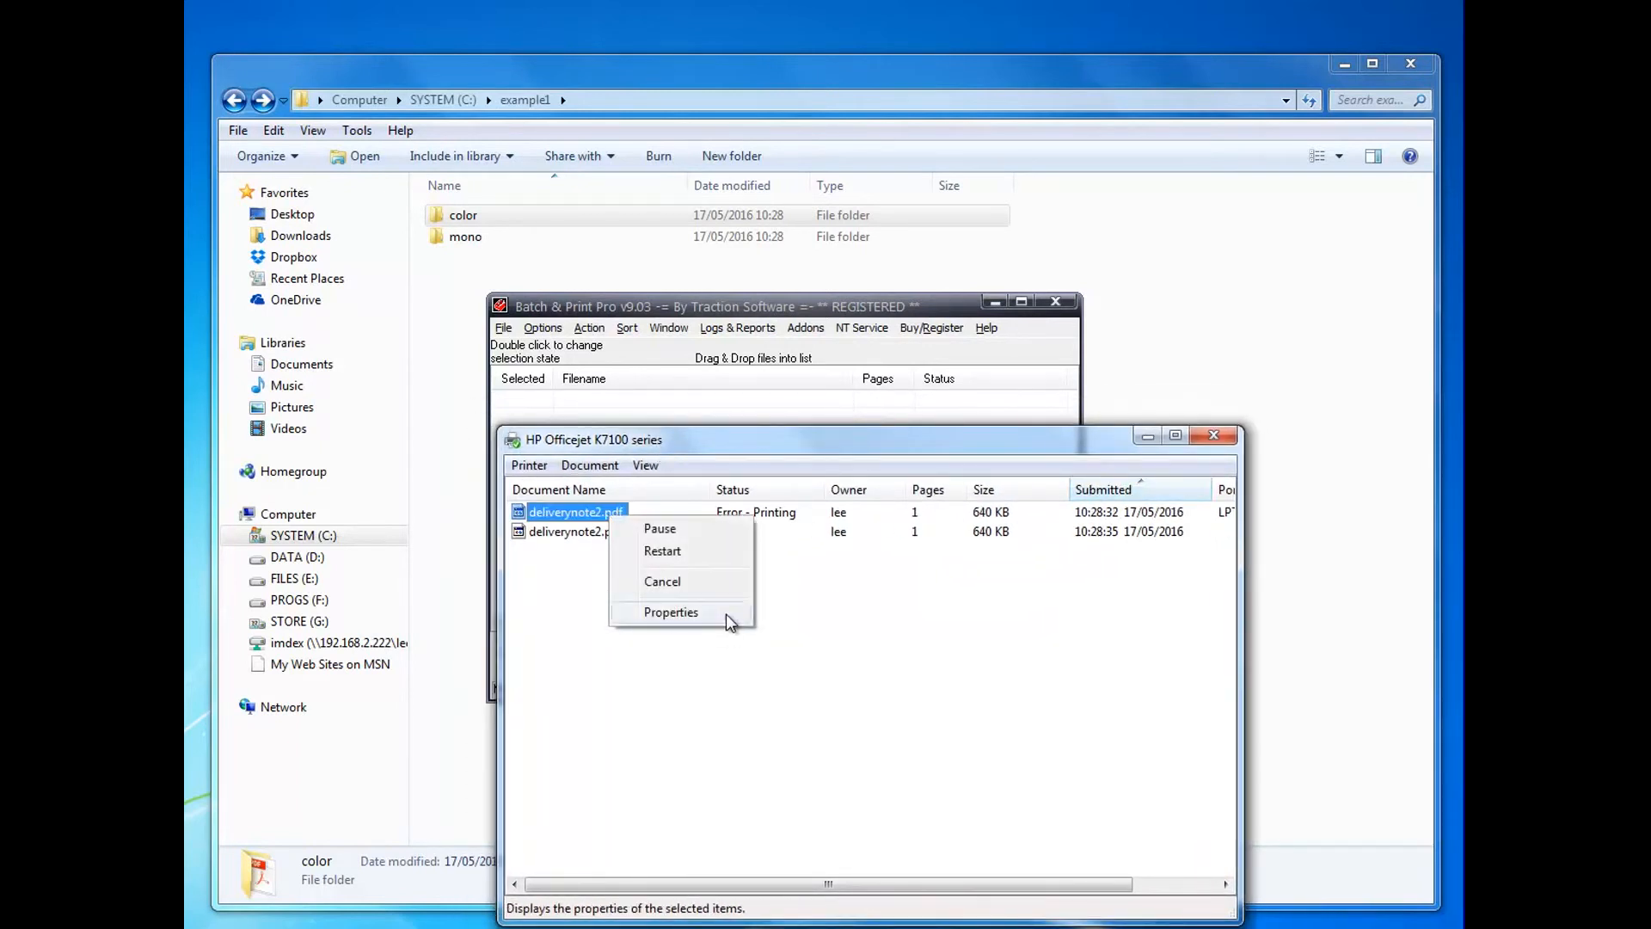
{"action": "left_click", "coordinate": [671, 612]}
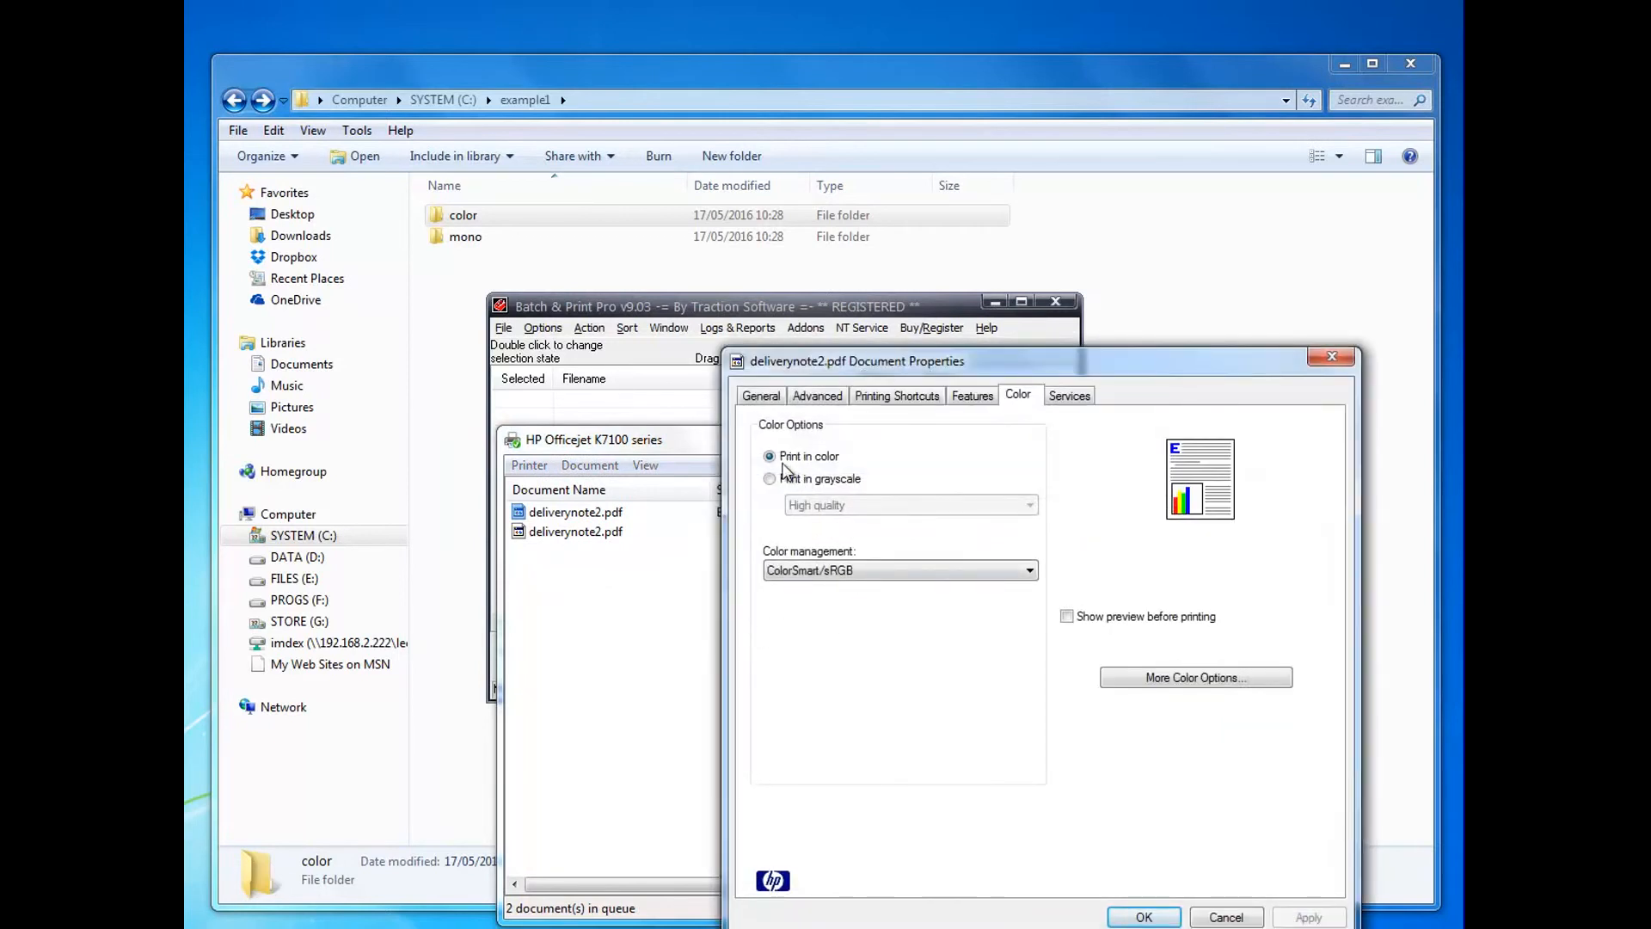
- Review the job's Color, General and Printing Shortcuts tabs confirming color printing, then close
{"action": "left_click", "coordinate": [761, 396]}
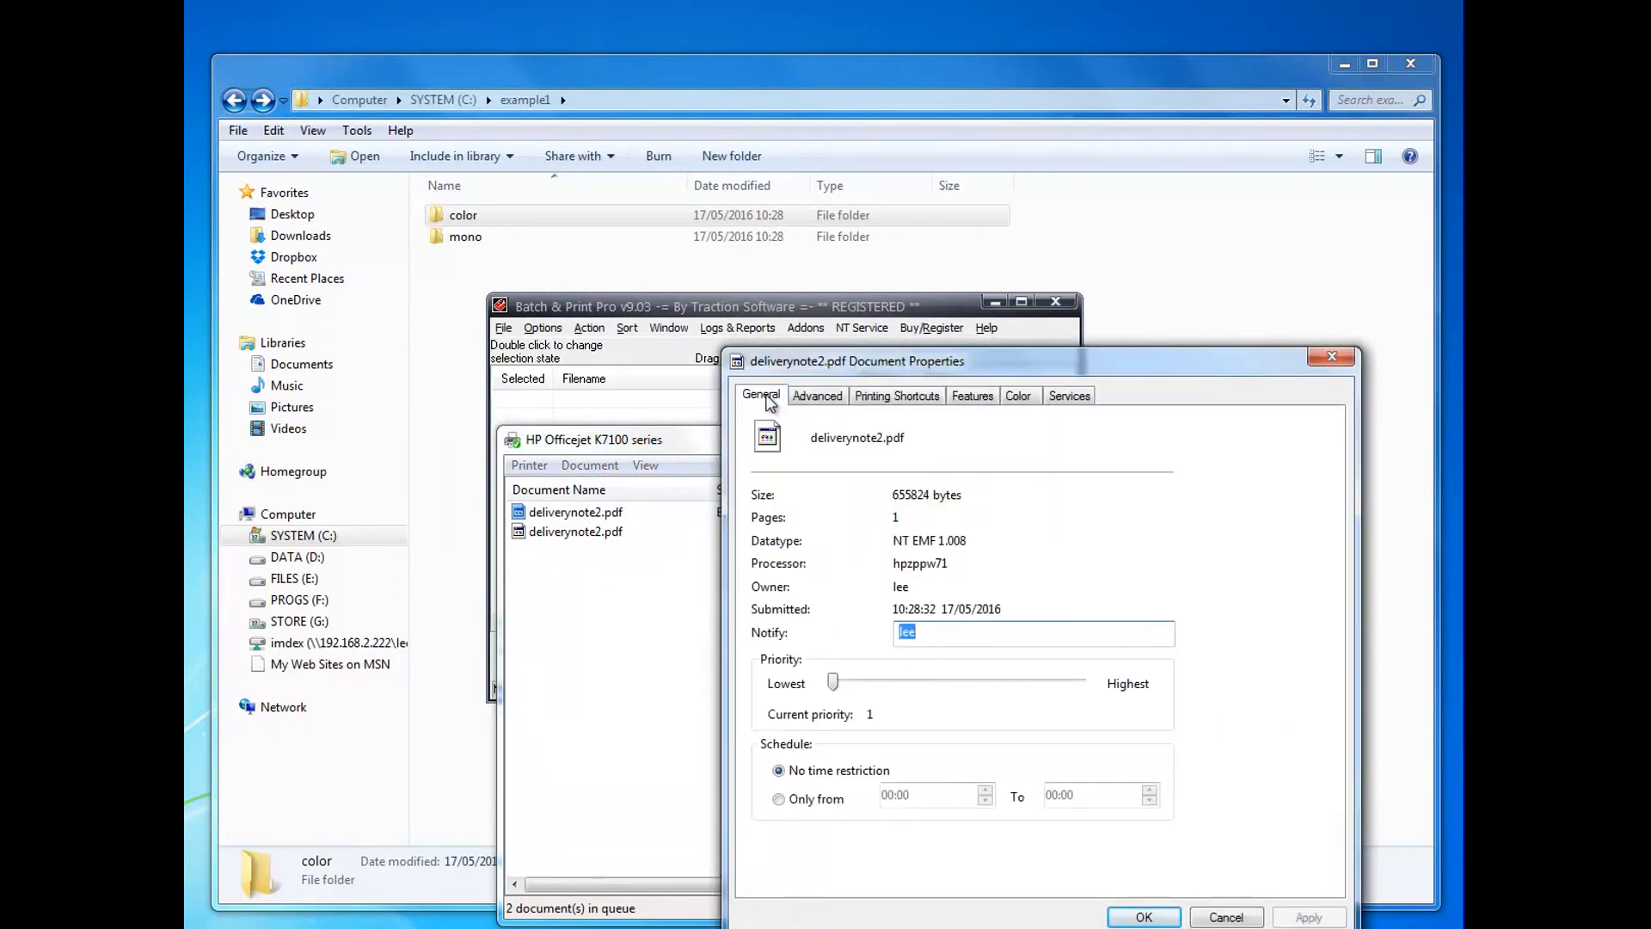
{"action": "left_click", "coordinate": [896, 395]}
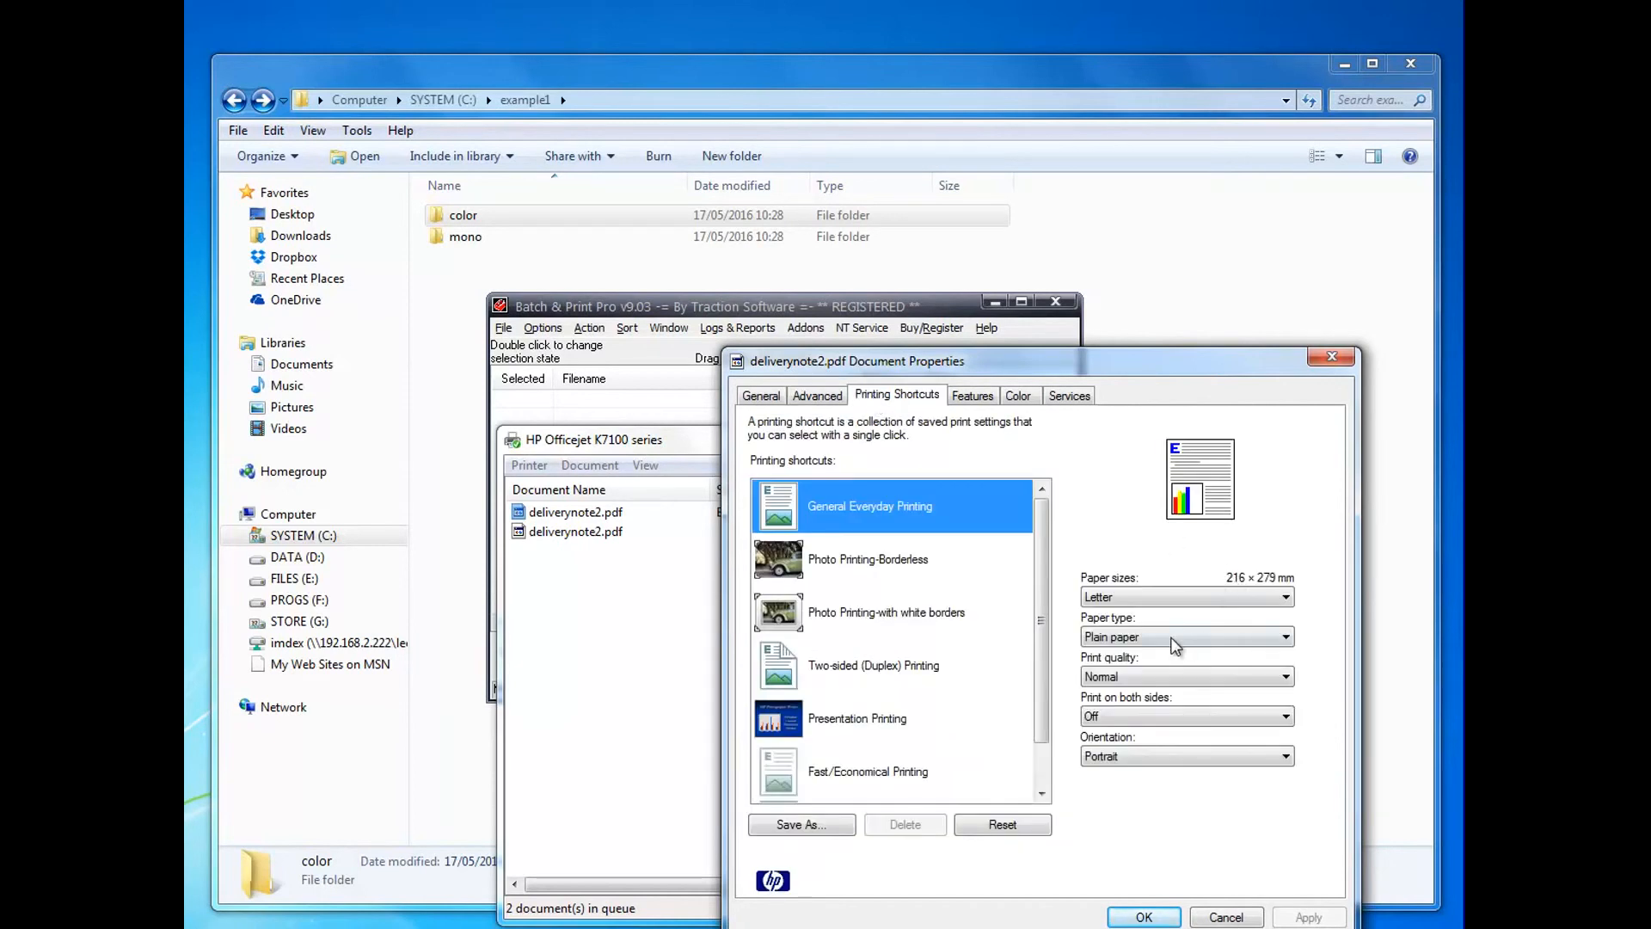
{"action": "mouse_move", "coordinate": [1132, 761]}
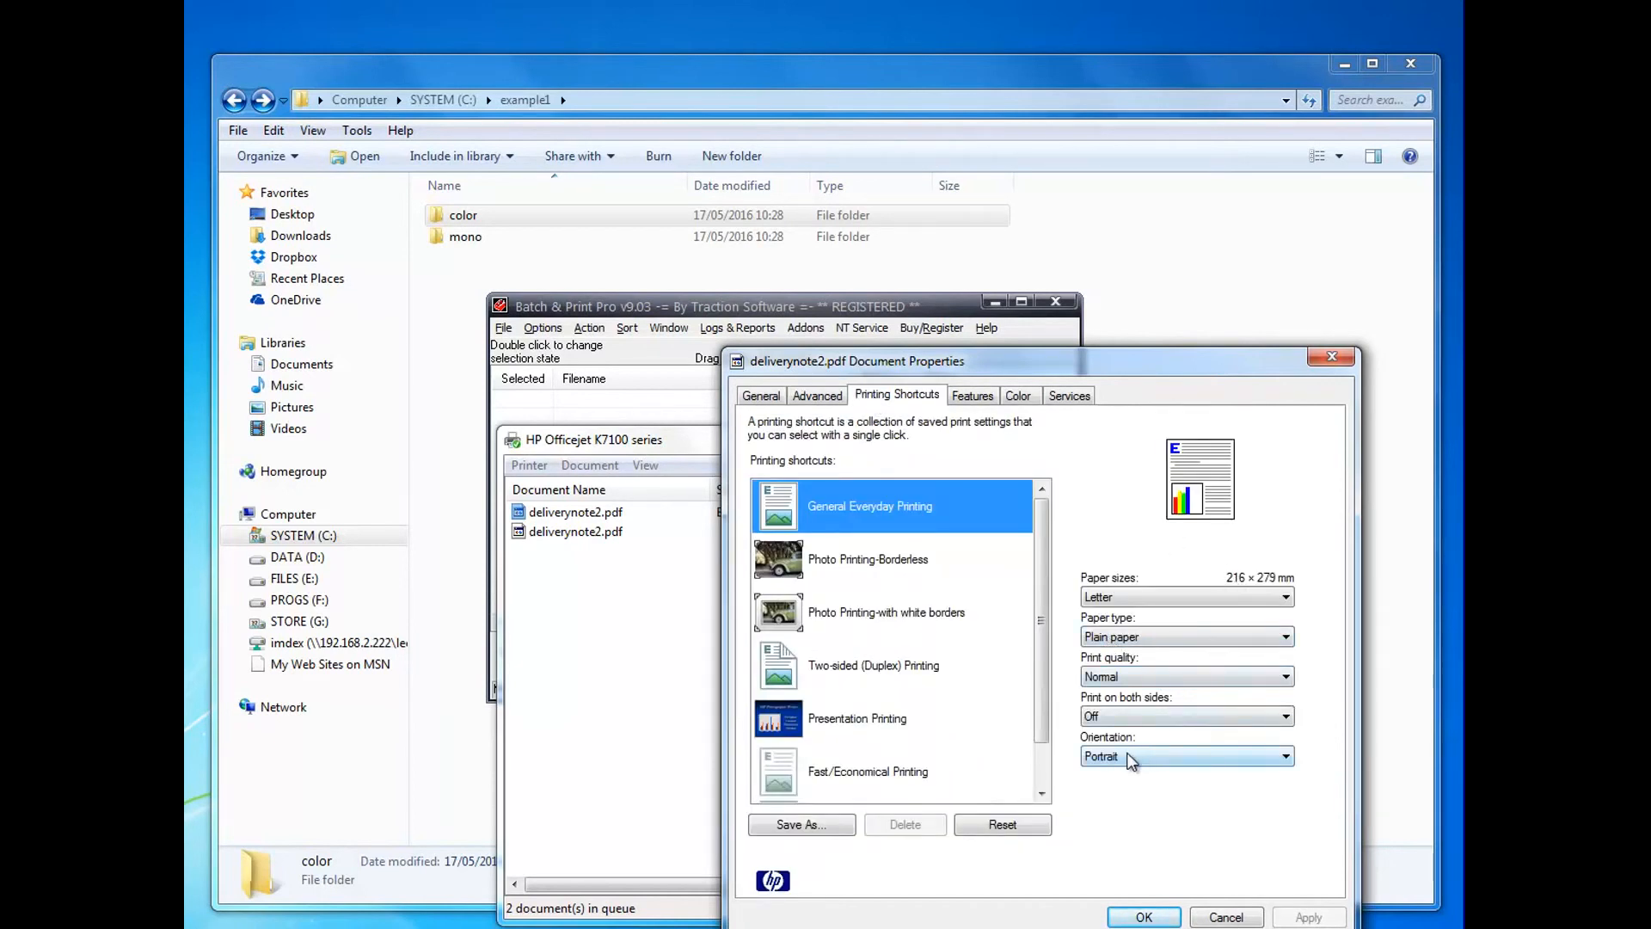
{"action": "left_click", "coordinate": [972, 395]}
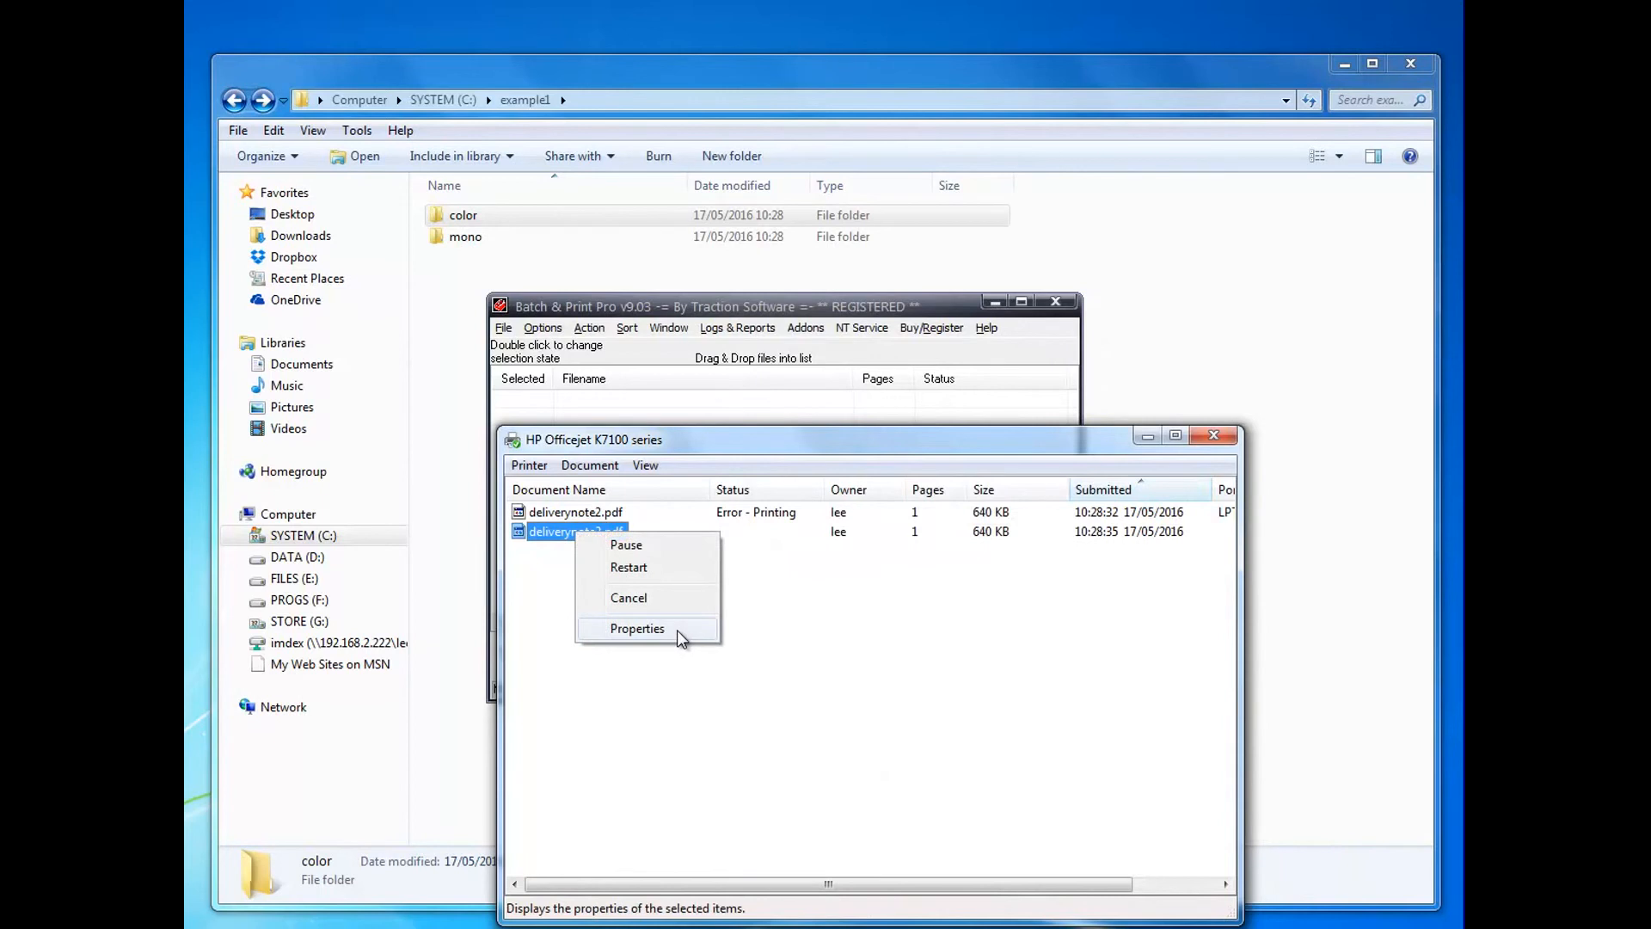
- Check the later deliverynote2.pdf job's properties show grayscale printing, close, and refocus Batch & Print Pro
{"action": "left_click", "coordinate": [636, 629]}
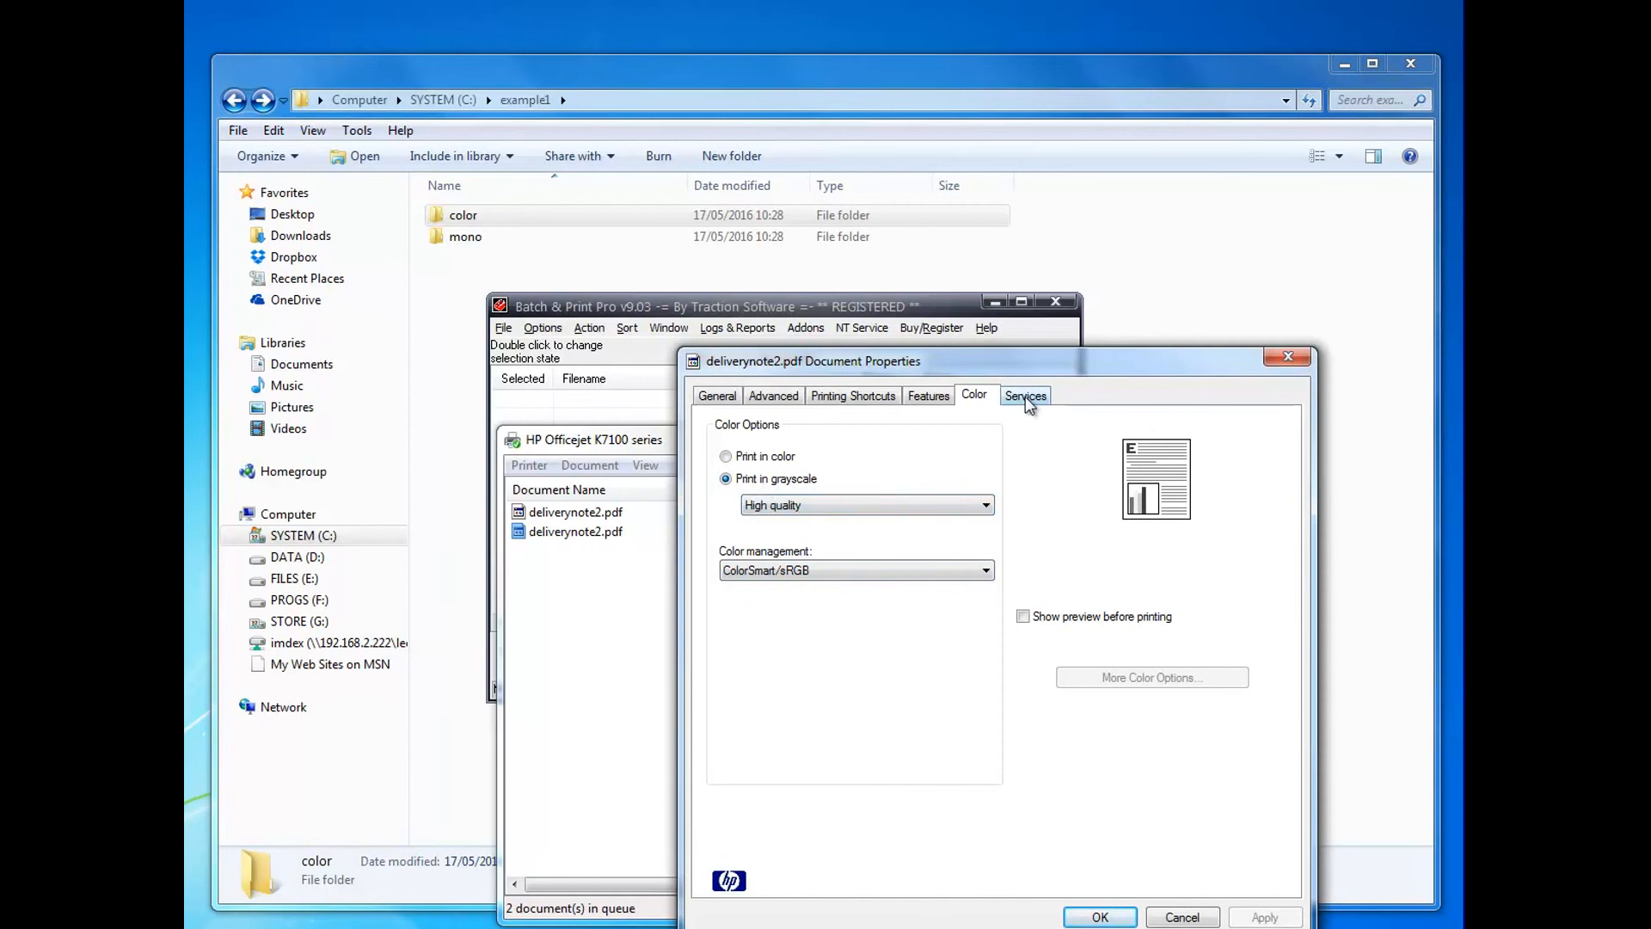
{"action": "left_click", "coordinate": [929, 396]}
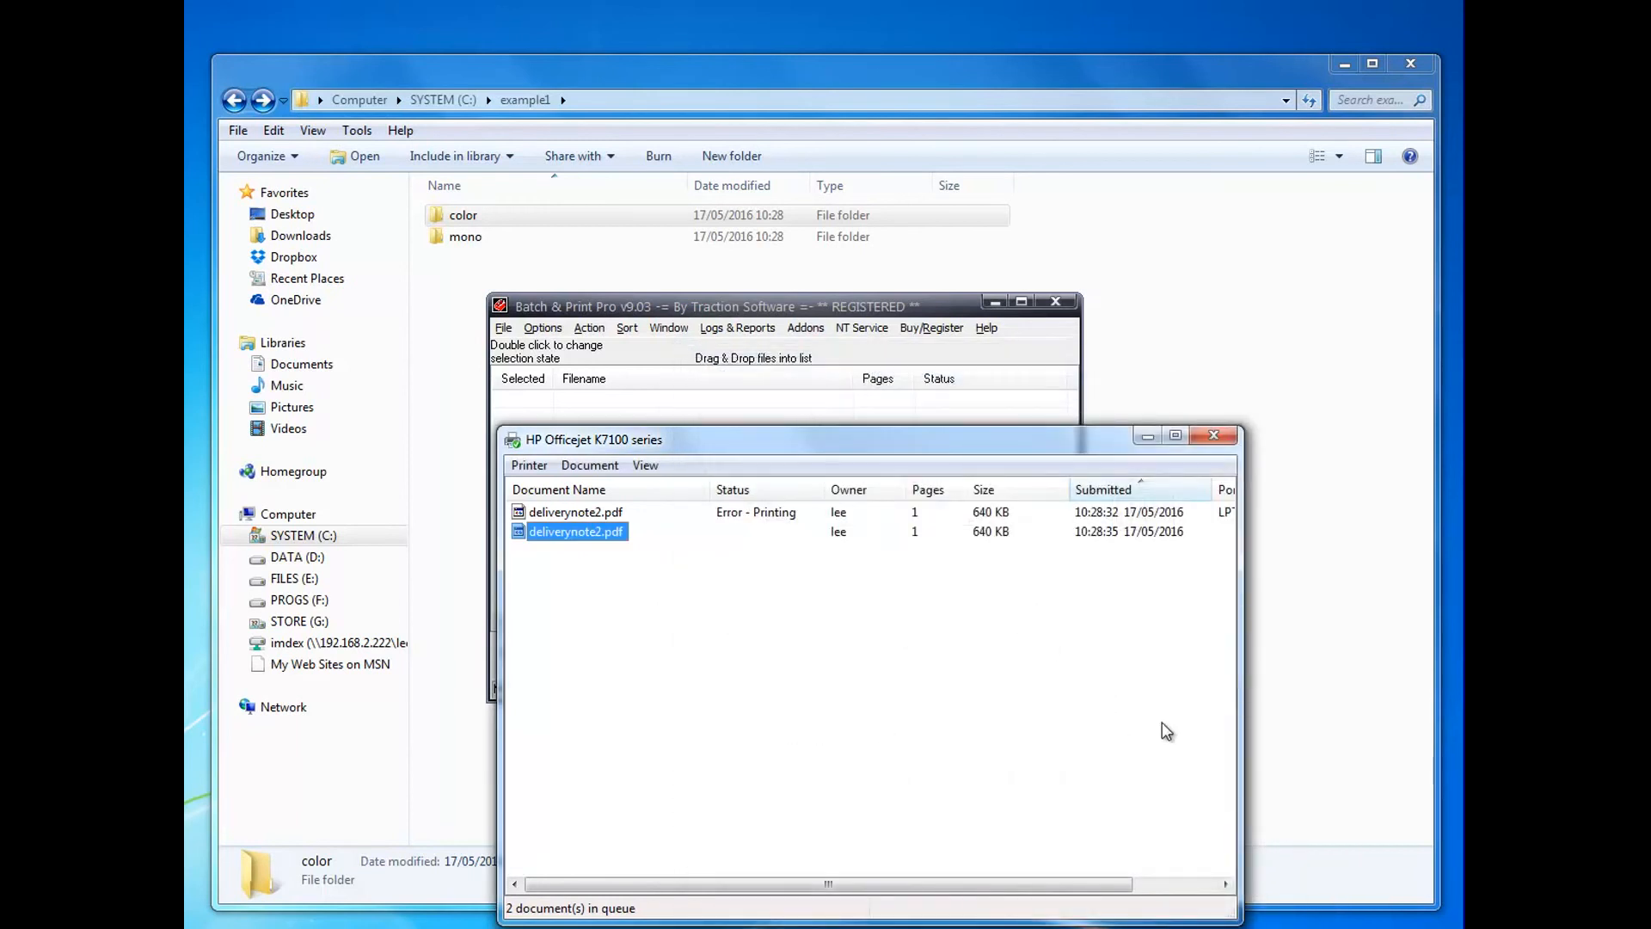
{"action": "left_click", "coordinate": [747, 306]}
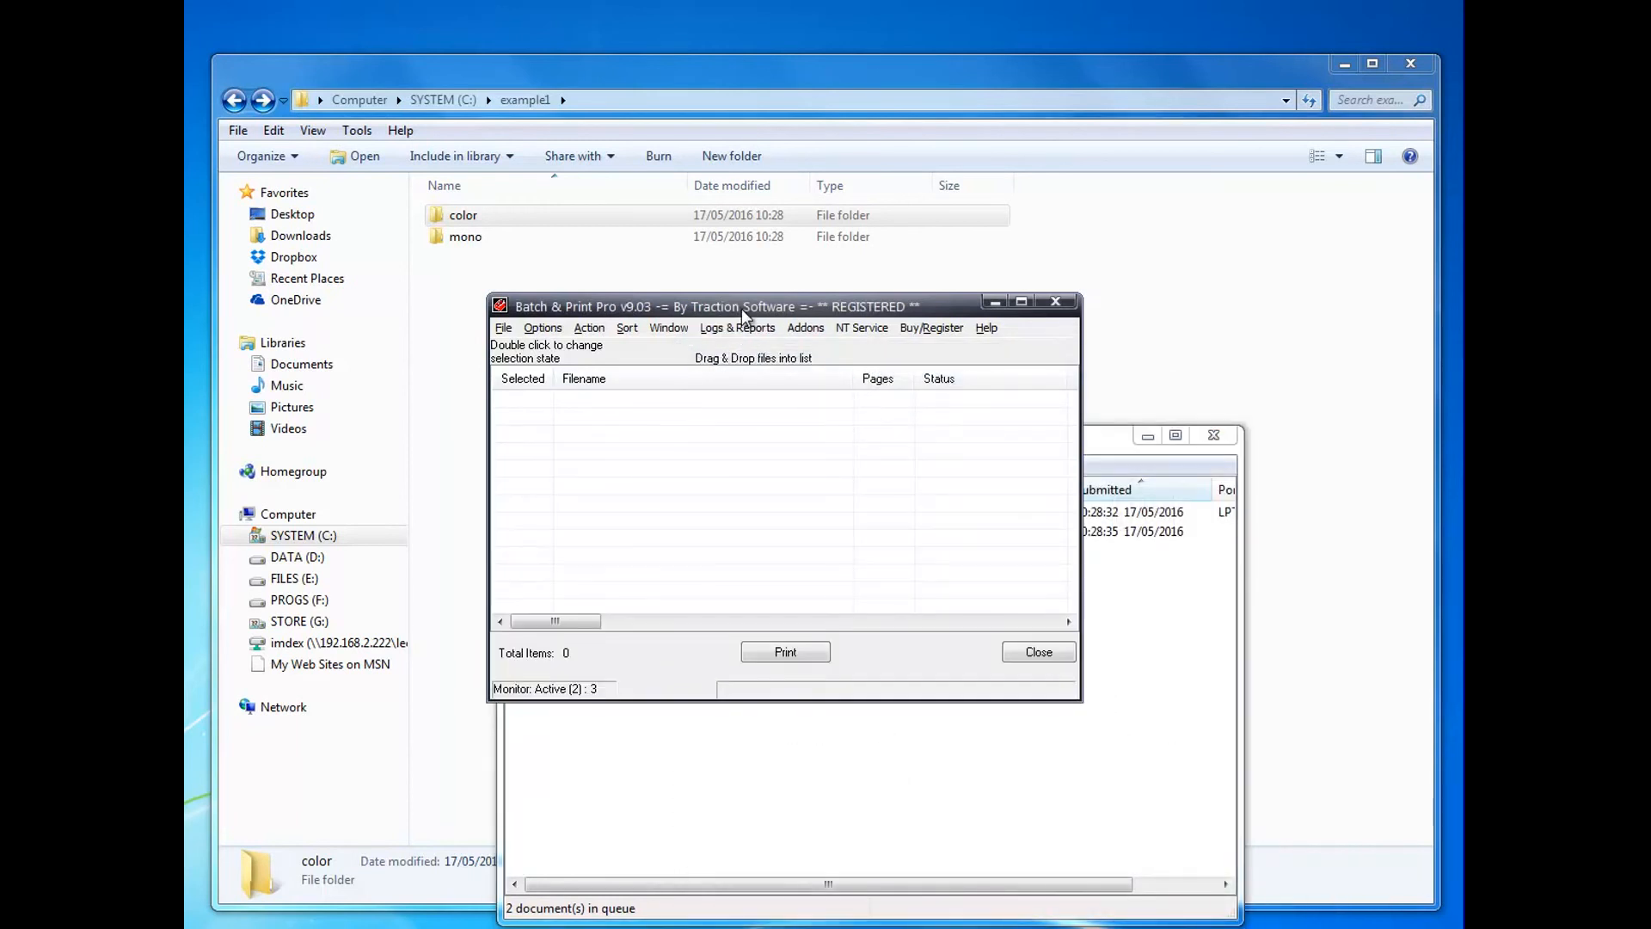